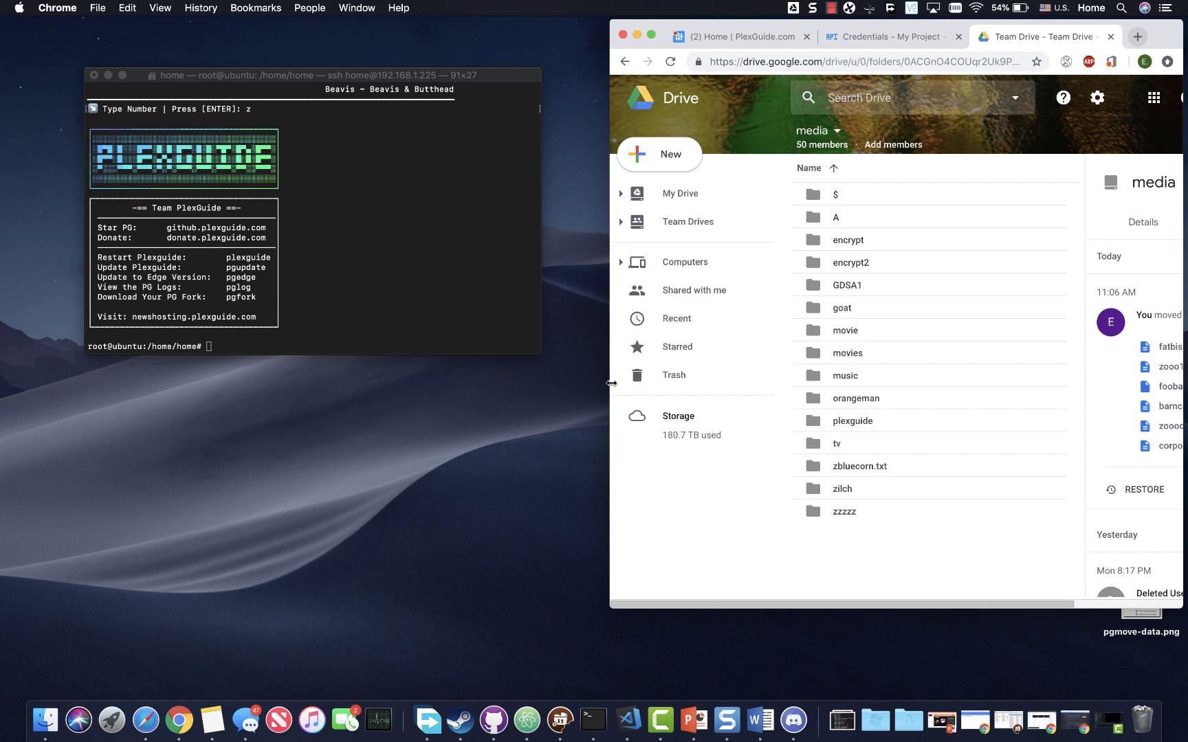
# Launch plexguide on the server and select Mounts & Data (1), then PG Blitz (2).
pyautogui.click(303, 227)
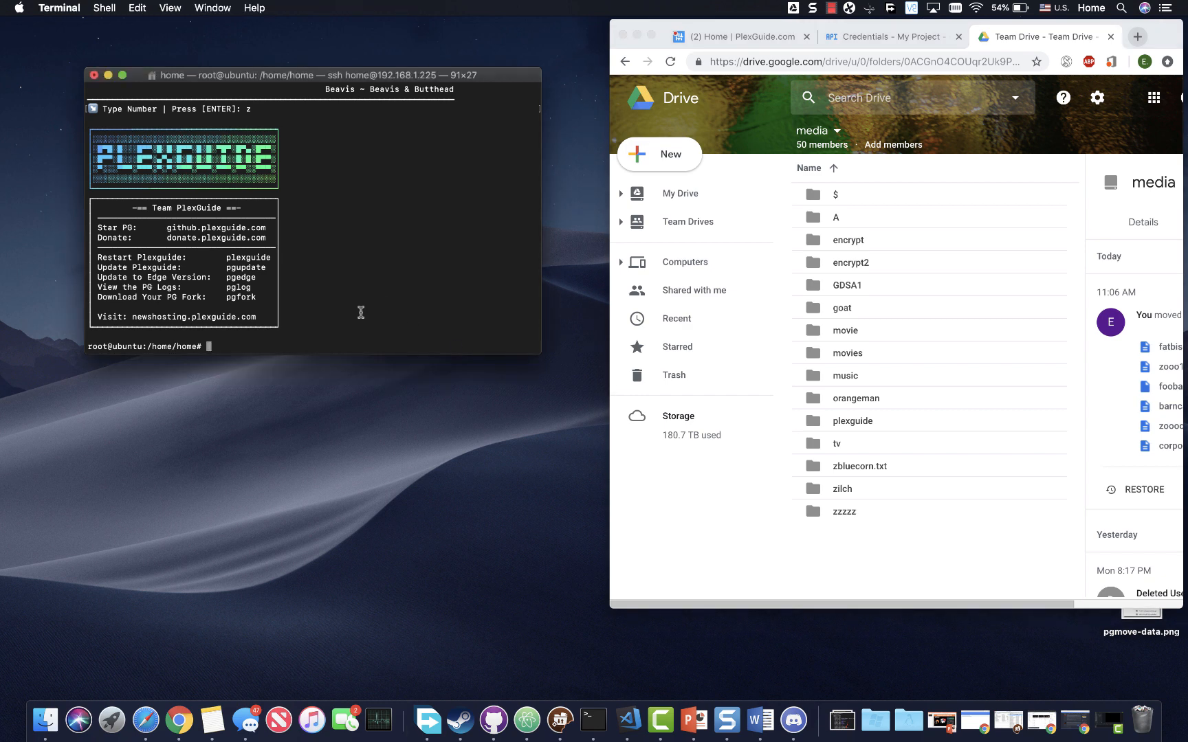
pyautogui.write('plexguide')
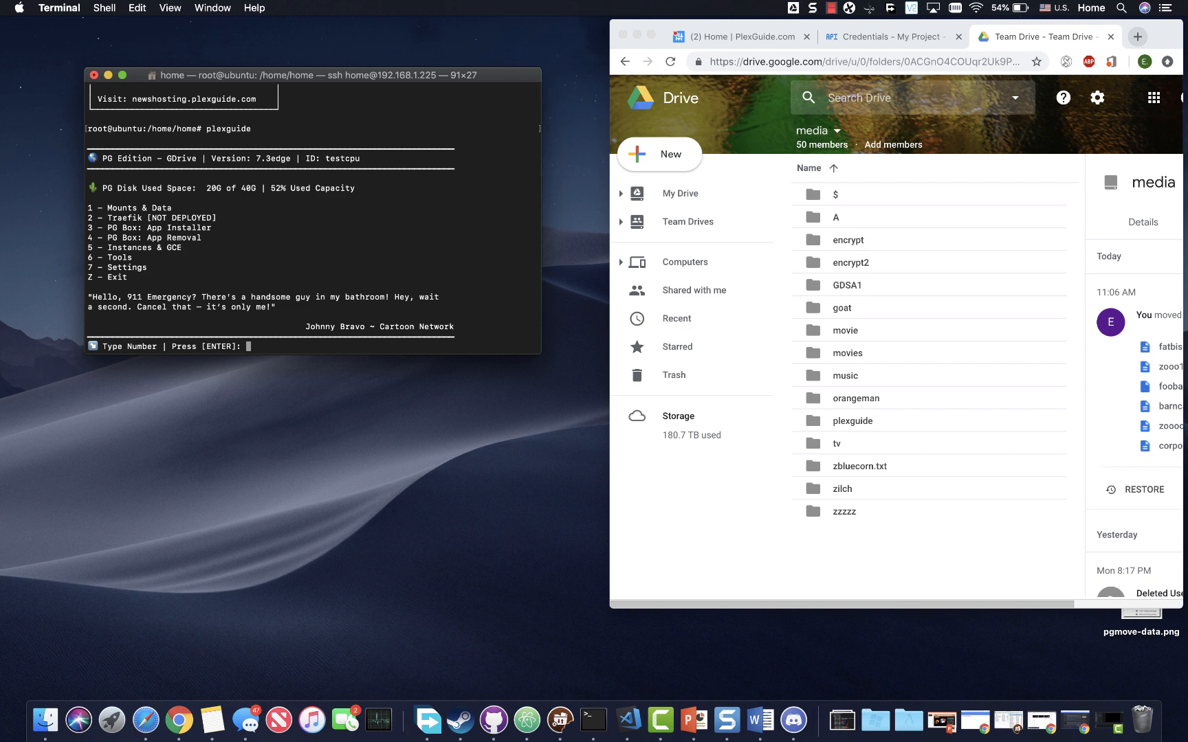
pyautogui.write('1')
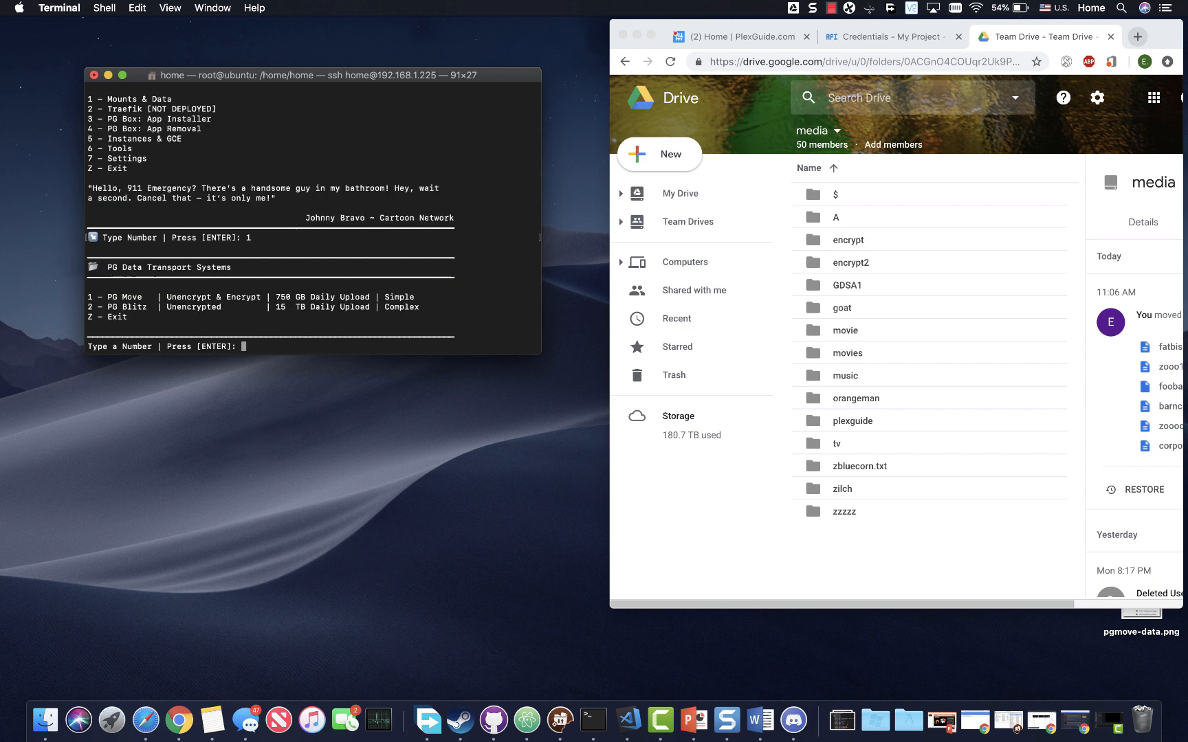
pyautogui.write('2')
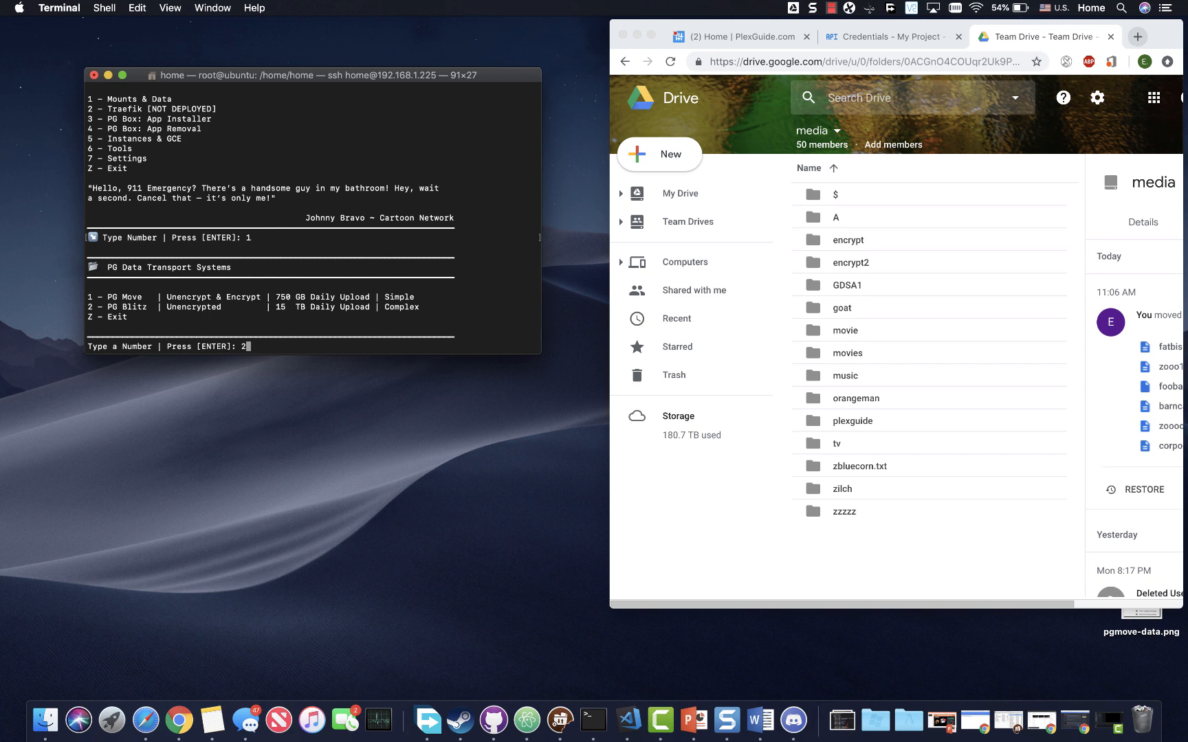
pyautogui.press('enter')
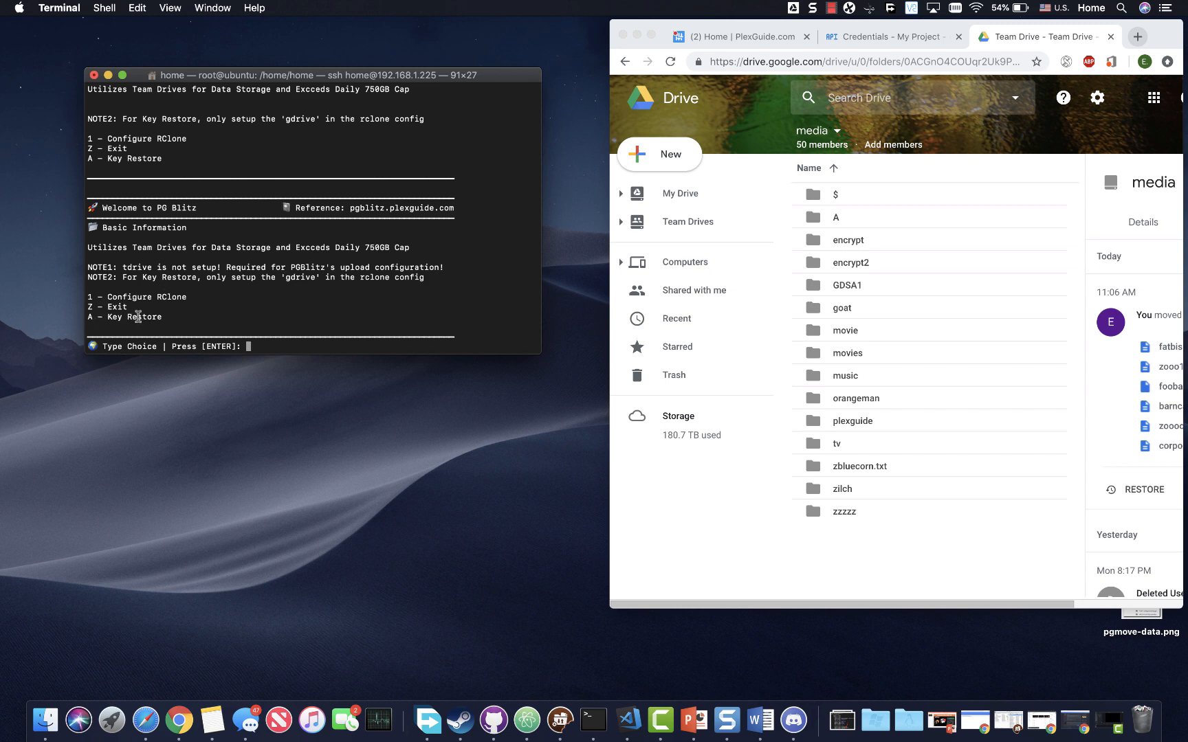
pyautogui.moveTo(129, 280)
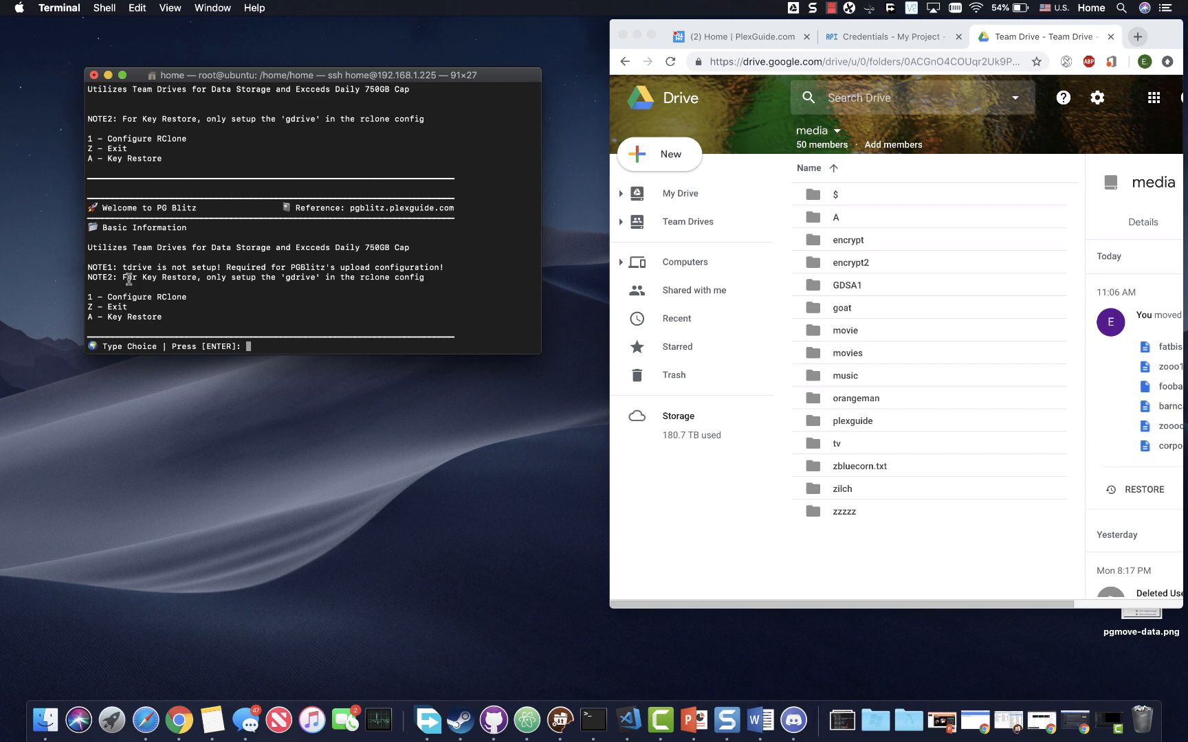
pyautogui.moveTo(265, 268)
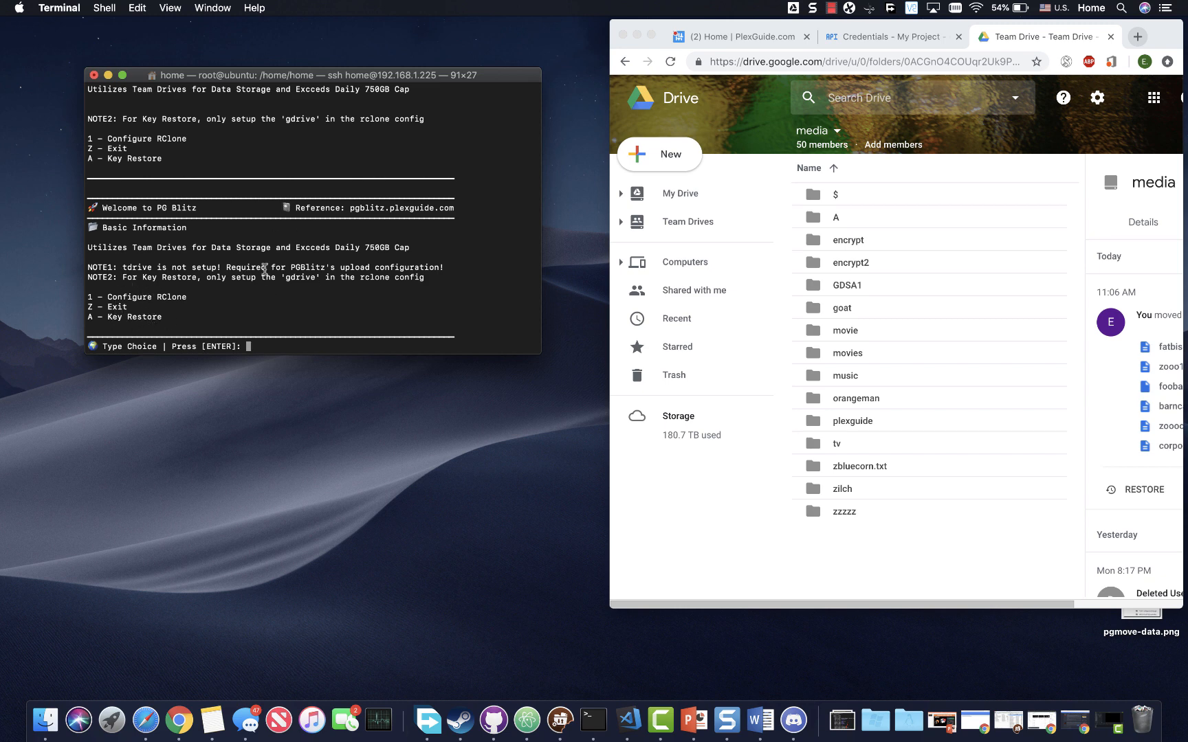
pyautogui.moveTo(137, 309)
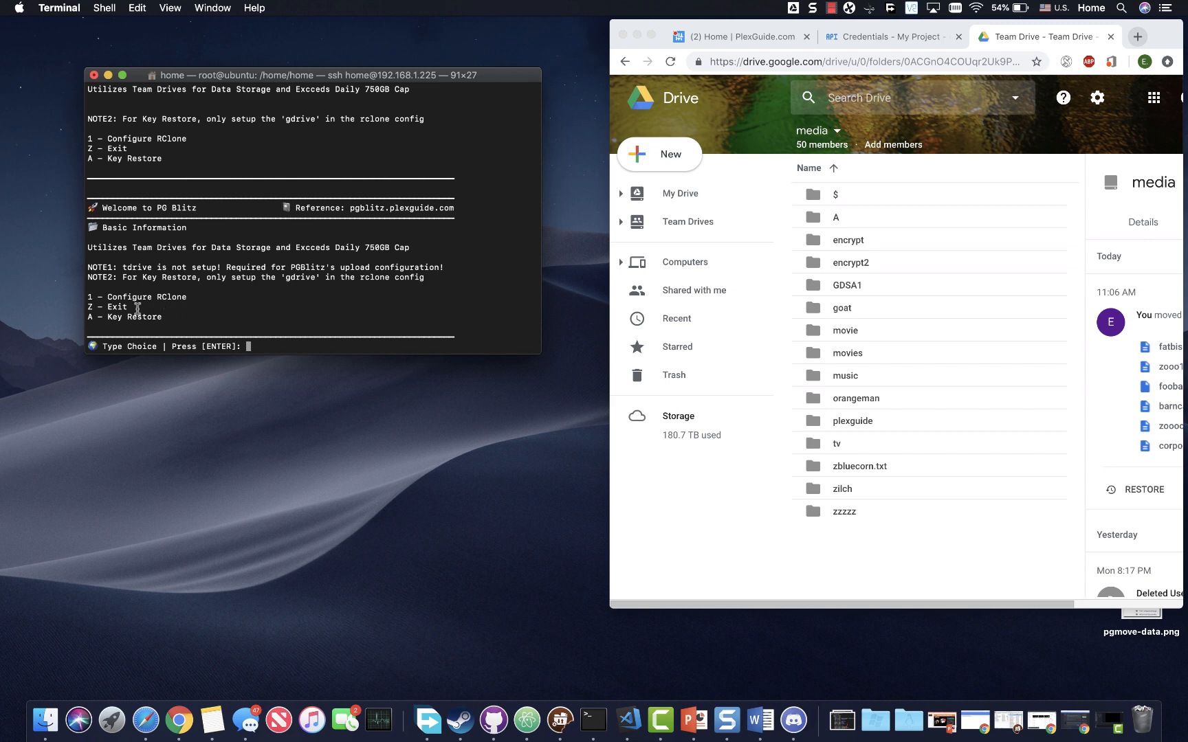
pyautogui.moveTo(172, 317)
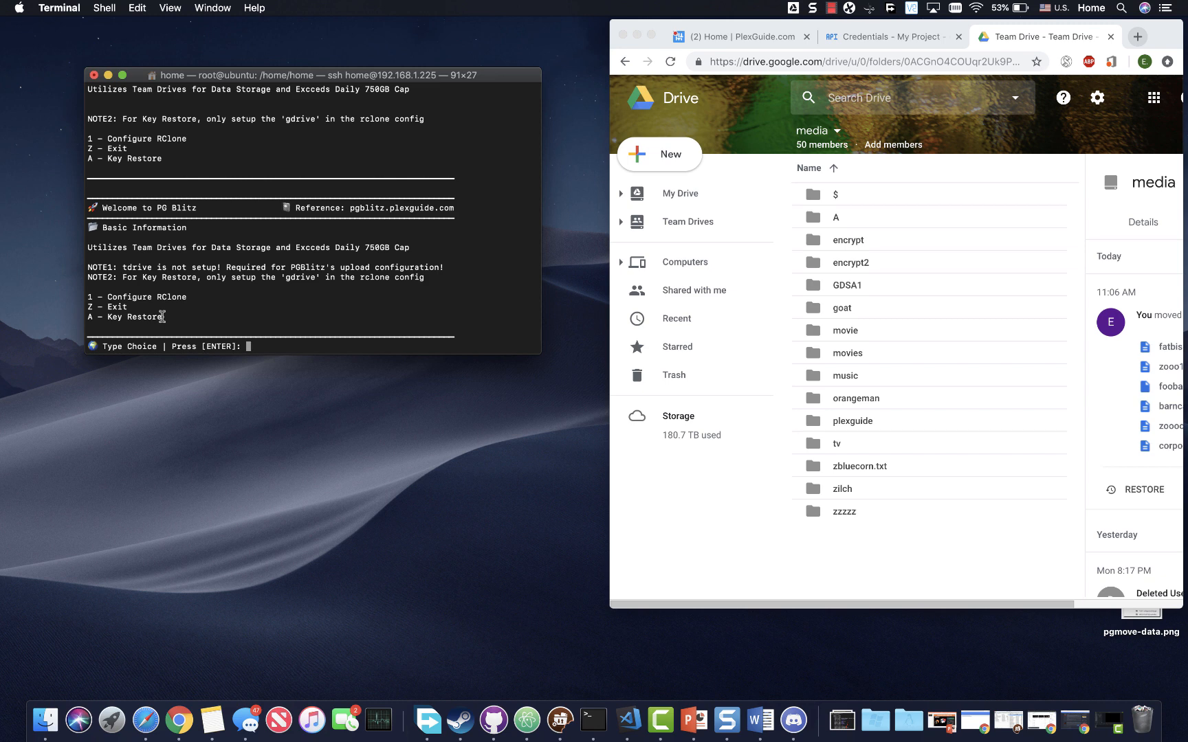
pyautogui.moveTo(159, 333)
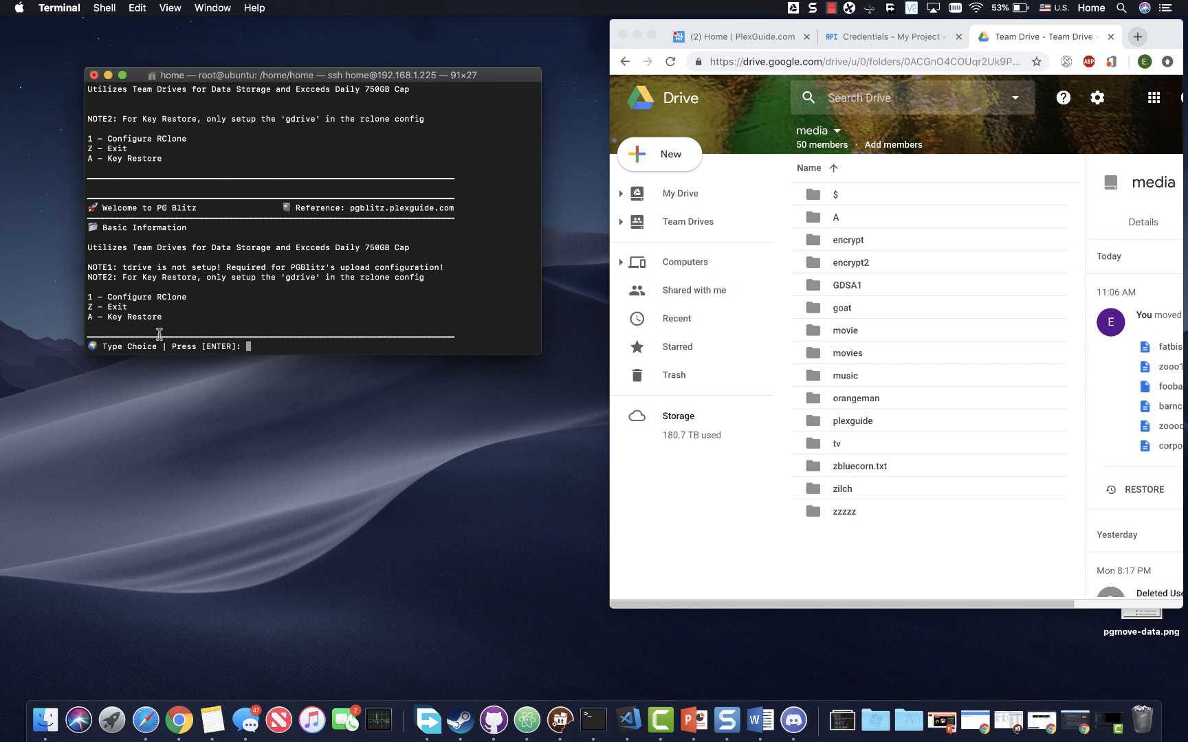
pyautogui.moveTo(161, 366)
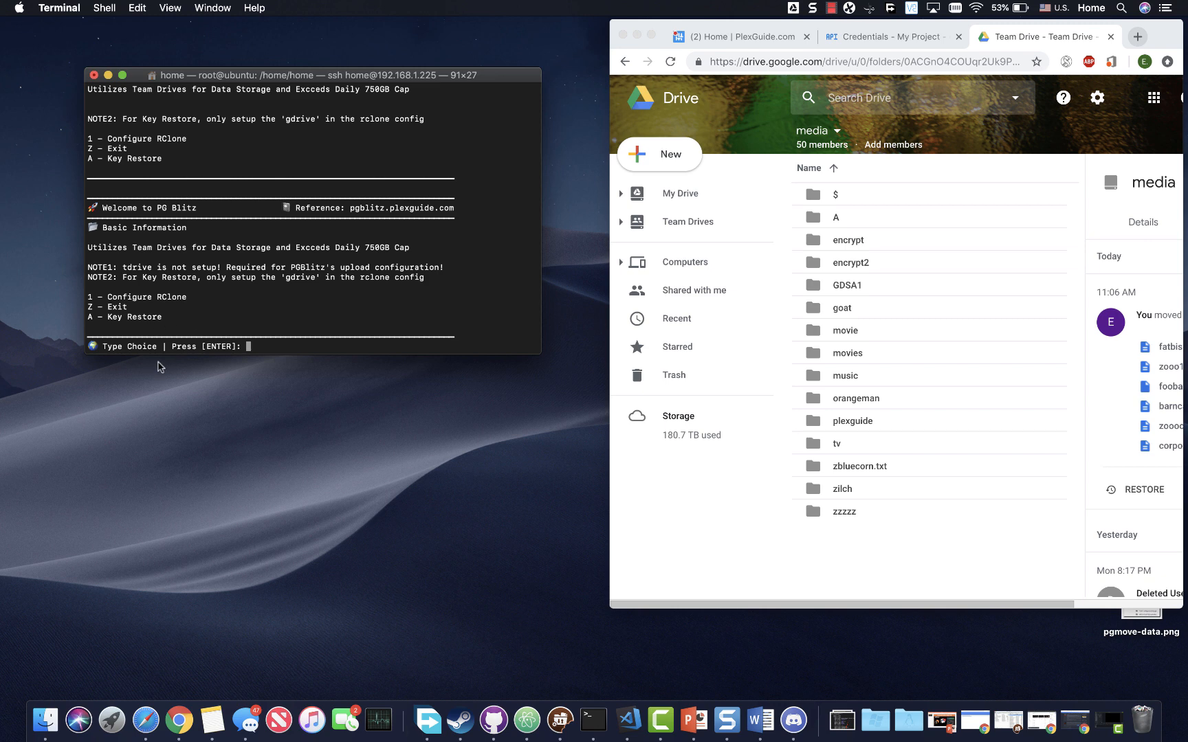
pyautogui.moveTo(236, 376)
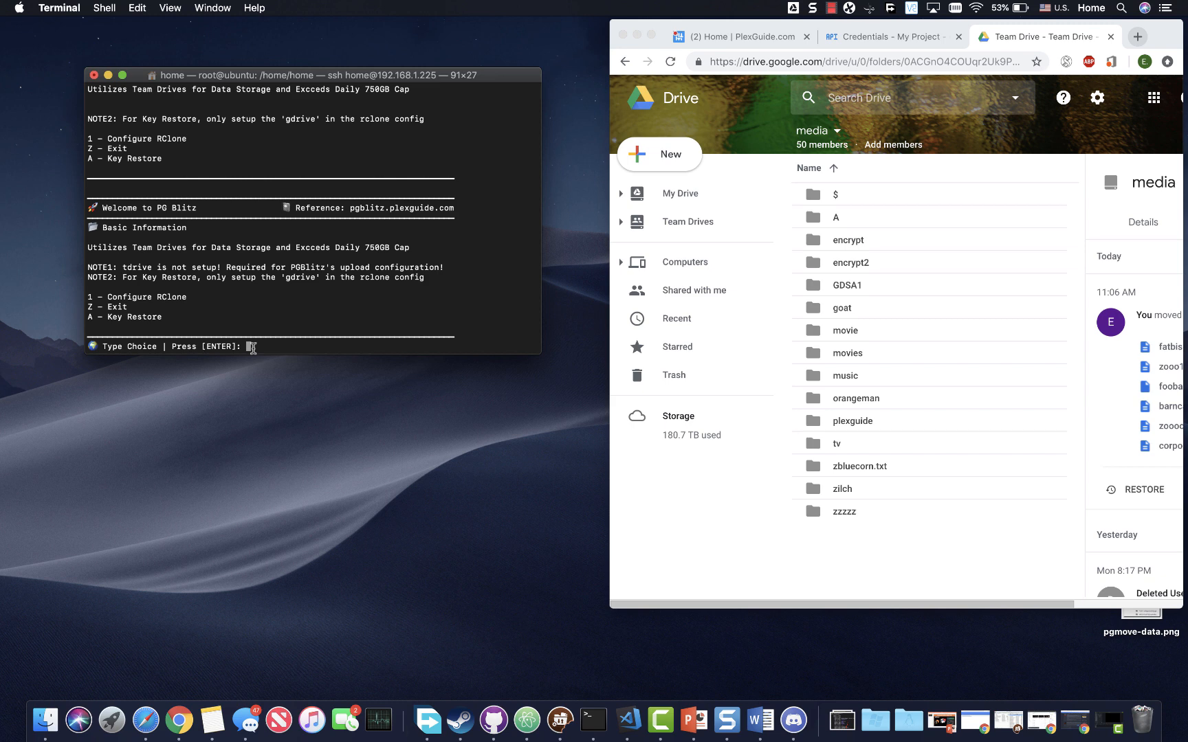
# Enter option 1, Configure RClone, at the PG Blitz Type Choice prompt.
pyautogui.write('1')
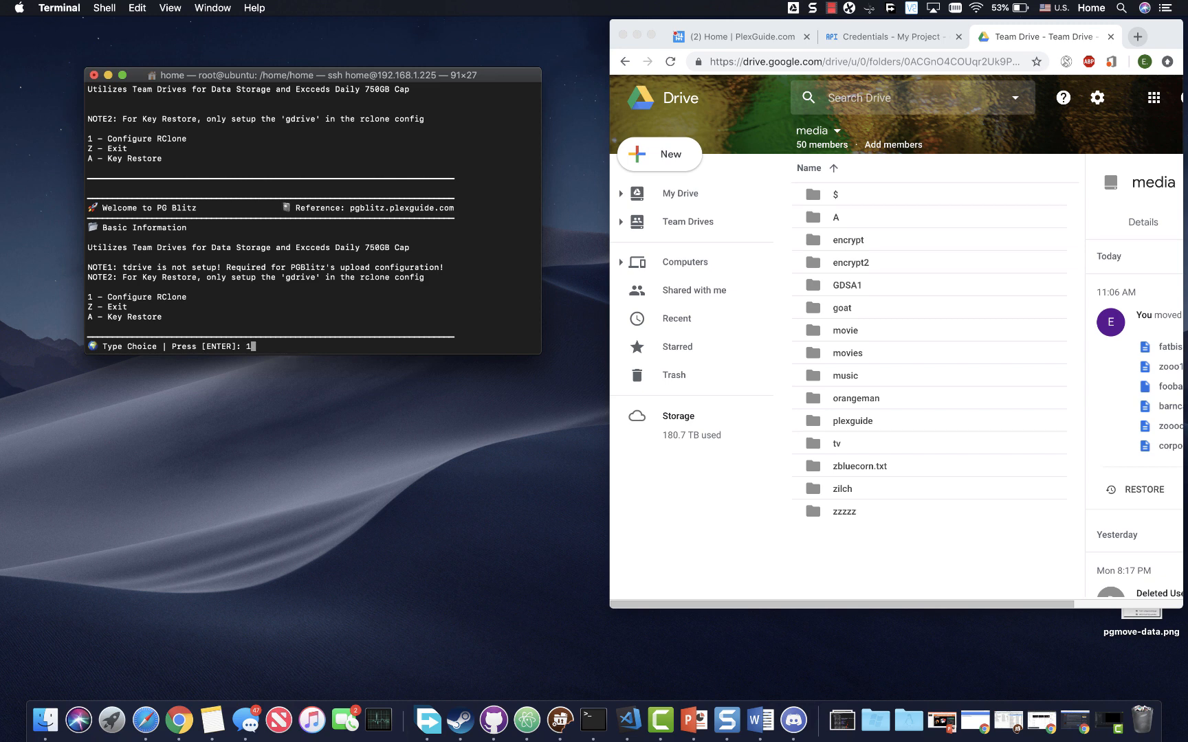
# Start a new rclone remote (n) with drive as the storage type.
pyautogui.press('enter')
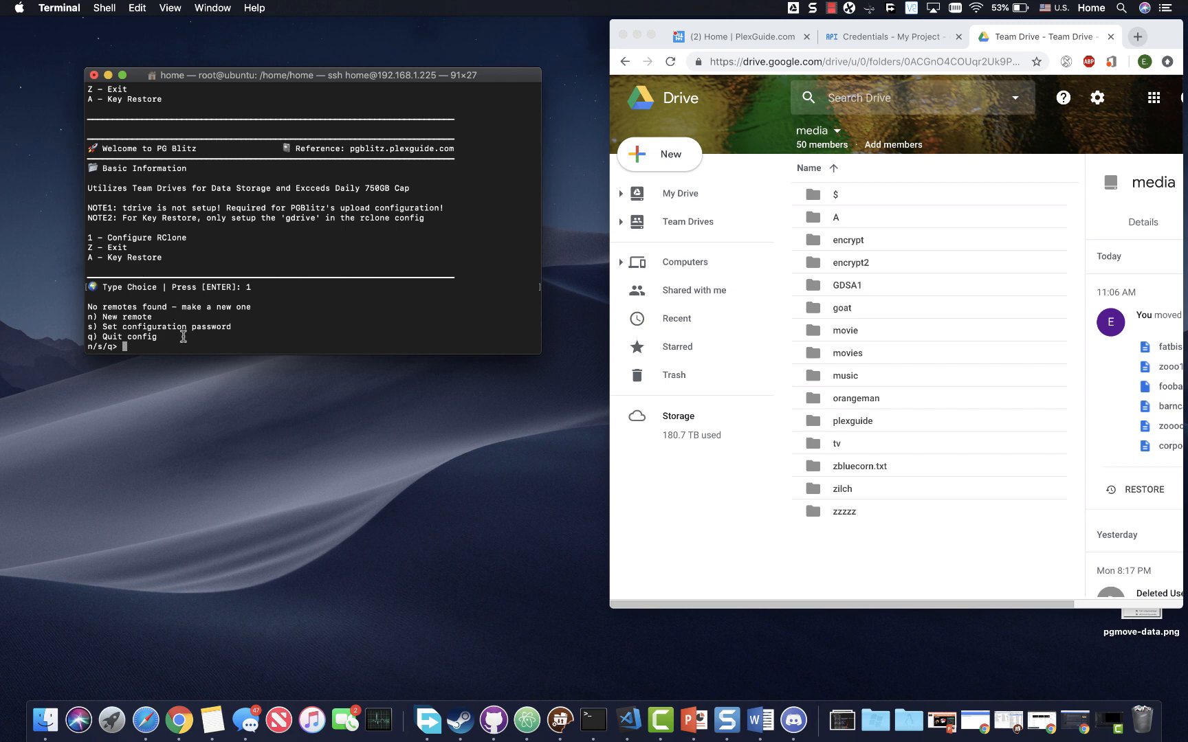
pyautogui.moveTo(144, 307)
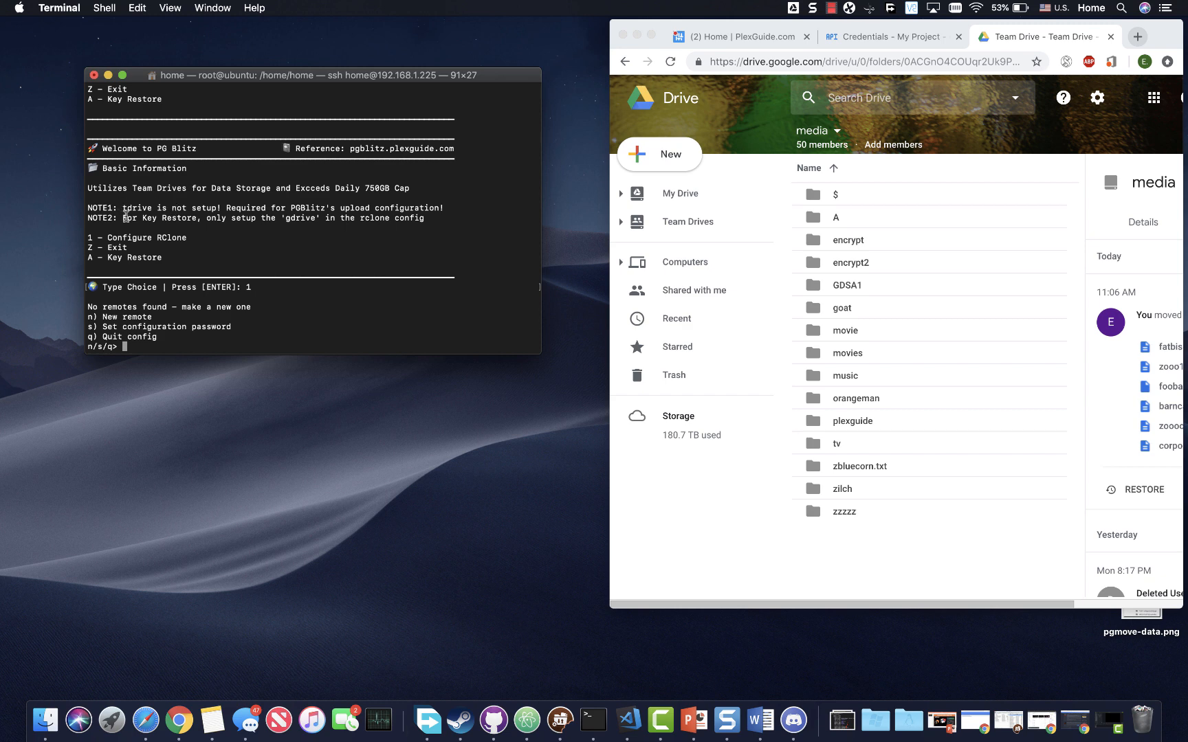
pyautogui.moveTo(132, 347)
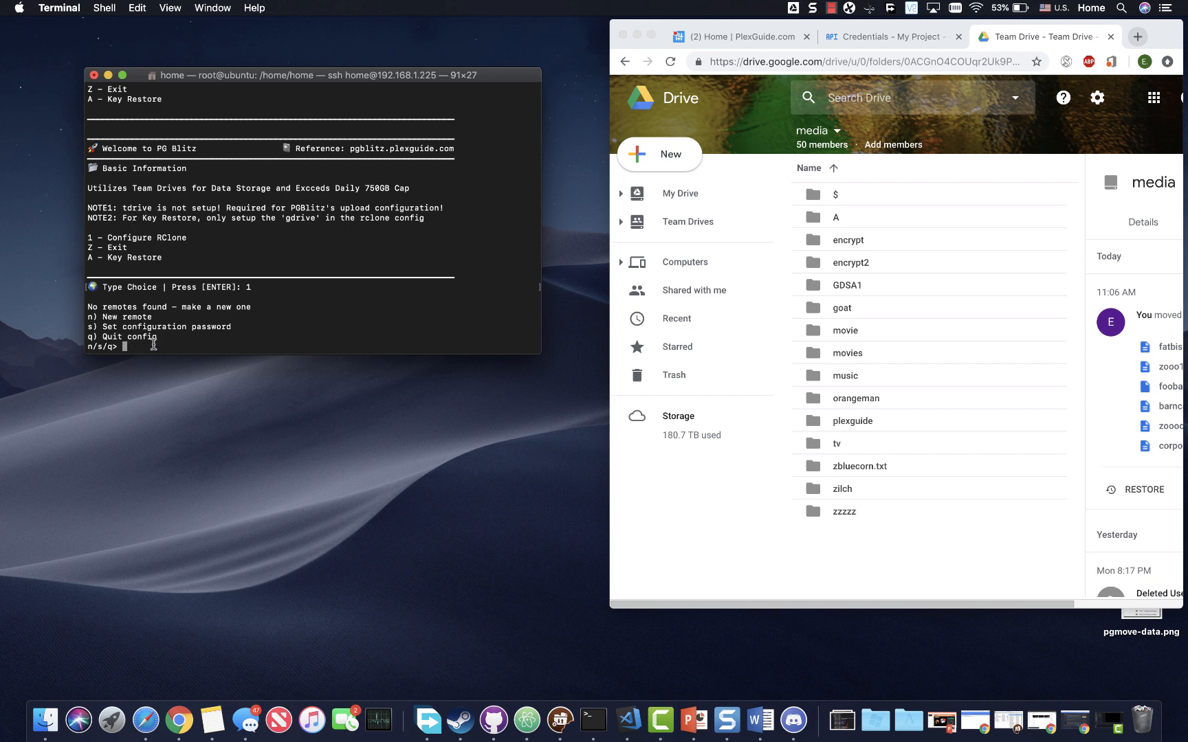
pyautogui.write('n')
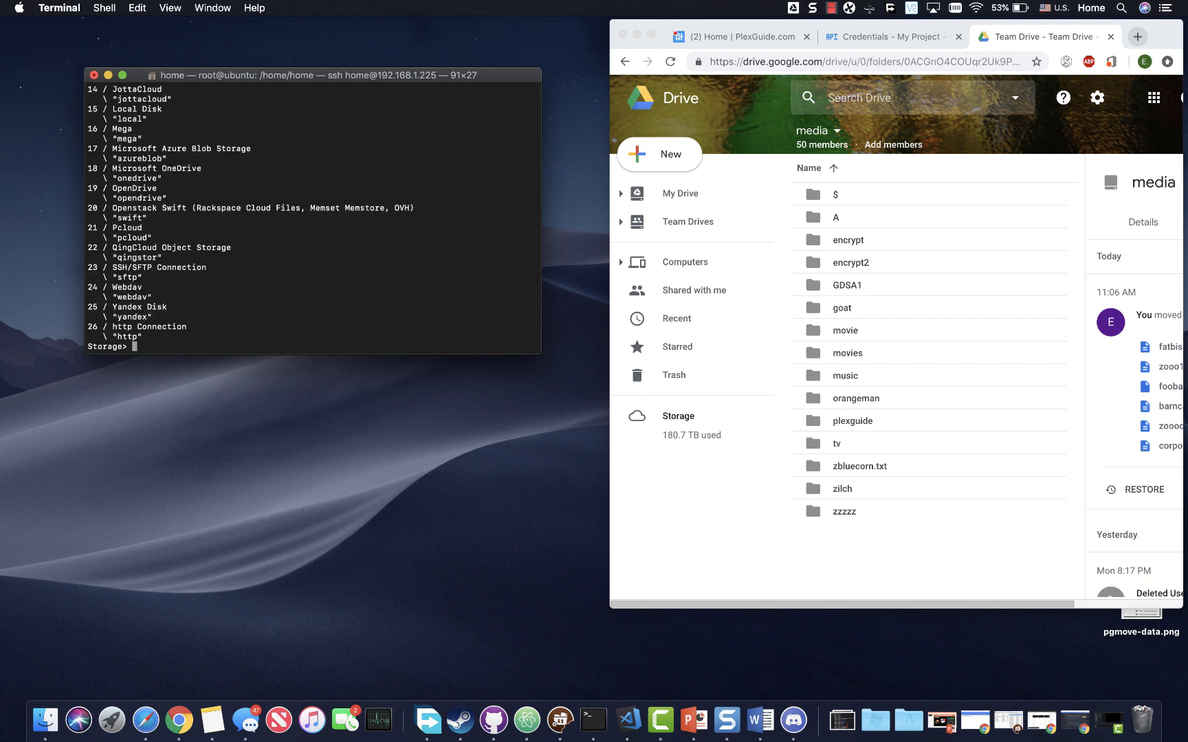
pyautogui.write('drive')
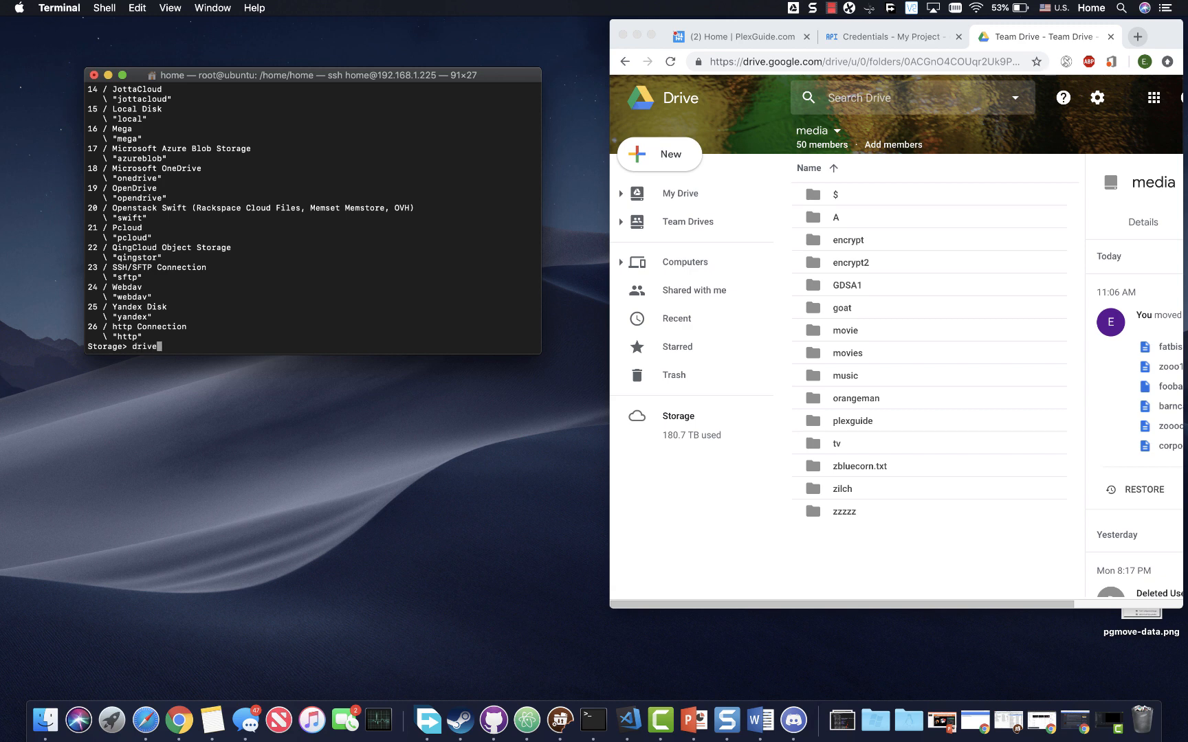
pyautogui.press('enter')
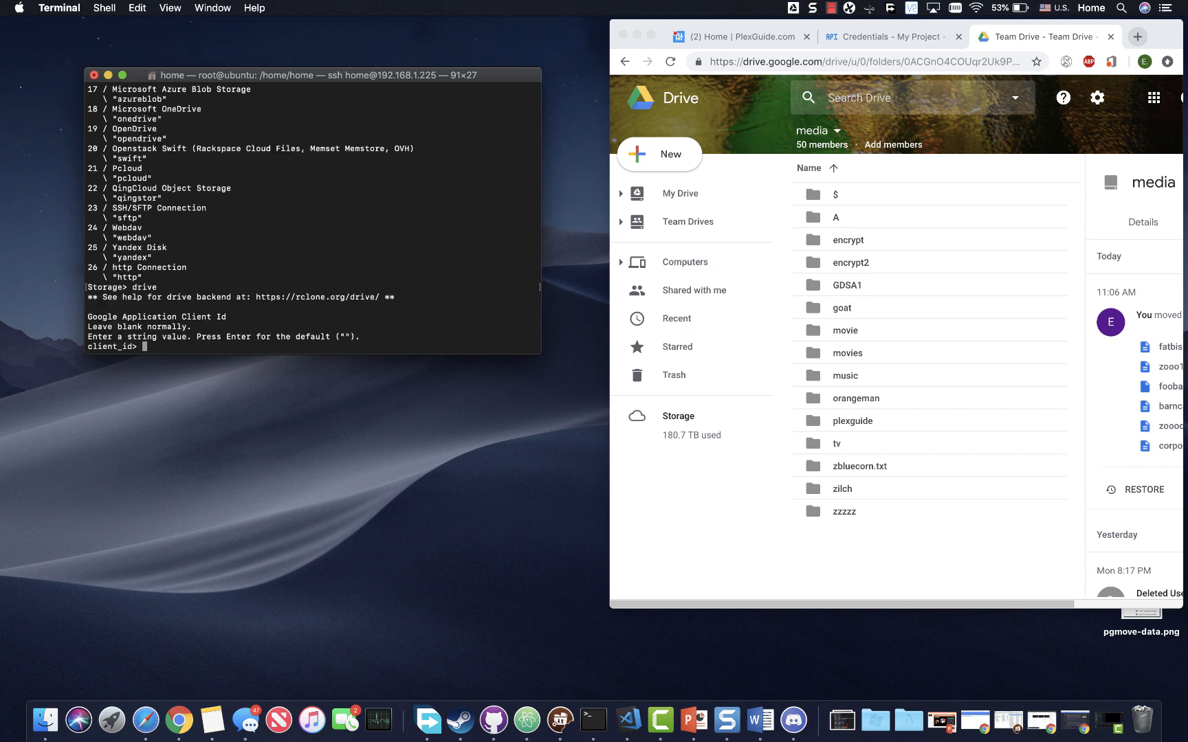
pyautogui.moveTo(403, 256)
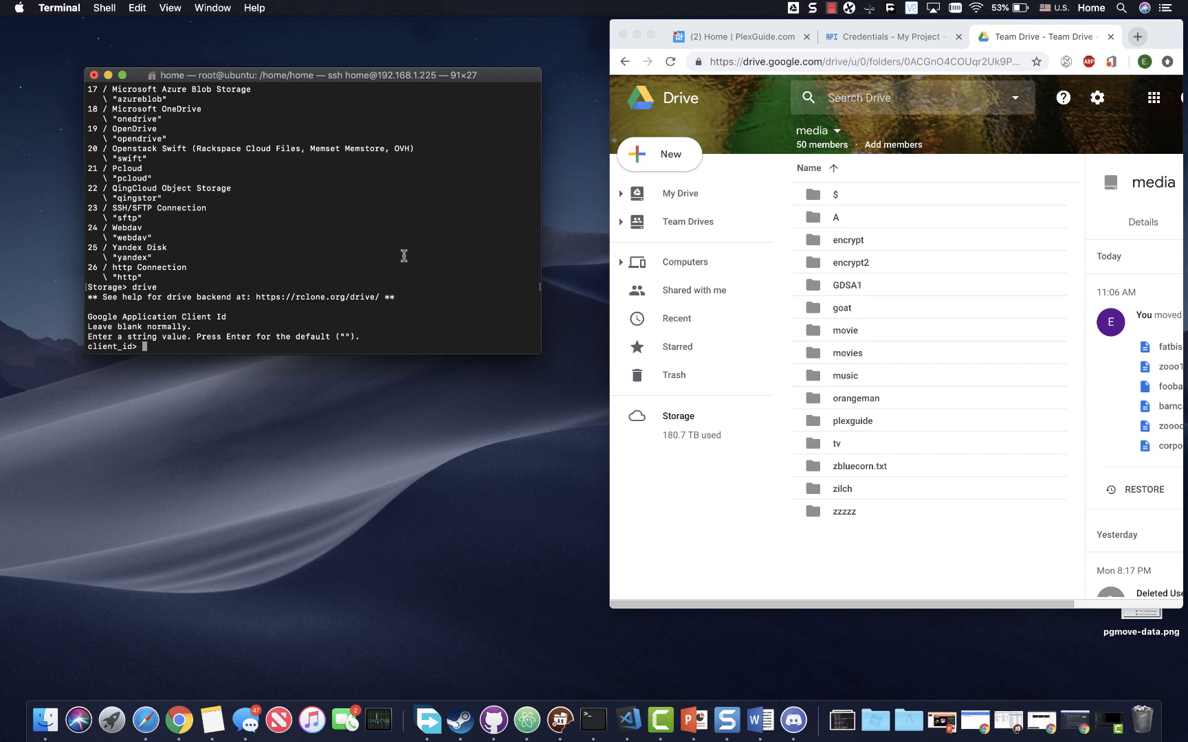
pyautogui.moveTo(886, 63)
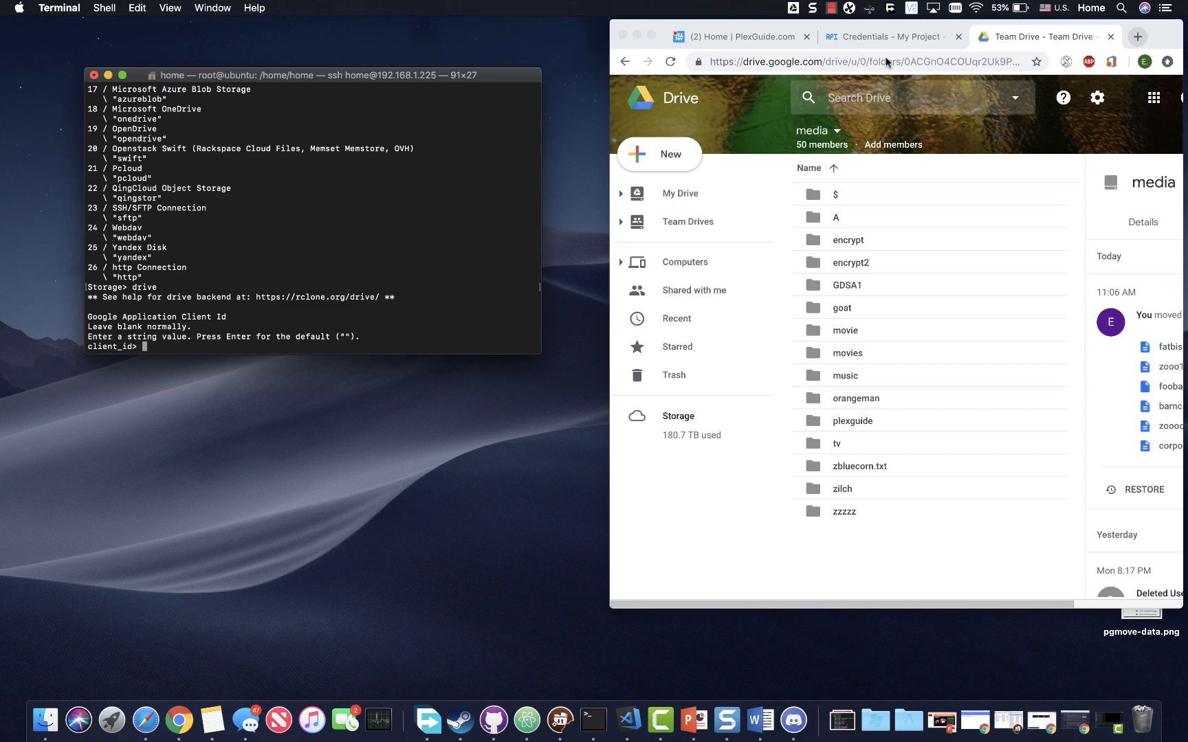
pyautogui.click(890, 37)
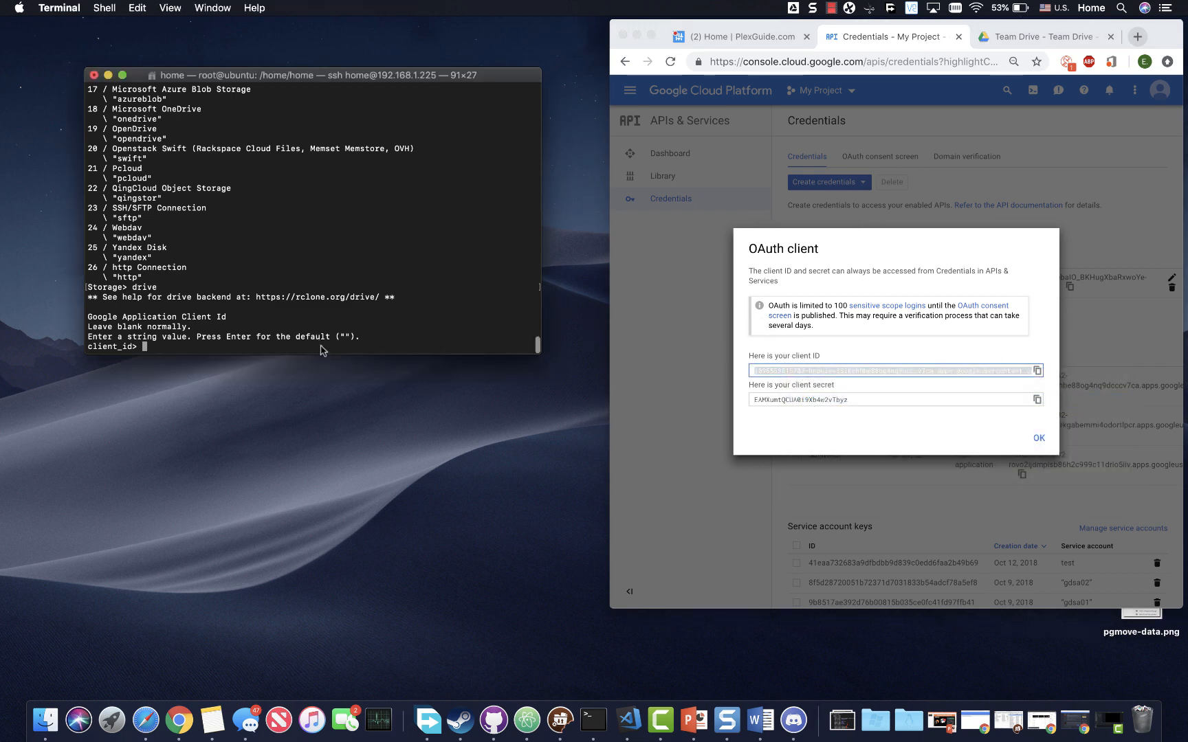
pyautogui.write('1096559815782-hnpuiev35ikehhbe88og4nq9dcccv7ca.apps.googleusercontent.com')
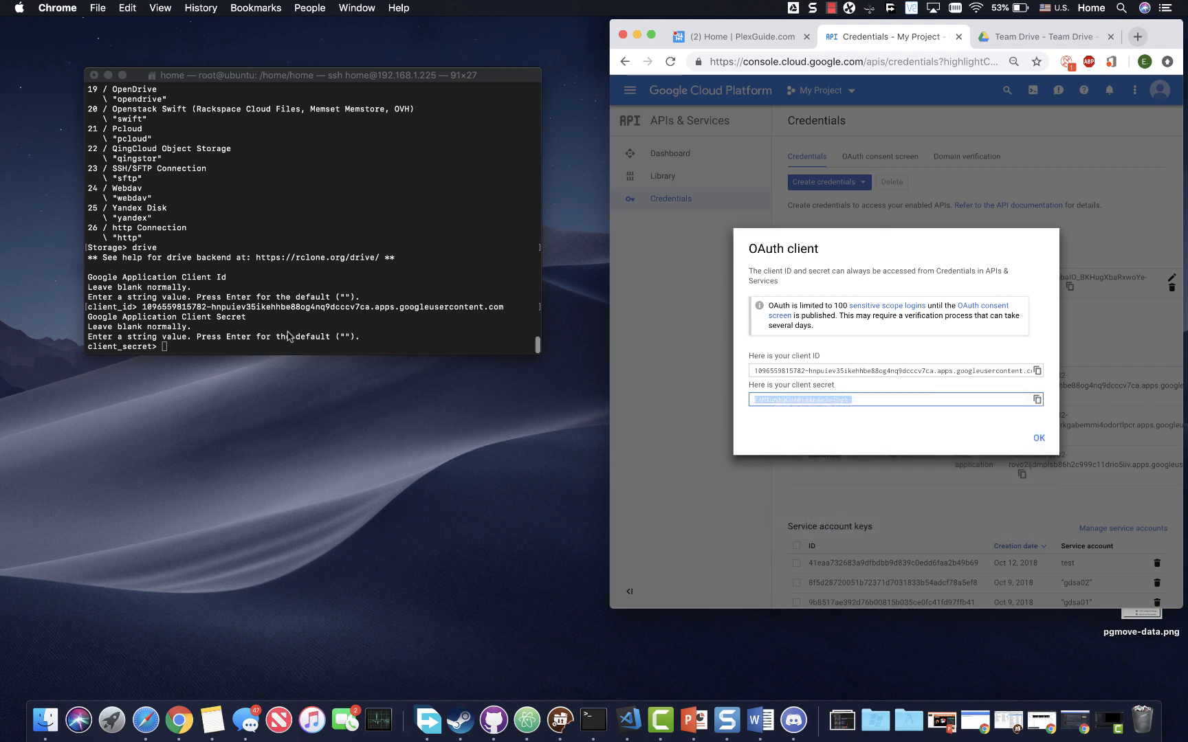
pyautogui.rightClick(174, 336)
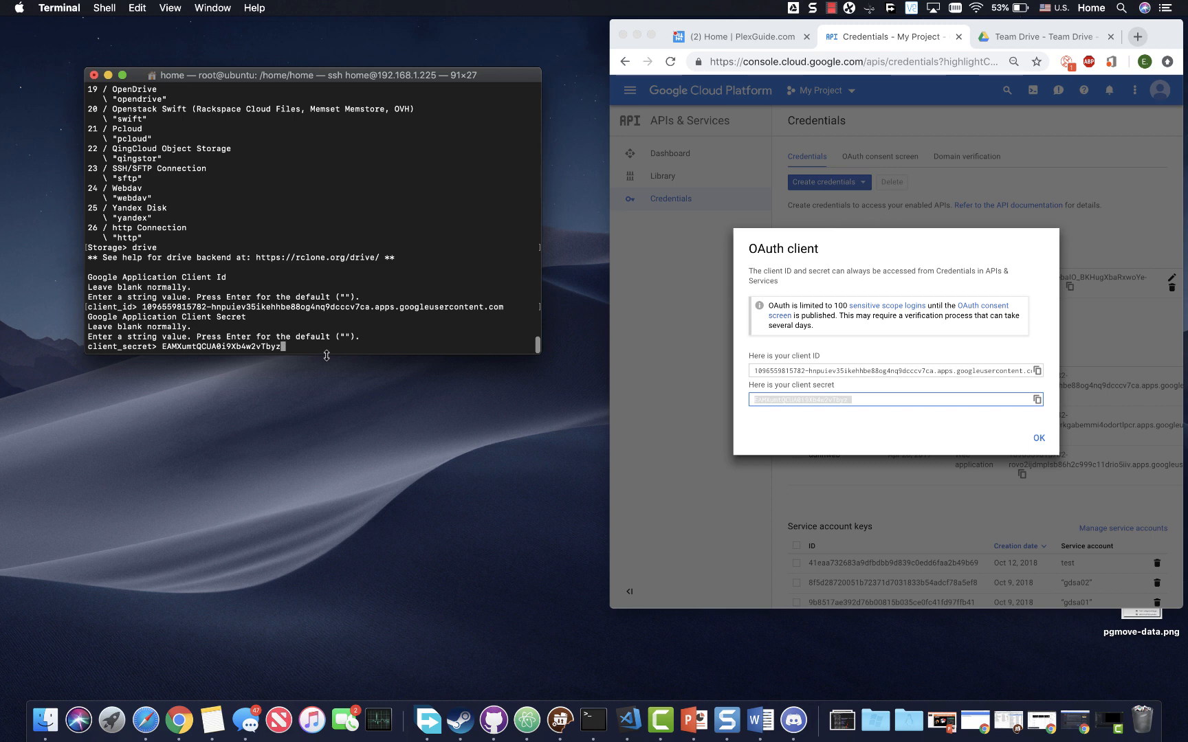
pyautogui.press('enter')
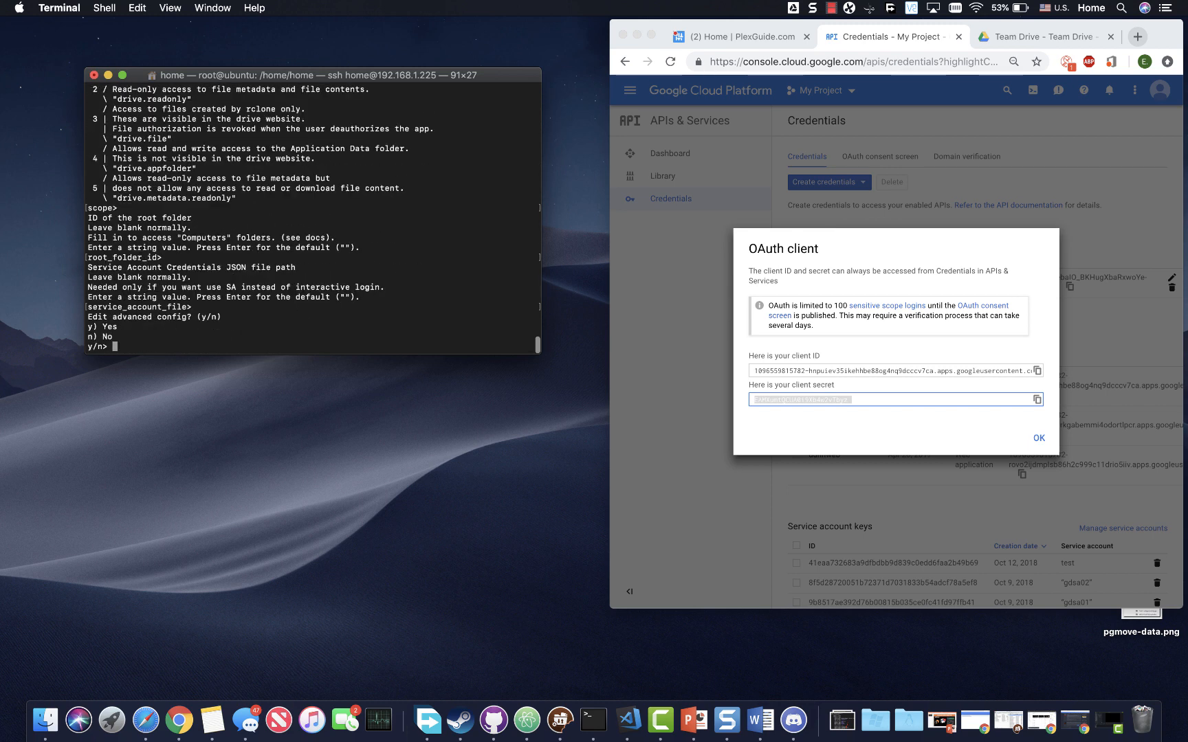
# Decline advanced and auto config, then select the printed authorisation link.
pyautogui.write('n')
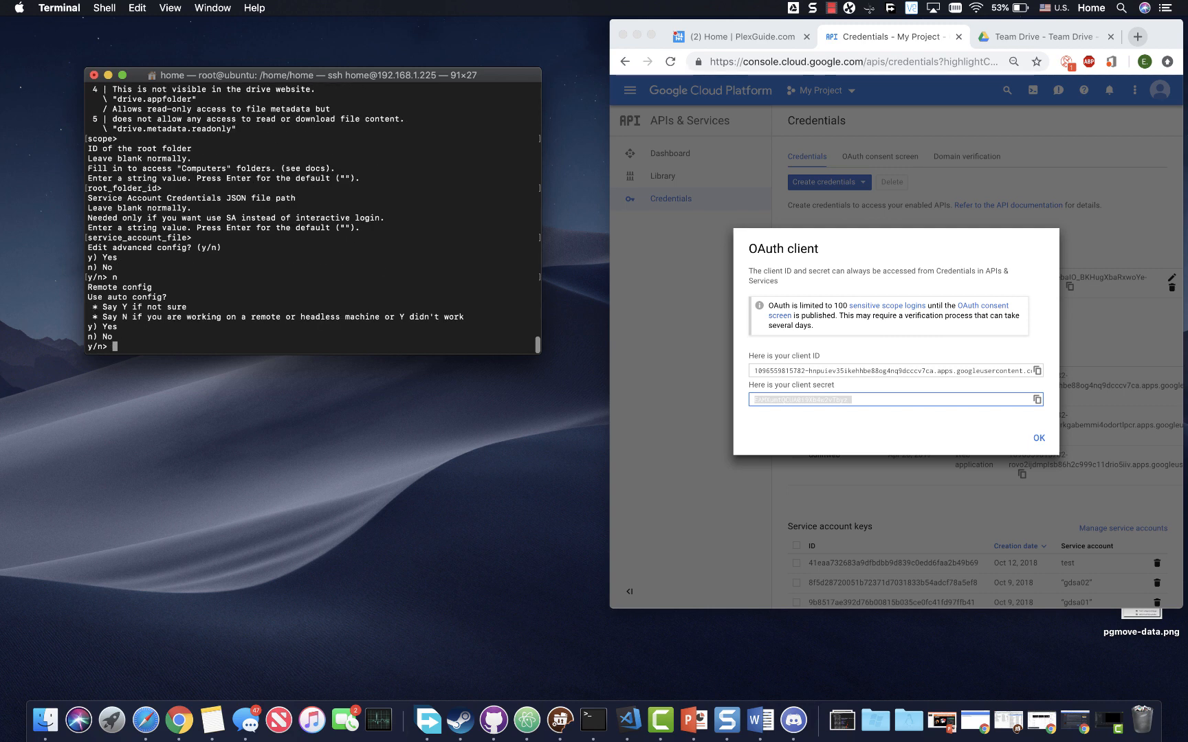
pyautogui.write('n')
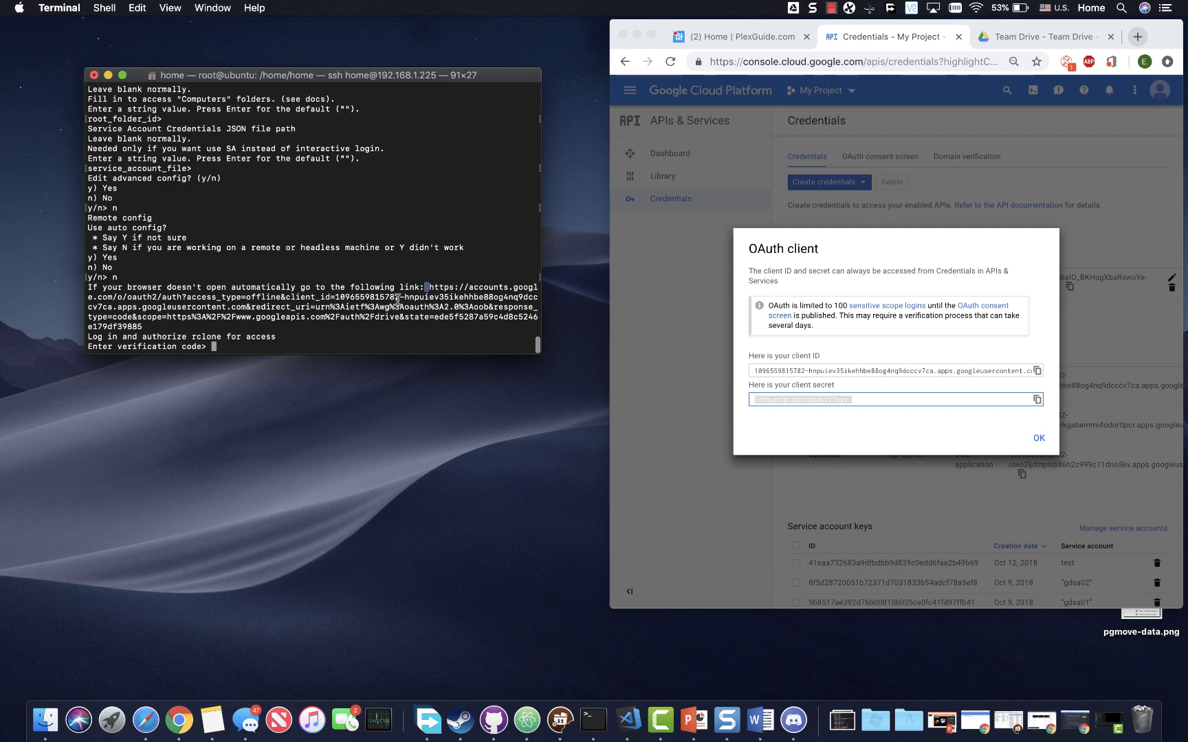
pyautogui.rightClick(204, 325)
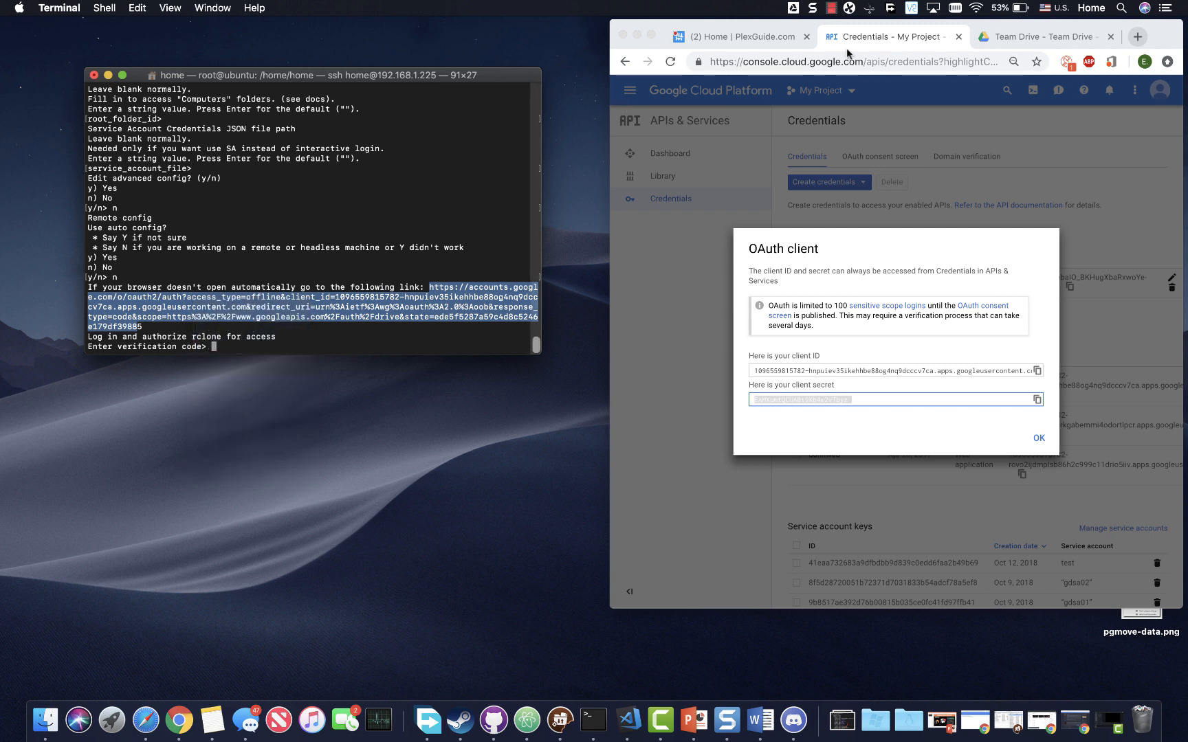
# Paste the Google verification code from the sign-in page into rclone.
pyautogui.click(848, 8)
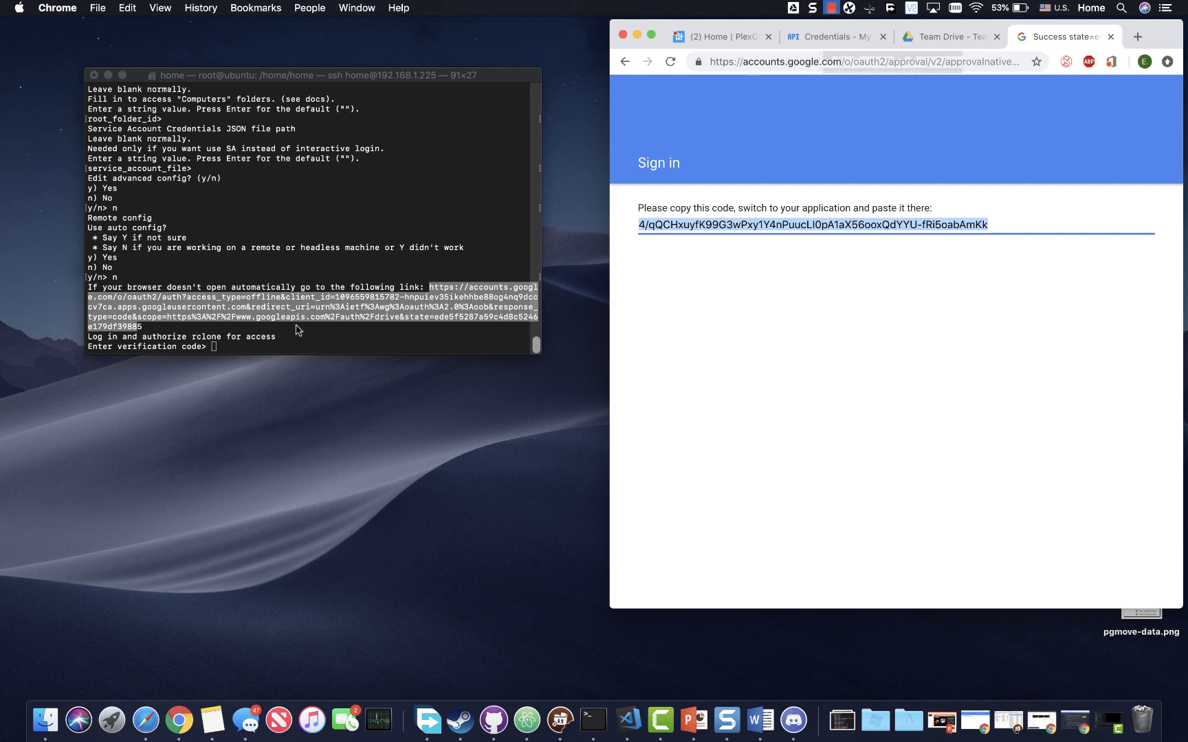
pyautogui.rightClick(260, 335)
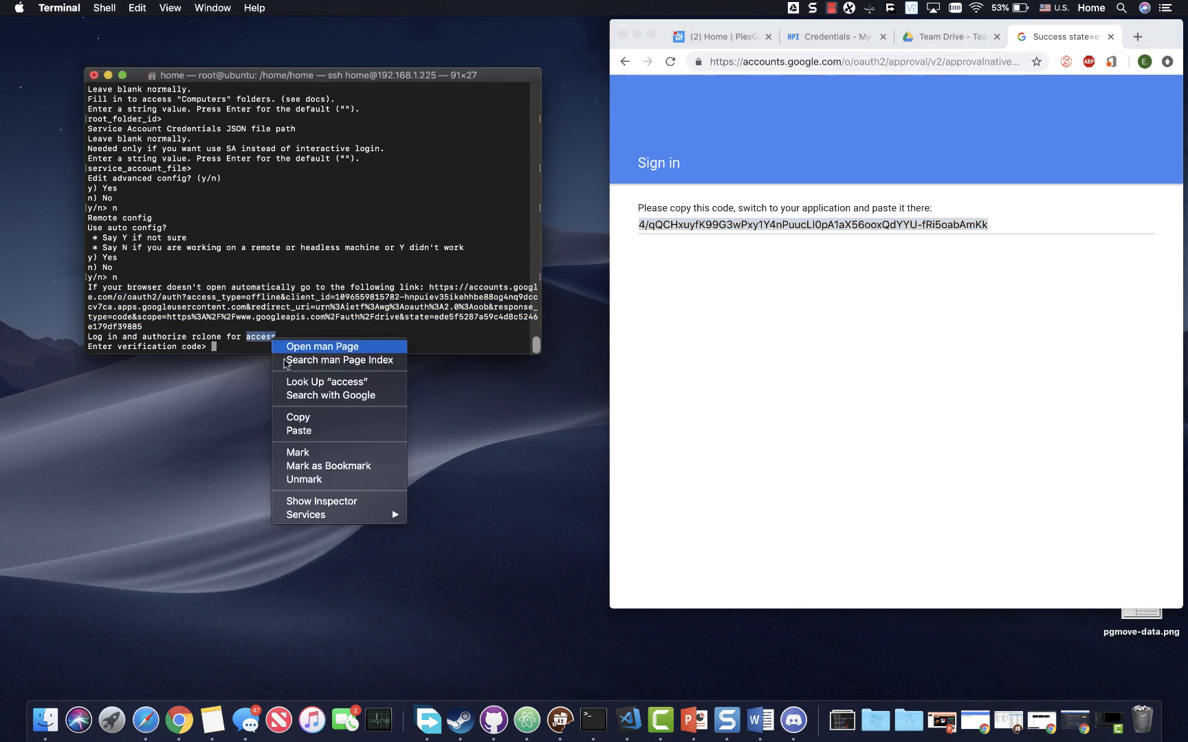
pyautogui.click(299, 431)
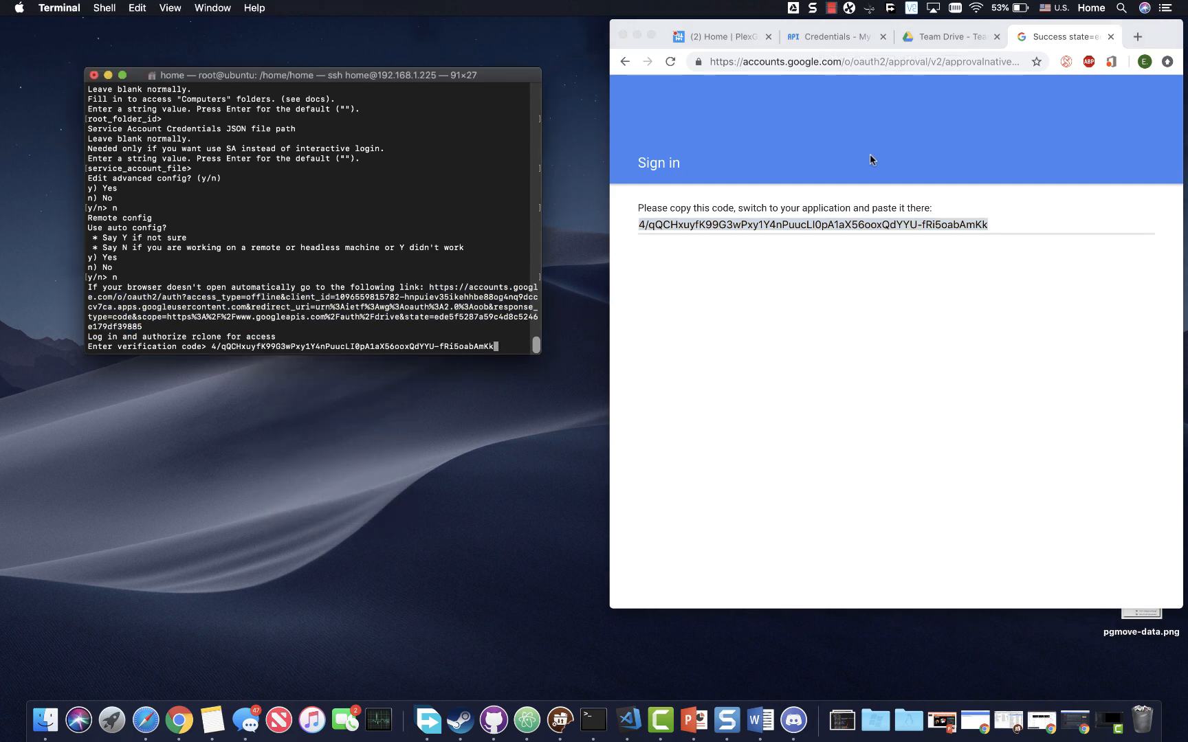
pyautogui.press('enter')
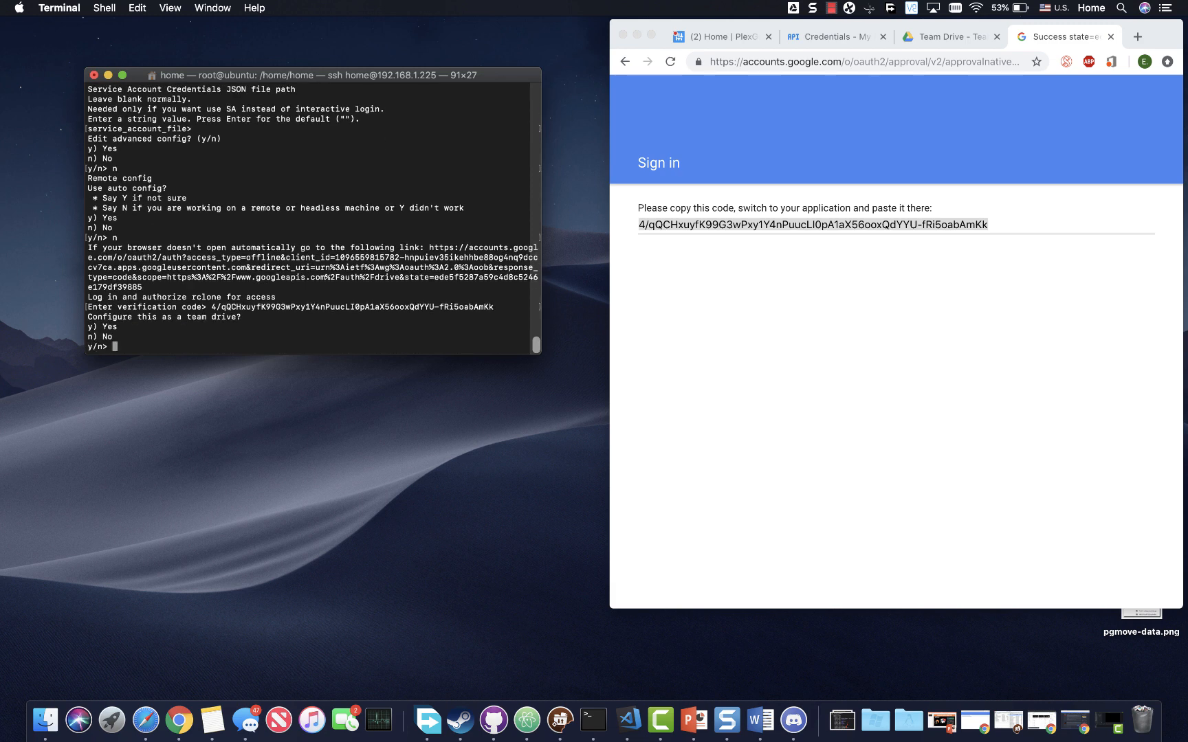
# Decline team drive, save the gdrive remote with y, and start another with n.
pyautogui.press('enter')
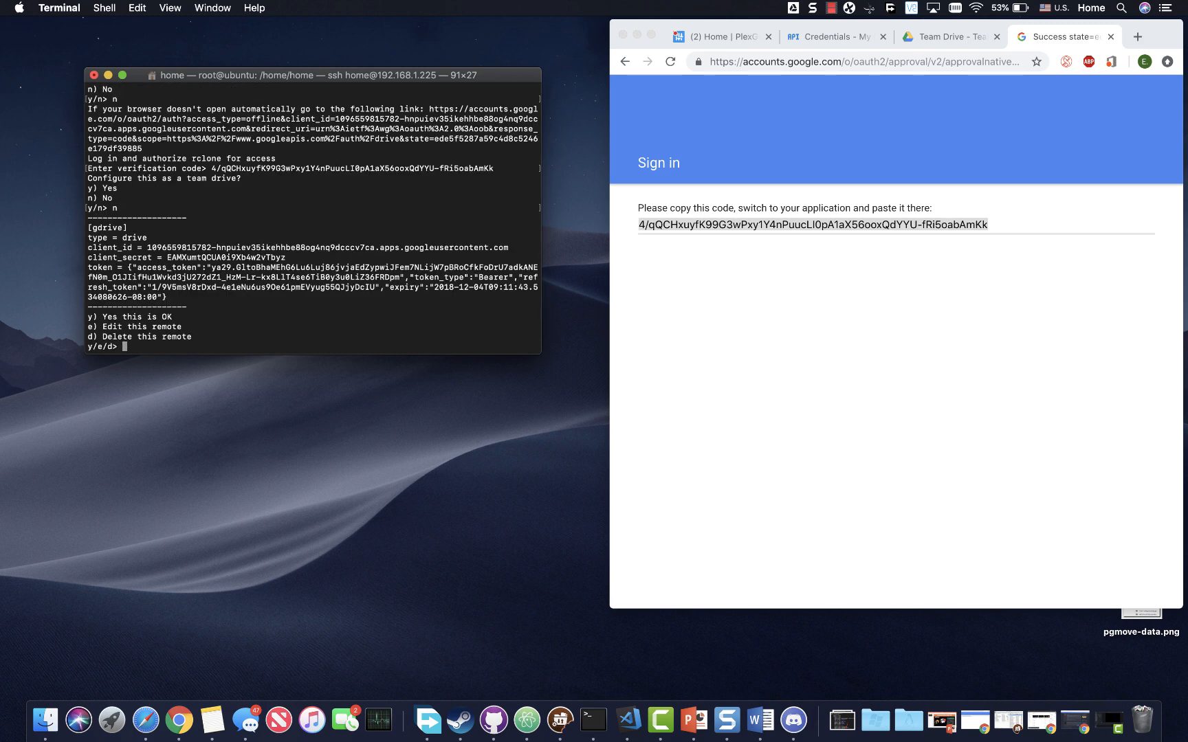
pyautogui.write('y')
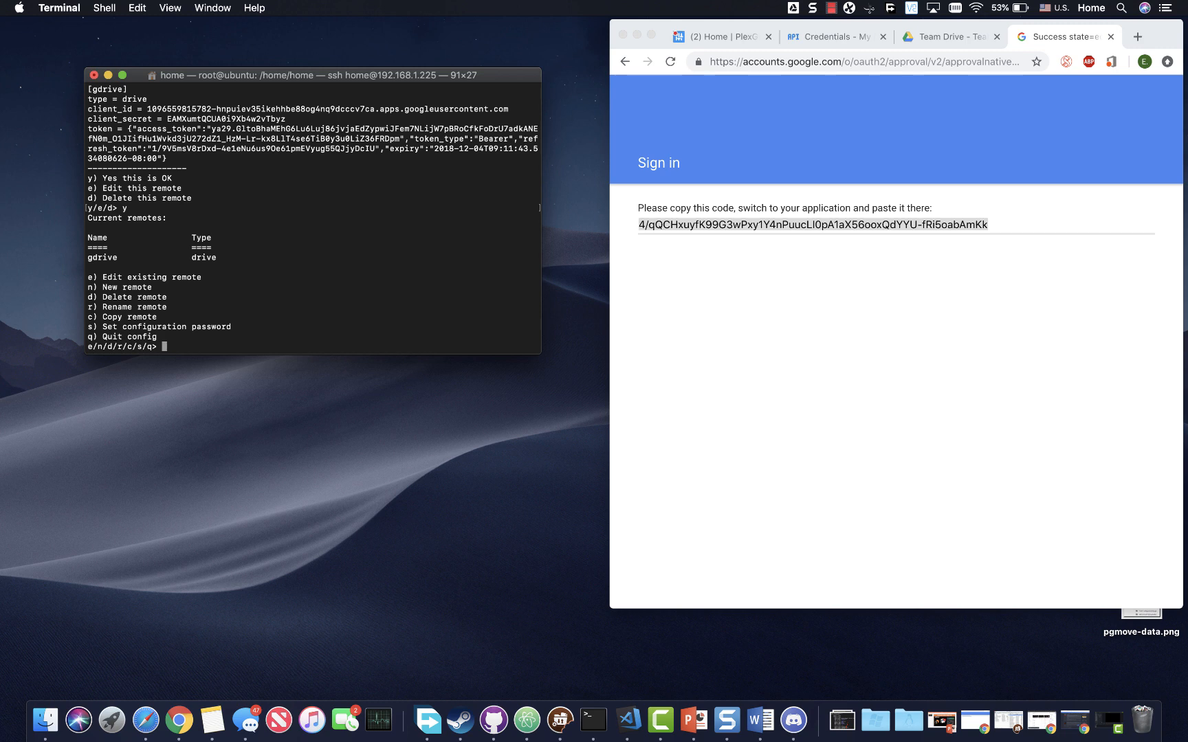
pyautogui.write('n')
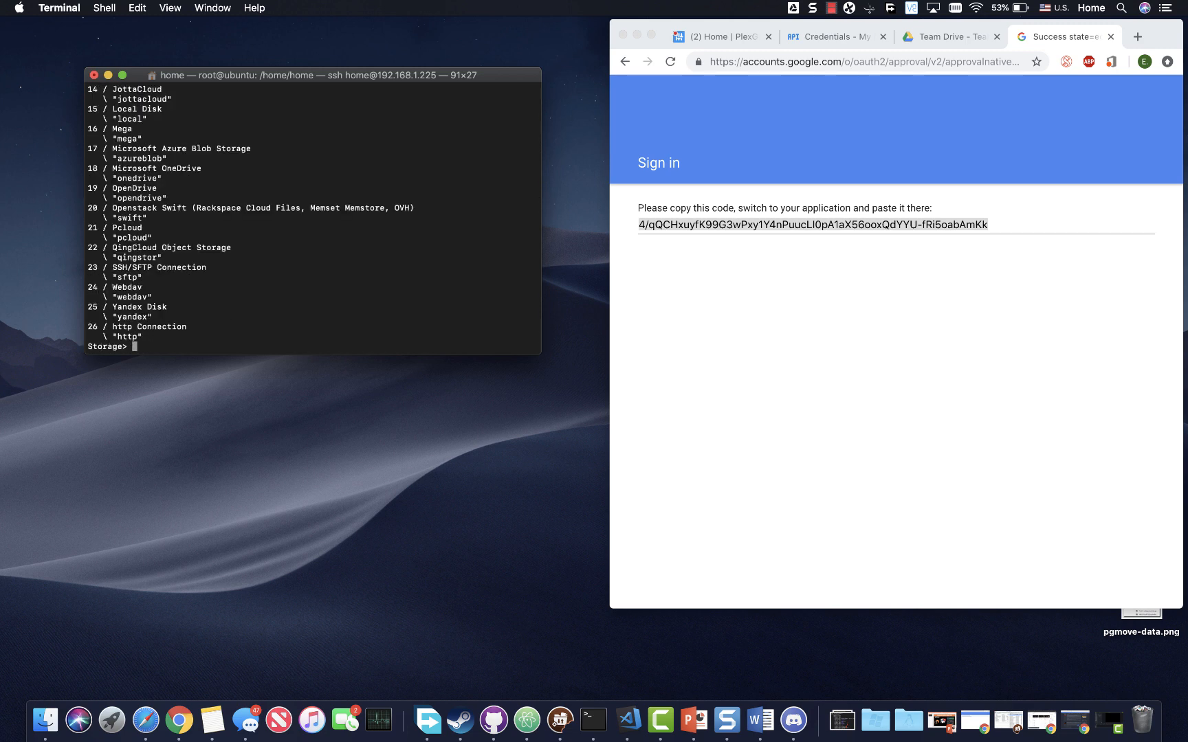
# Give the second remote drive storage, the Cloud Console client ID and secret, and answer n.
pyautogui.write('drive')
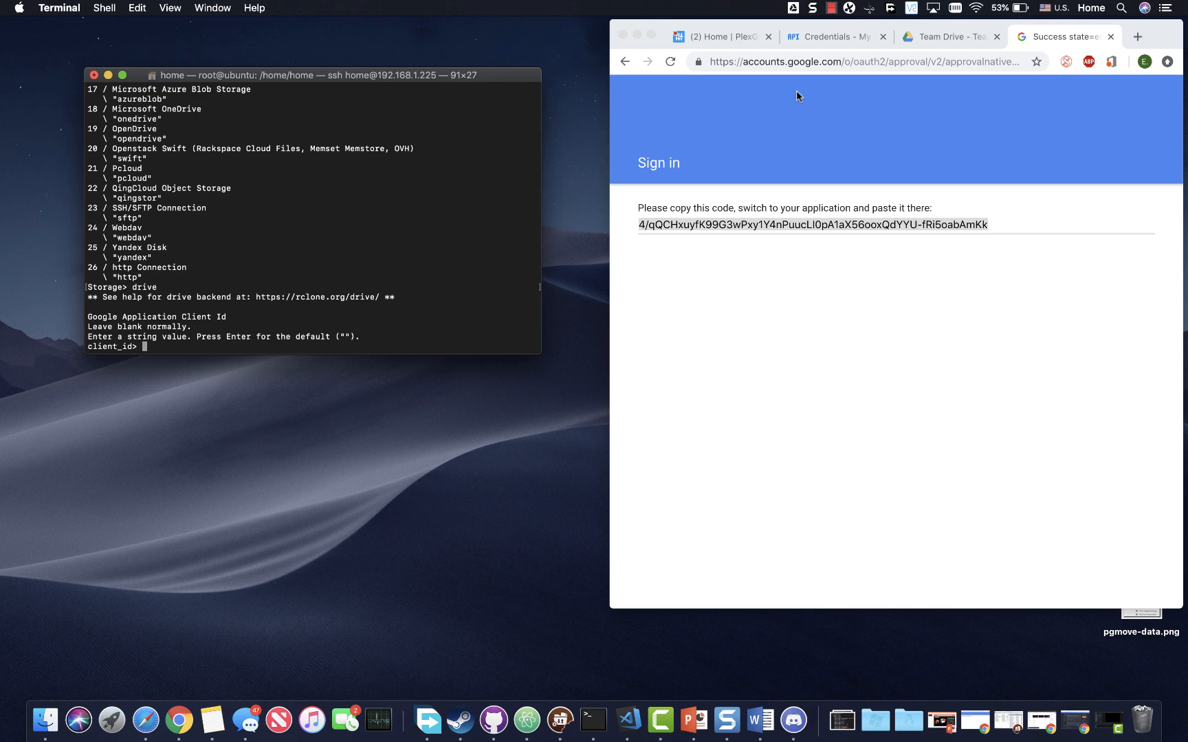
pyautogui.click(833, 37)
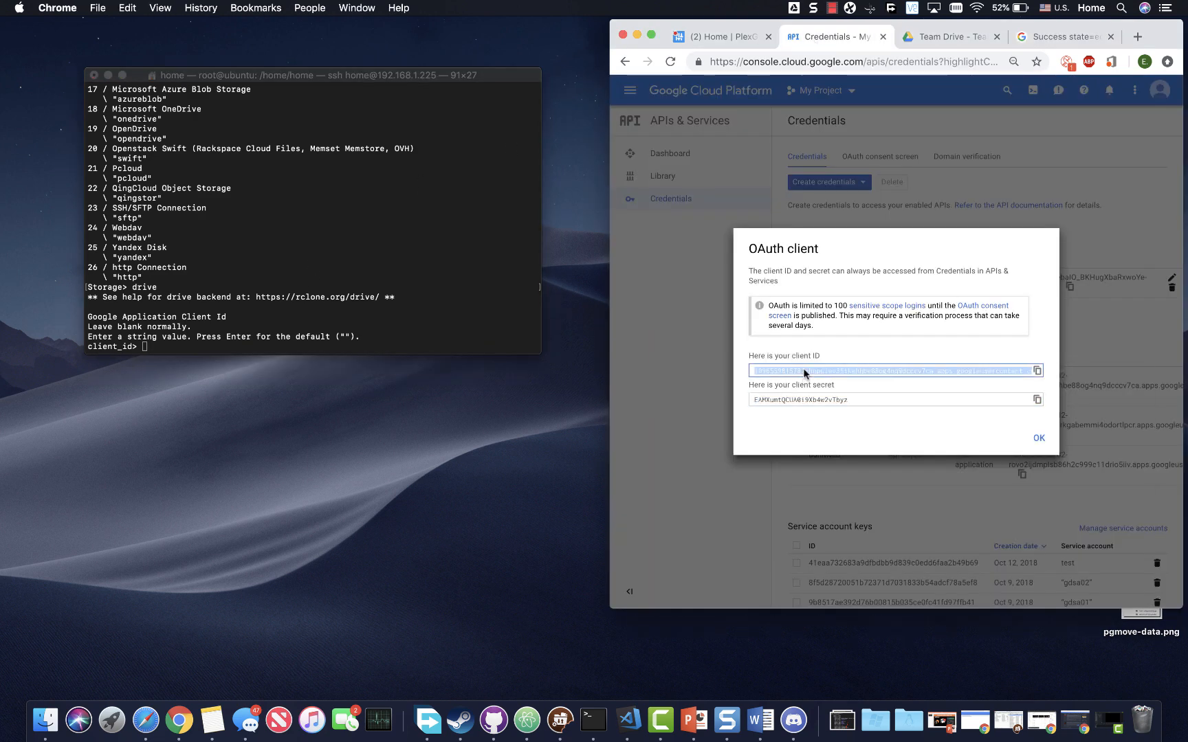
pyautogui.rightClick(194, 347)
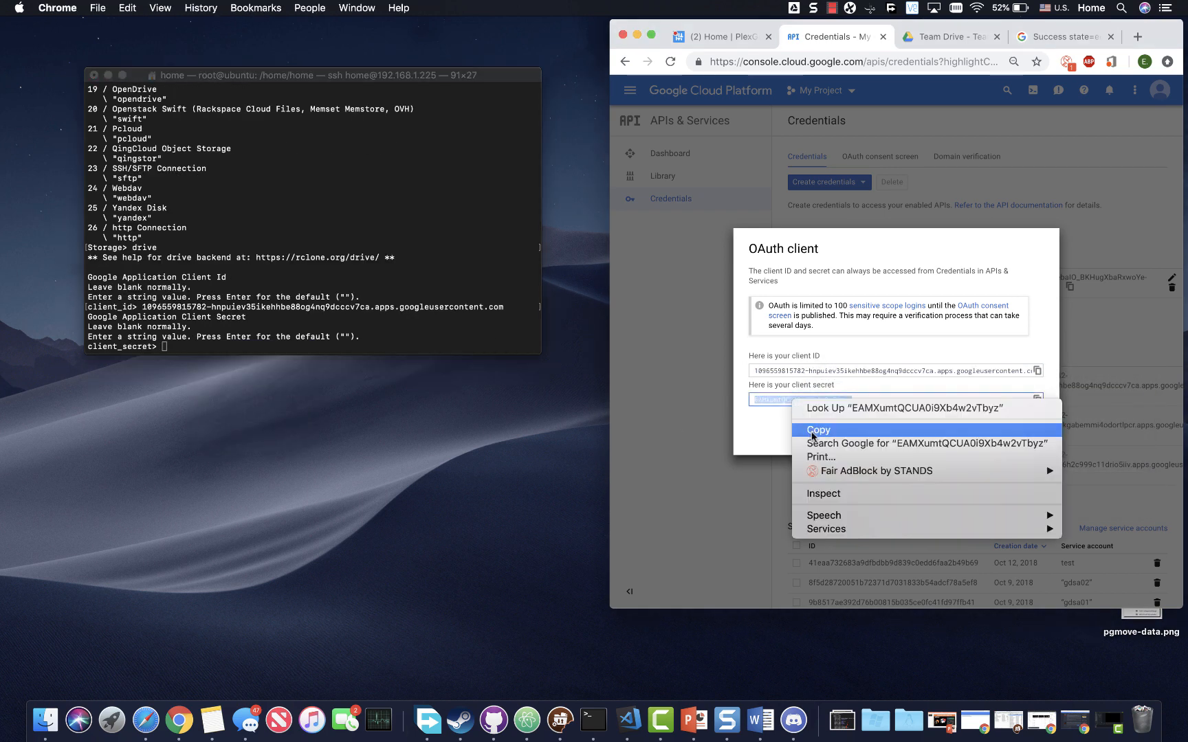
pyautogui.click(818, 430)
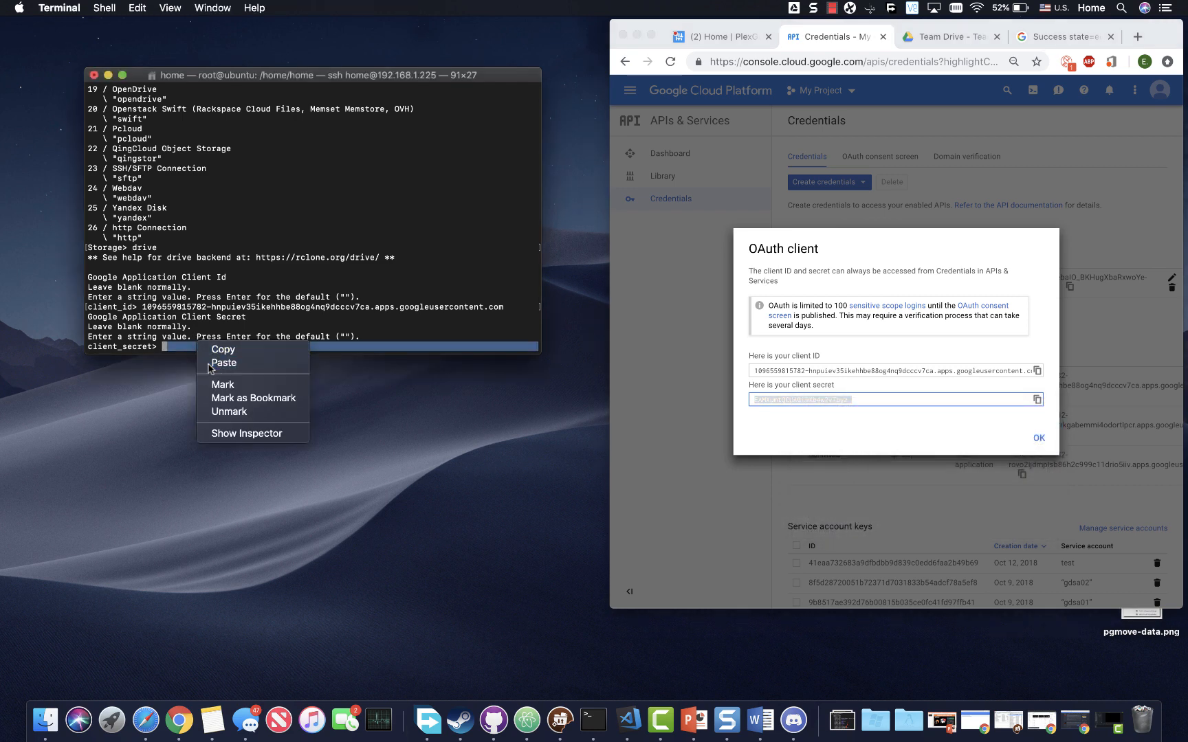
pyautogui.click(223, 363)
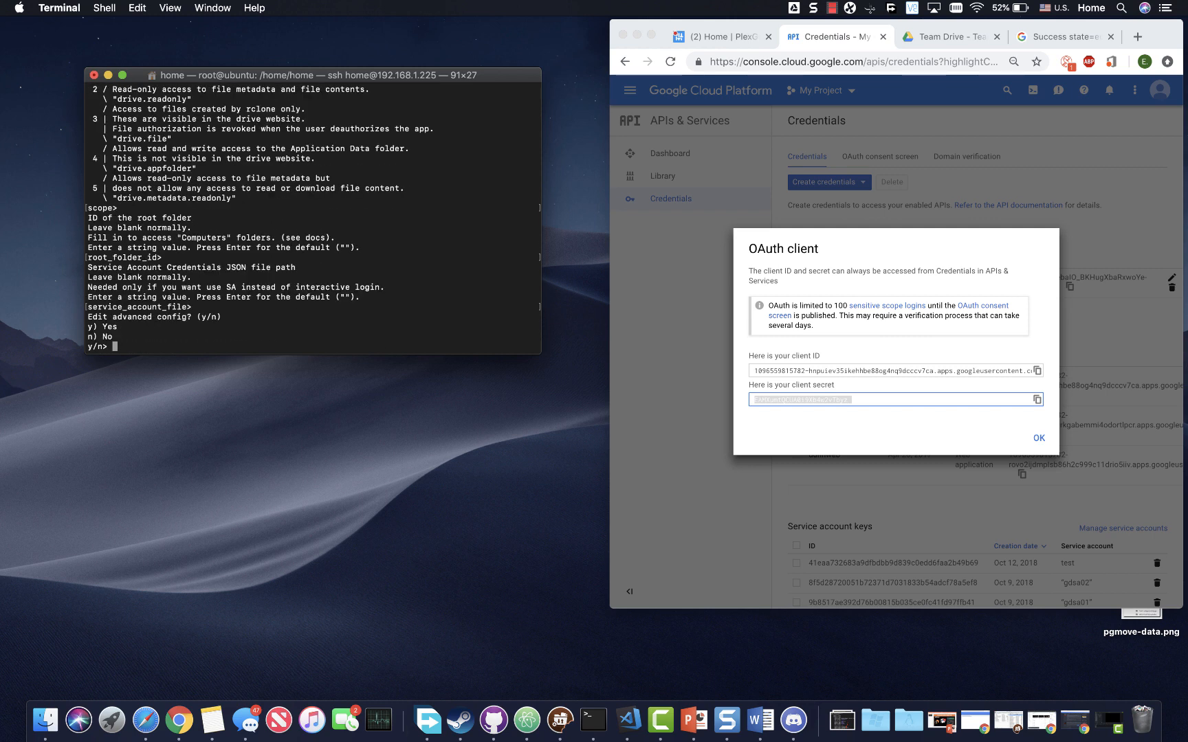
pyautogui.write('n')
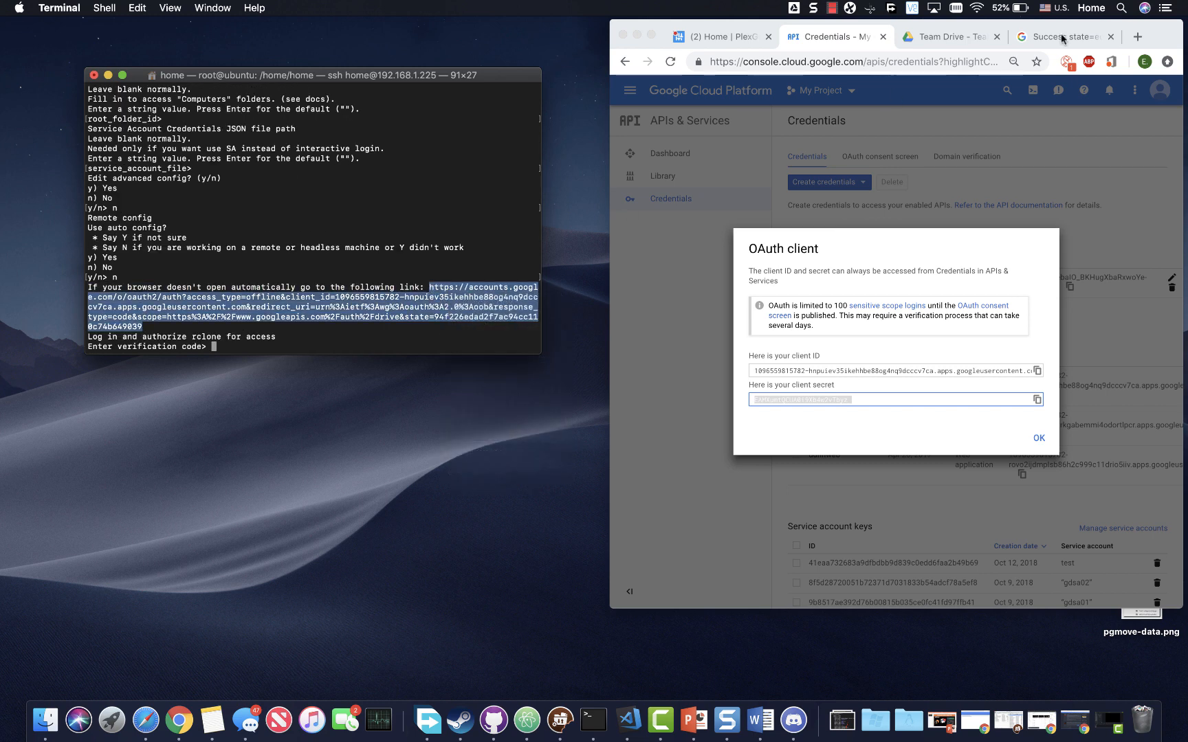
# Paste the new verification code and link tdrive to team drive 3 (media).
pyautogui.click(834, 7)
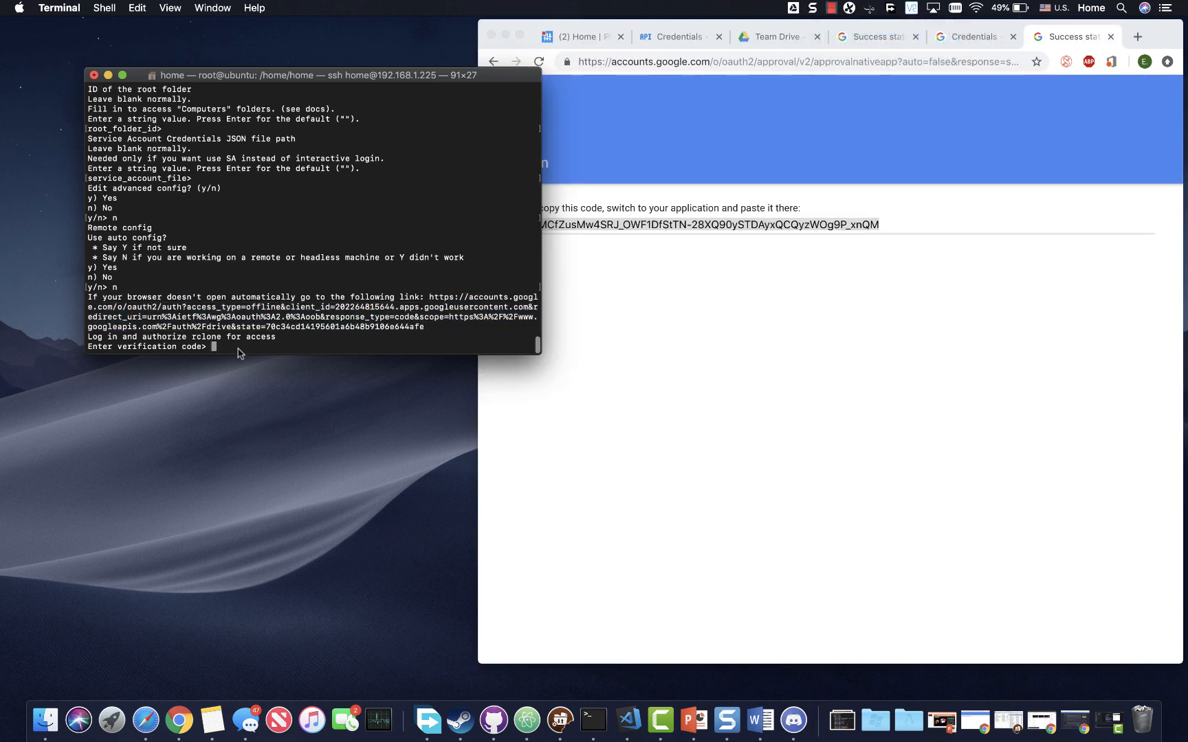
pyautogui.rightClick(238, 351)
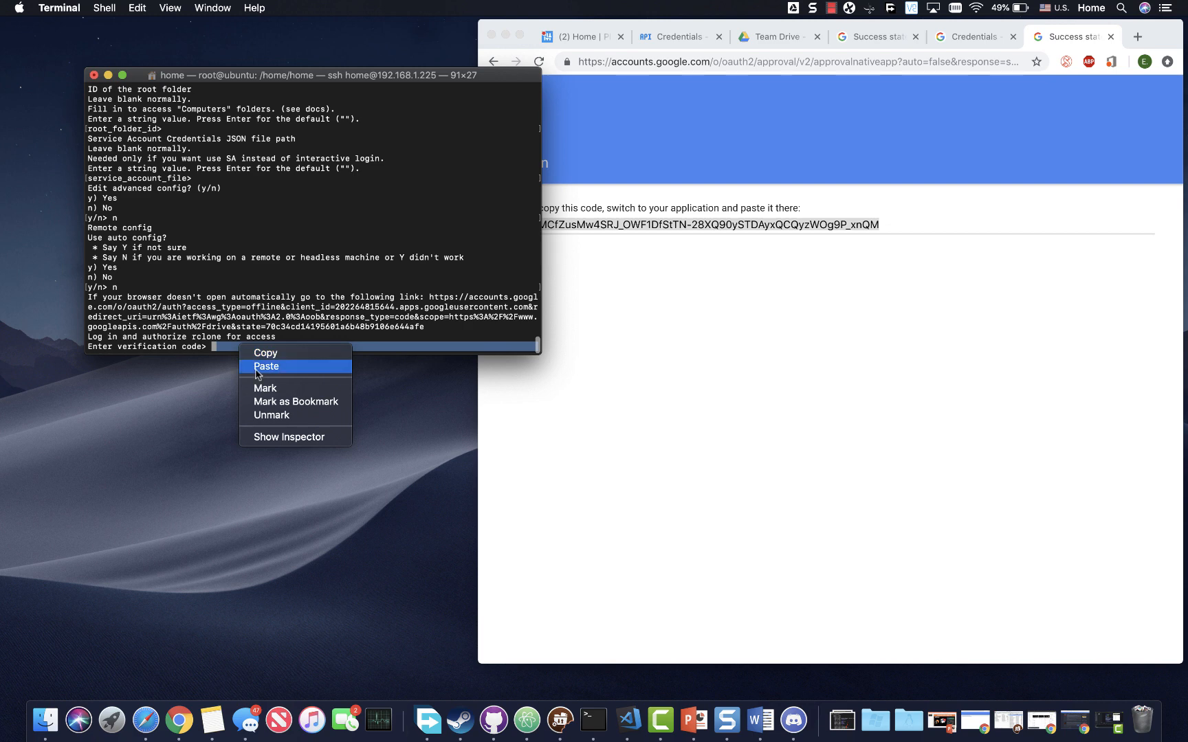
pyautogui.click(266, 367)
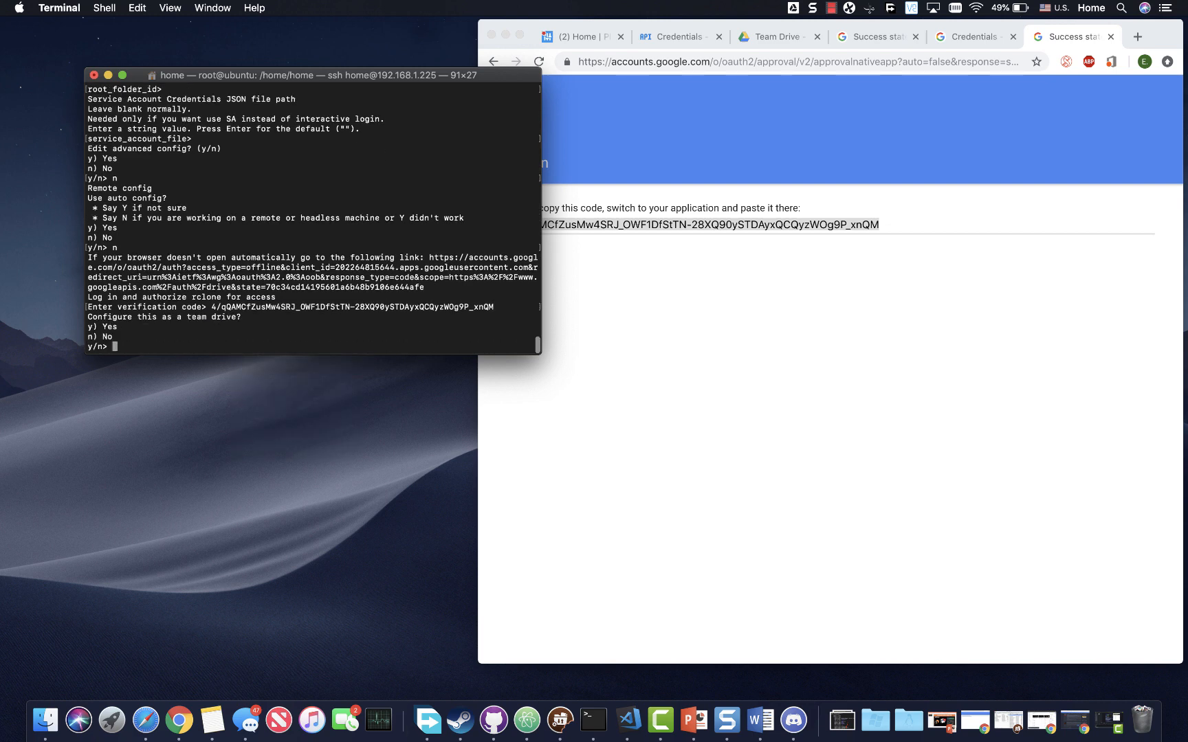
pyautogui.write('y')
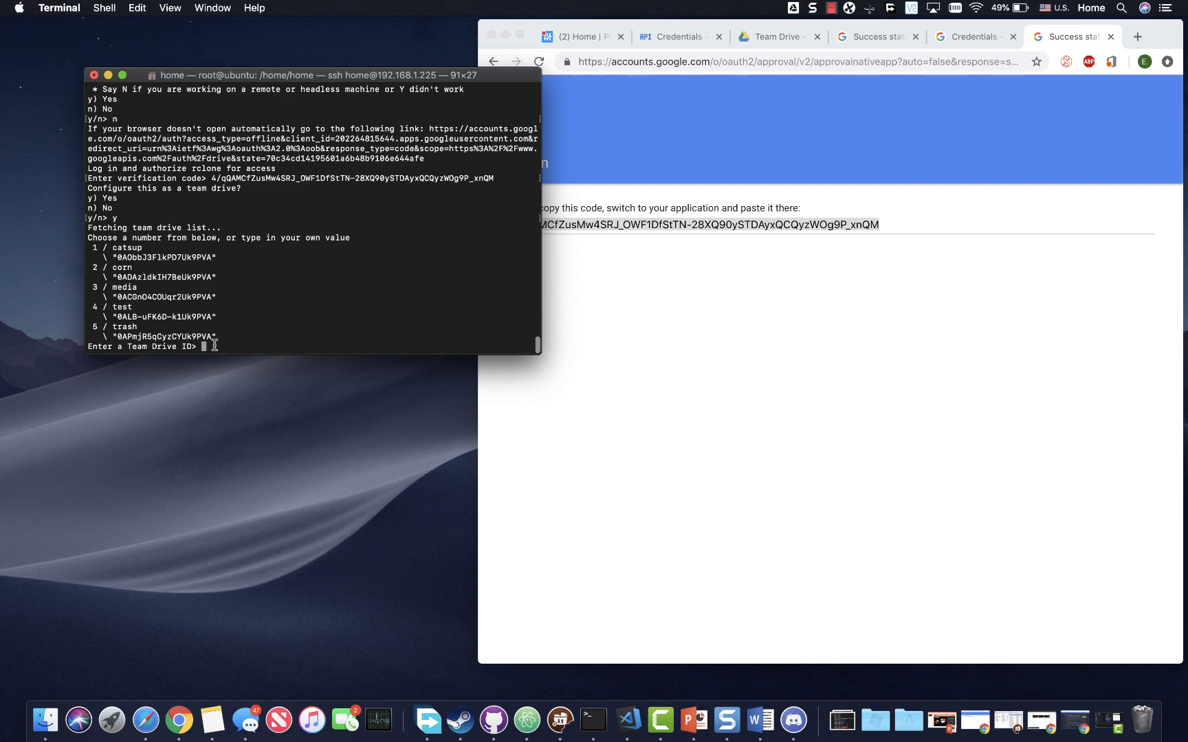
pyautogui.write('3')
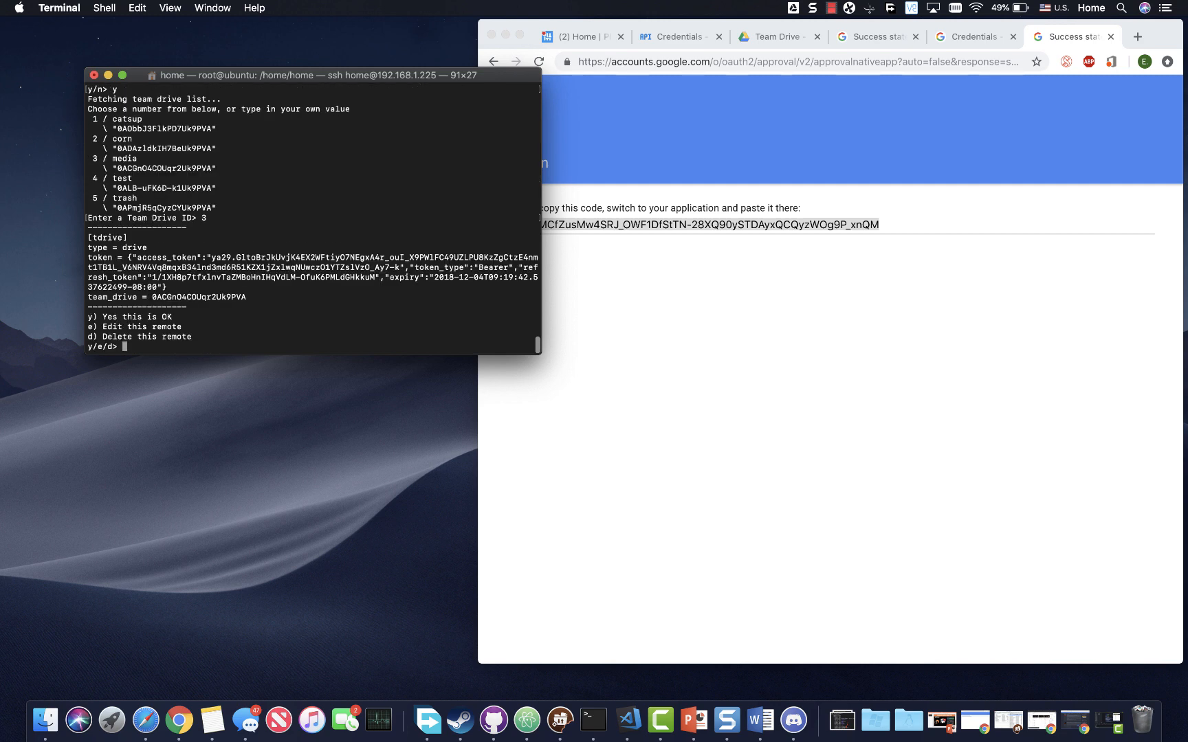
pyautogui.write('y')
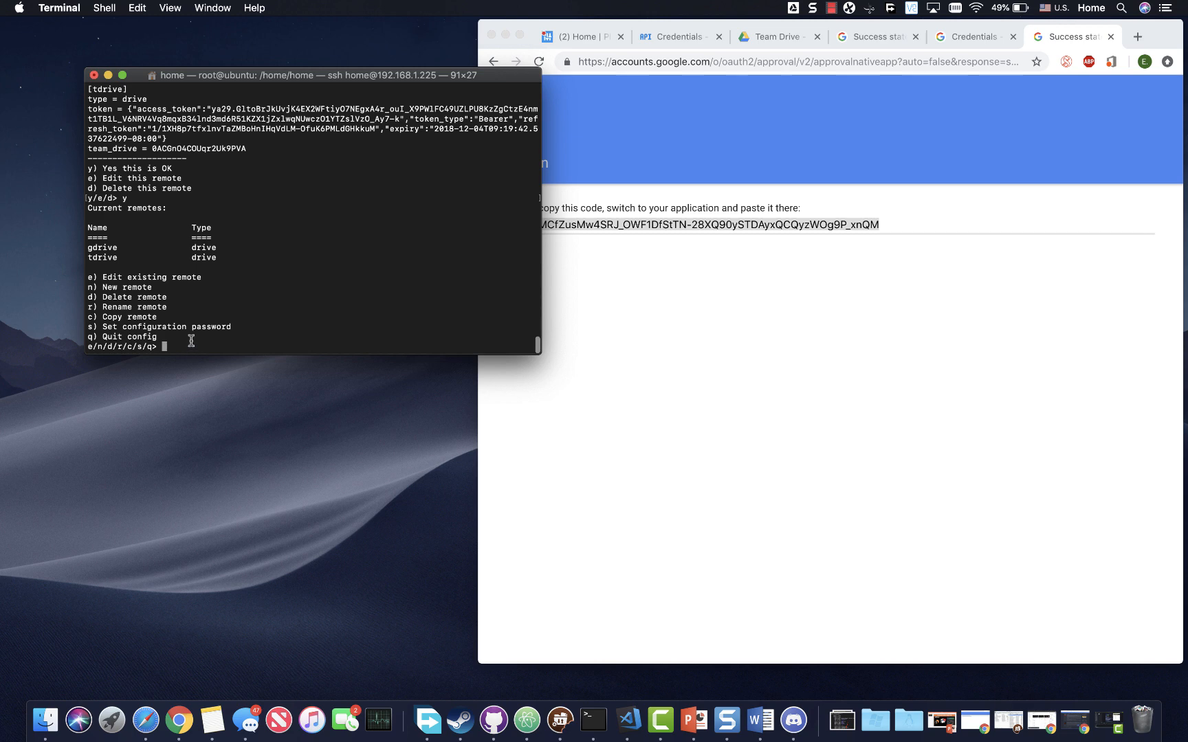
# Quit rclone config with q.
pyautogui.write('q')
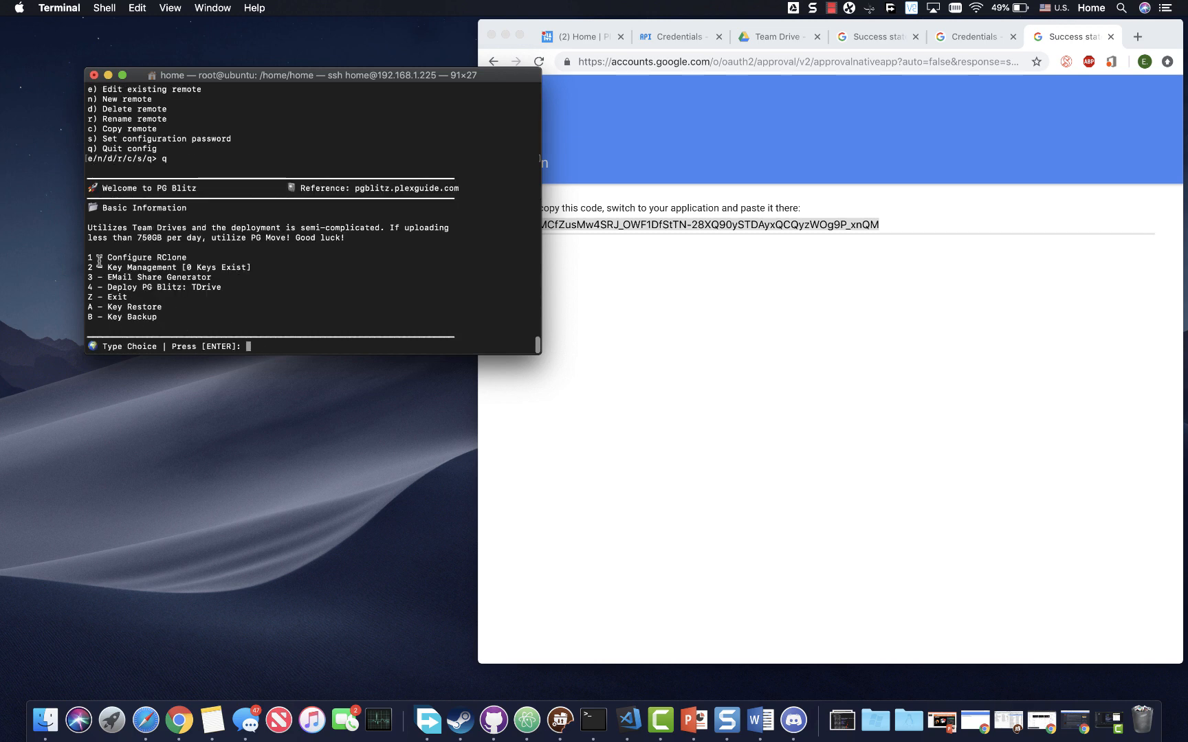
pyautogui.moveTo(158, 342)
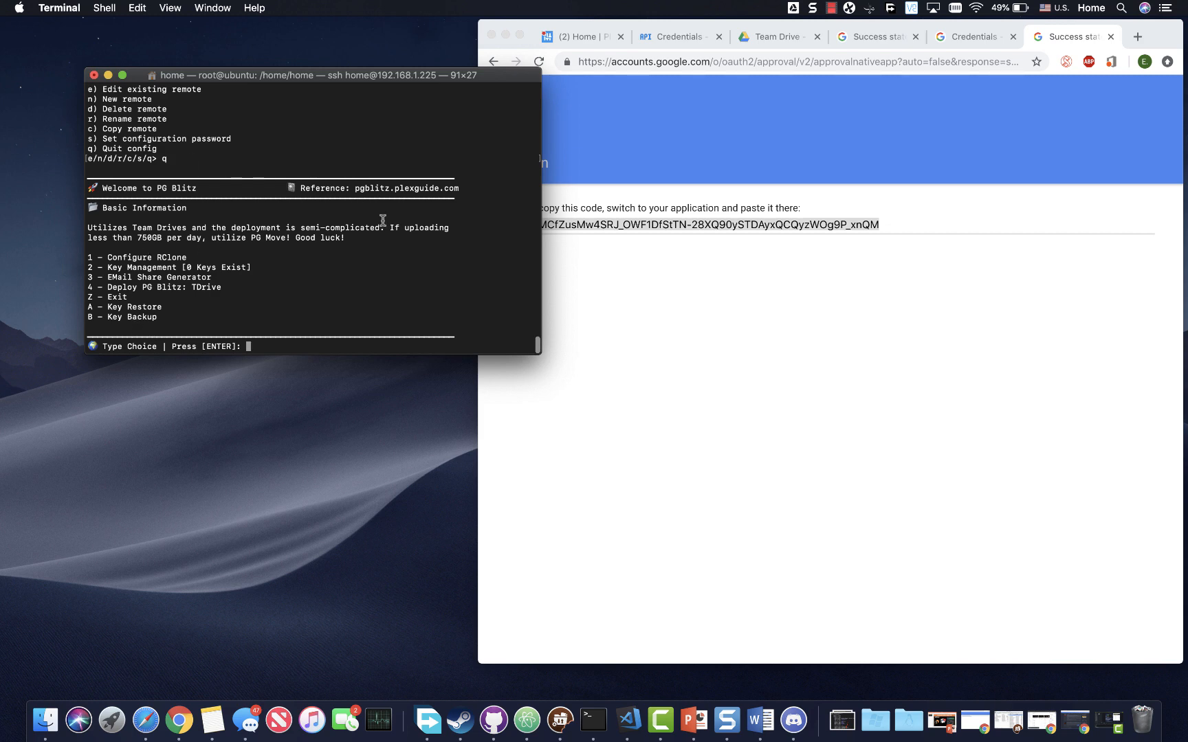
pyautogui.moveTo(204, 297)
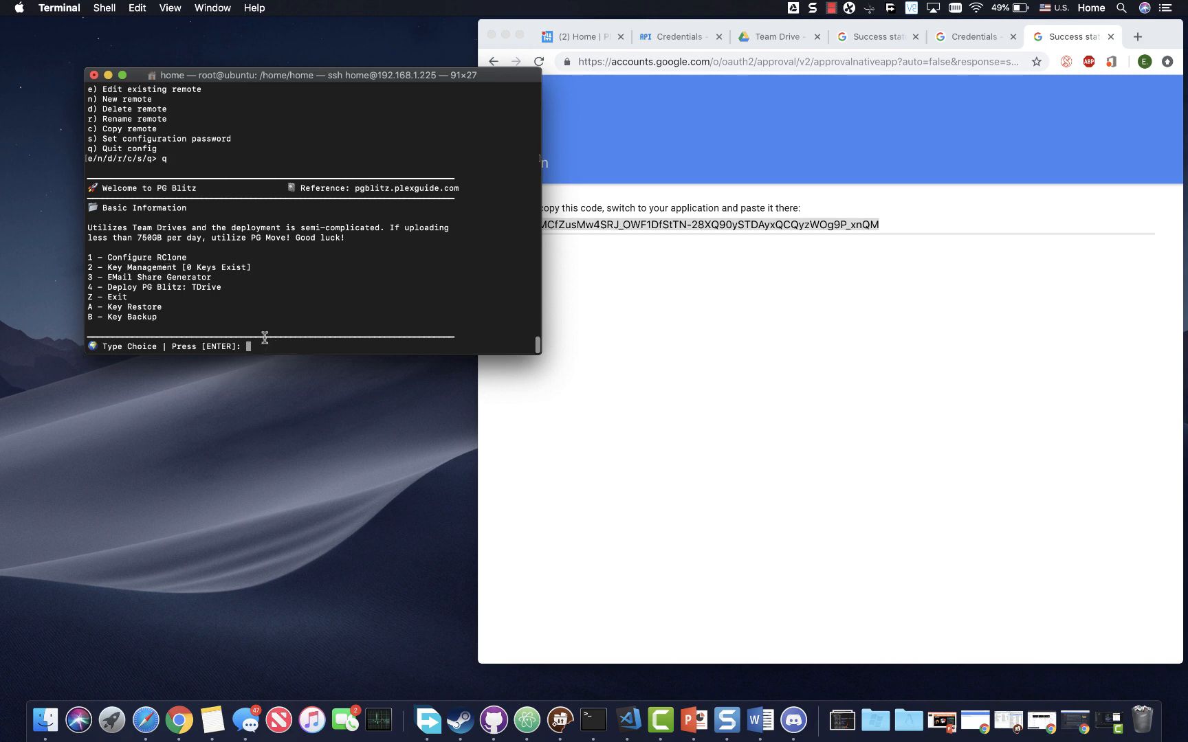
# Open Key Management (2), choose Make Service Keys (4), and generate 6 keys (3).
pyautogui.write('2')
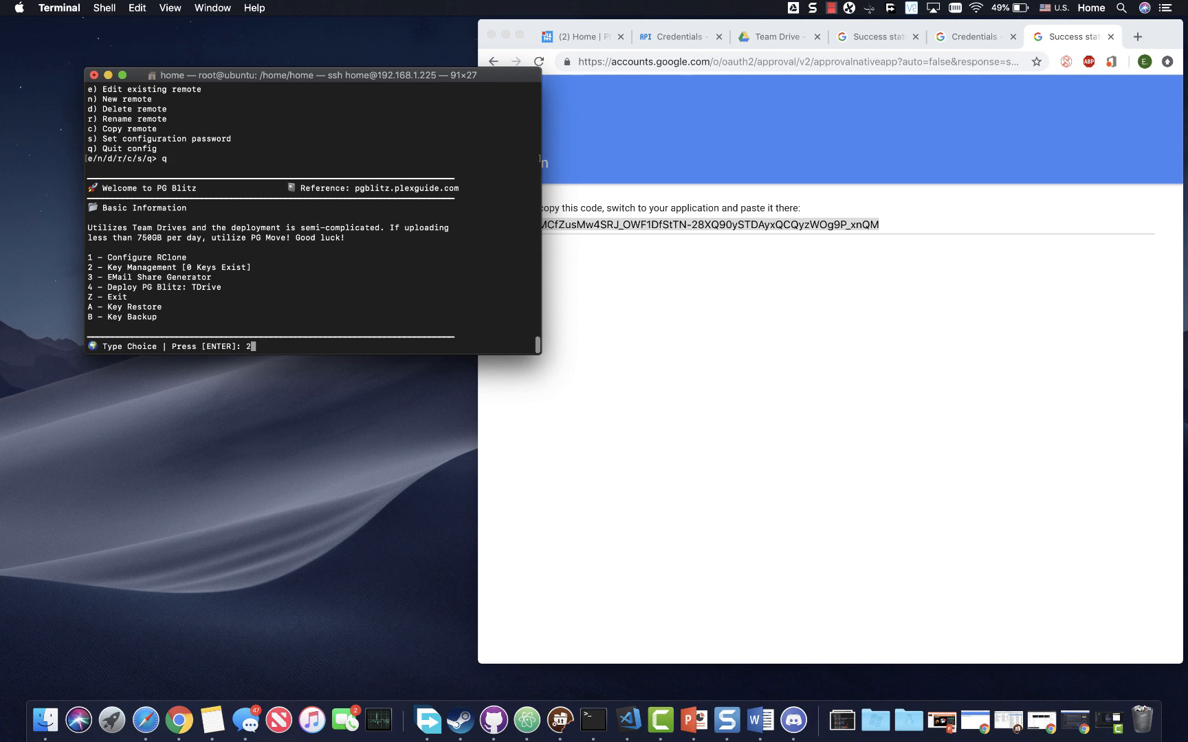
pyautogui.press('enter')
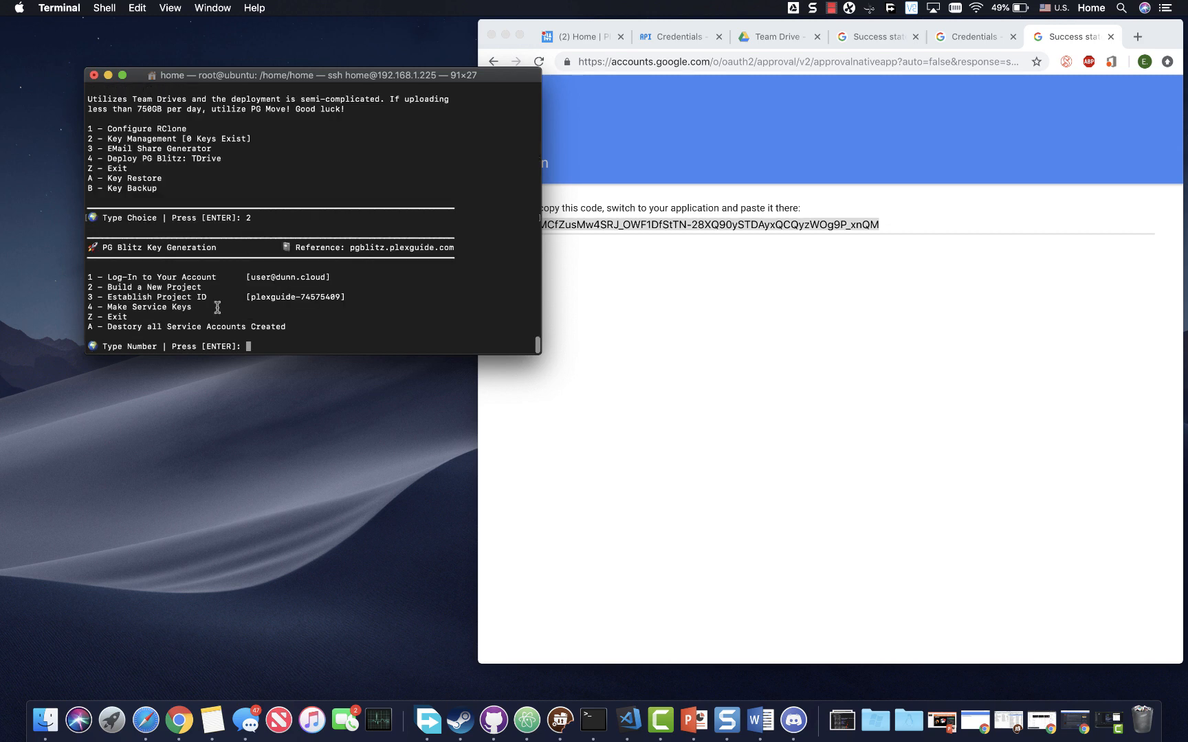
pyautogui.moveTo(239, 277)
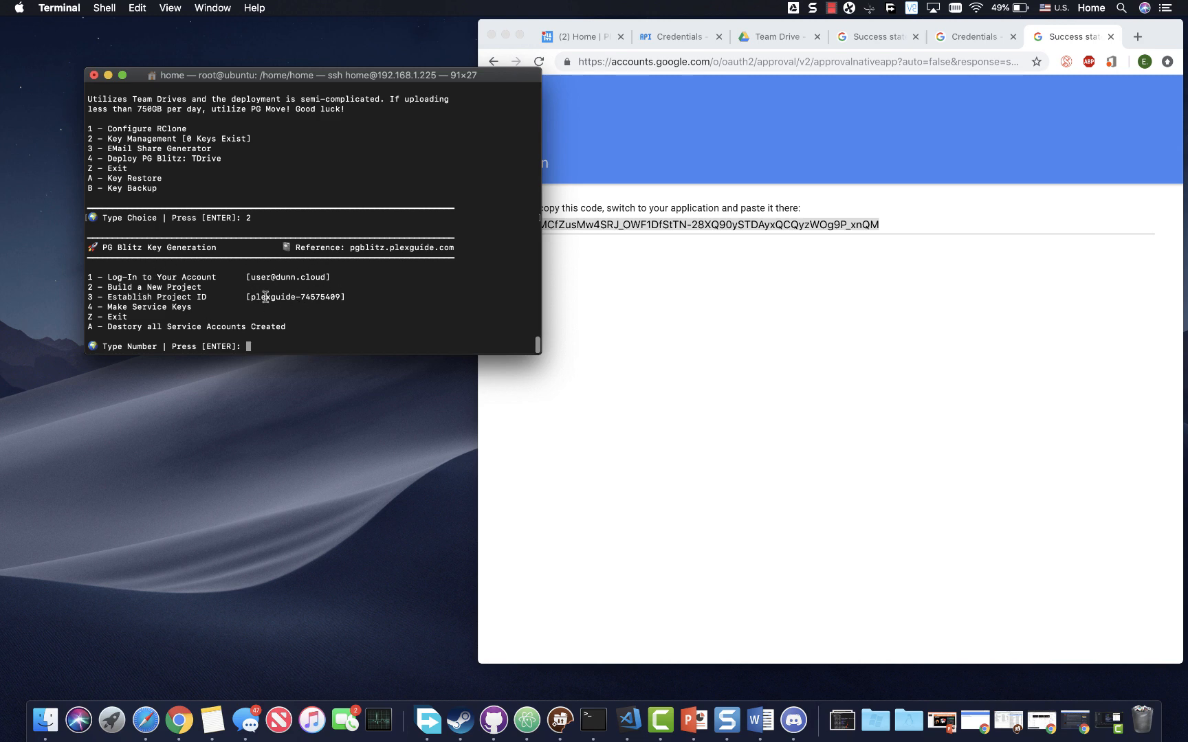
pyautogui.moveTo(269, 347)
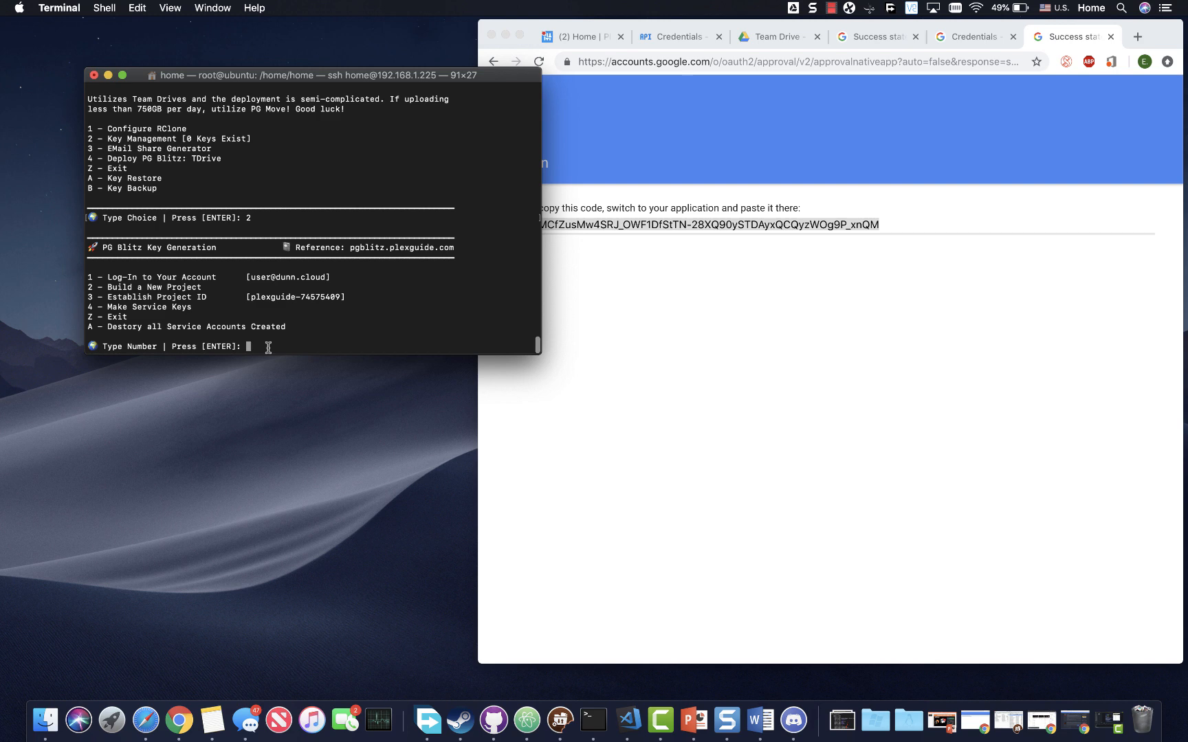
pyautogui.write('4')
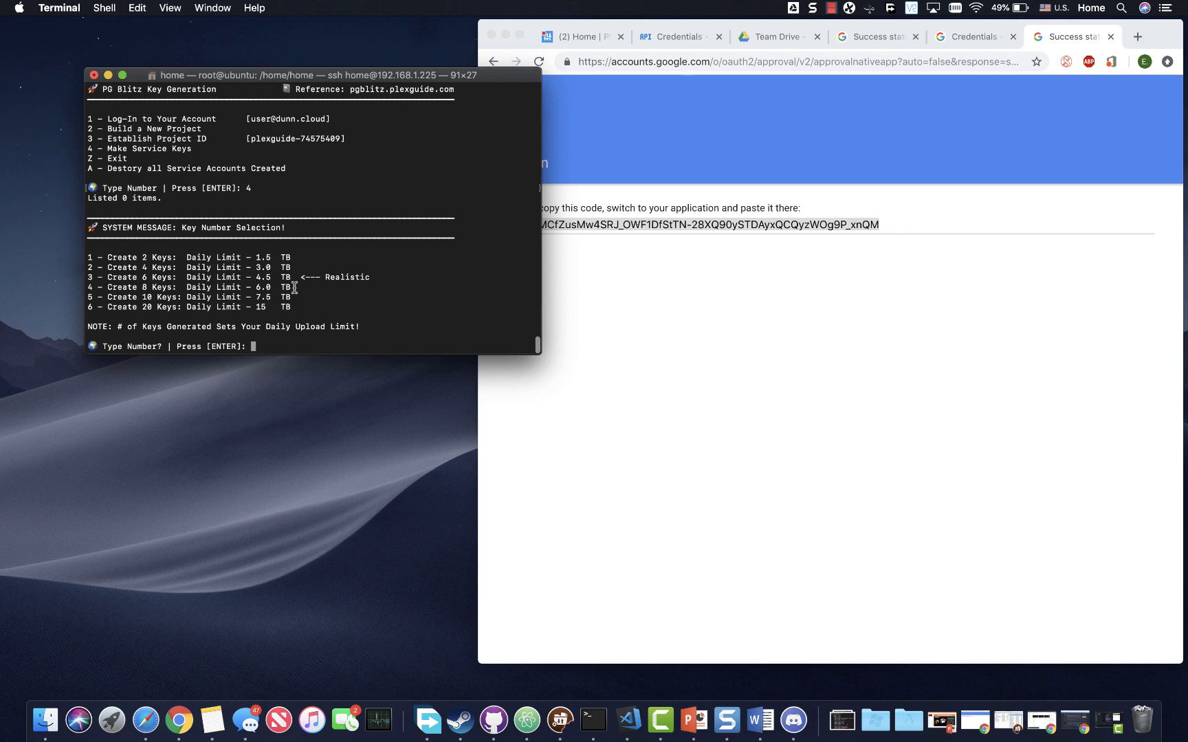
pyautogui.write('3')
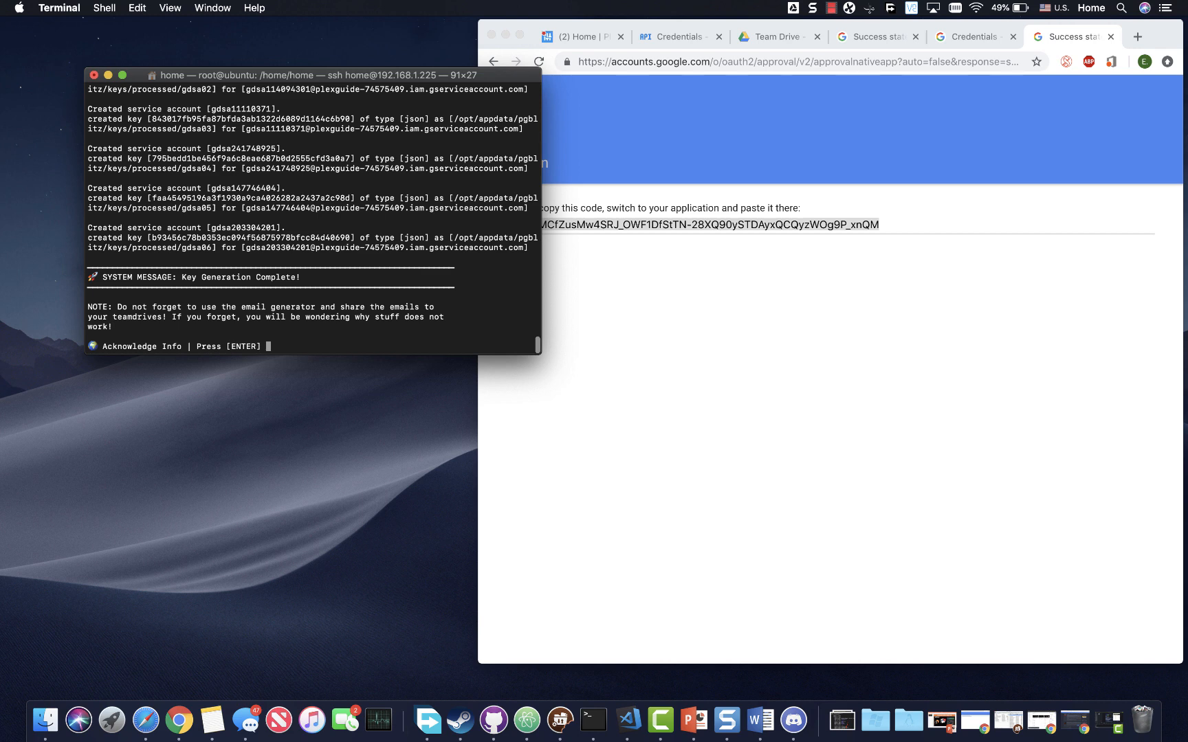
# Acknowledge the key generation completion notice to return to the PG Blitz menu.
pyautogui.press('enter')
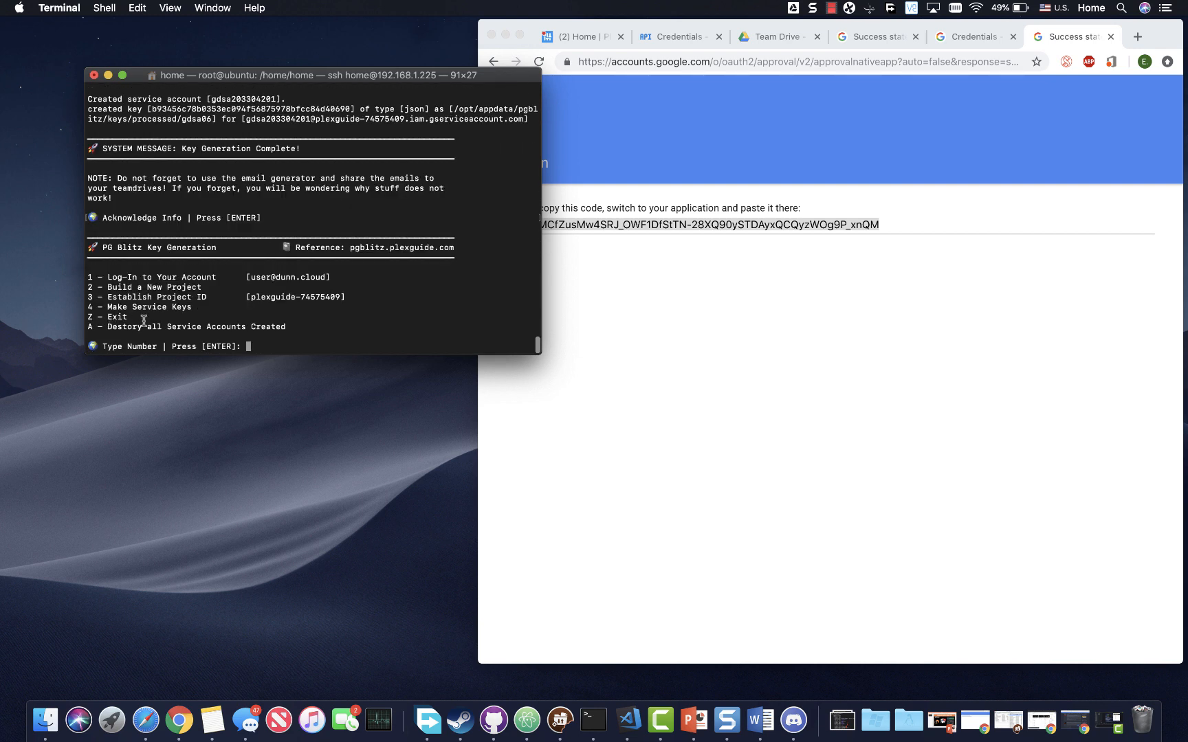
pyautogui.moveTo(229, 299)
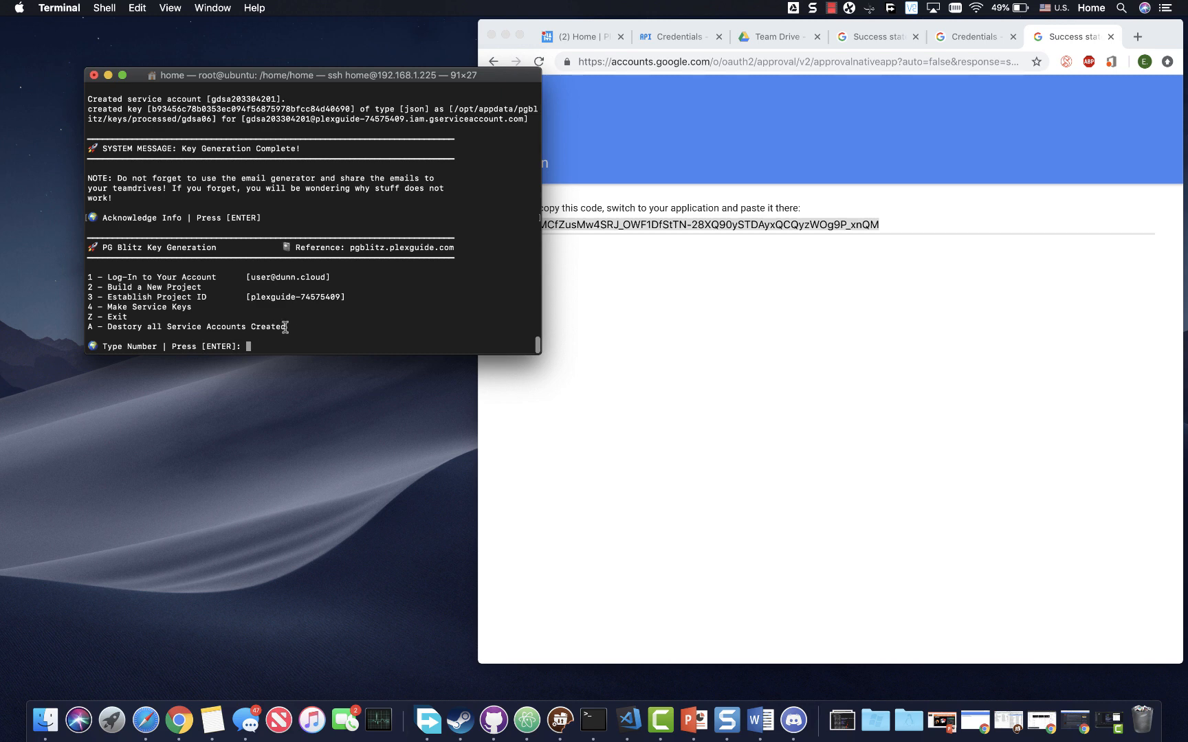
pyautogui.moveTo(130, 324)
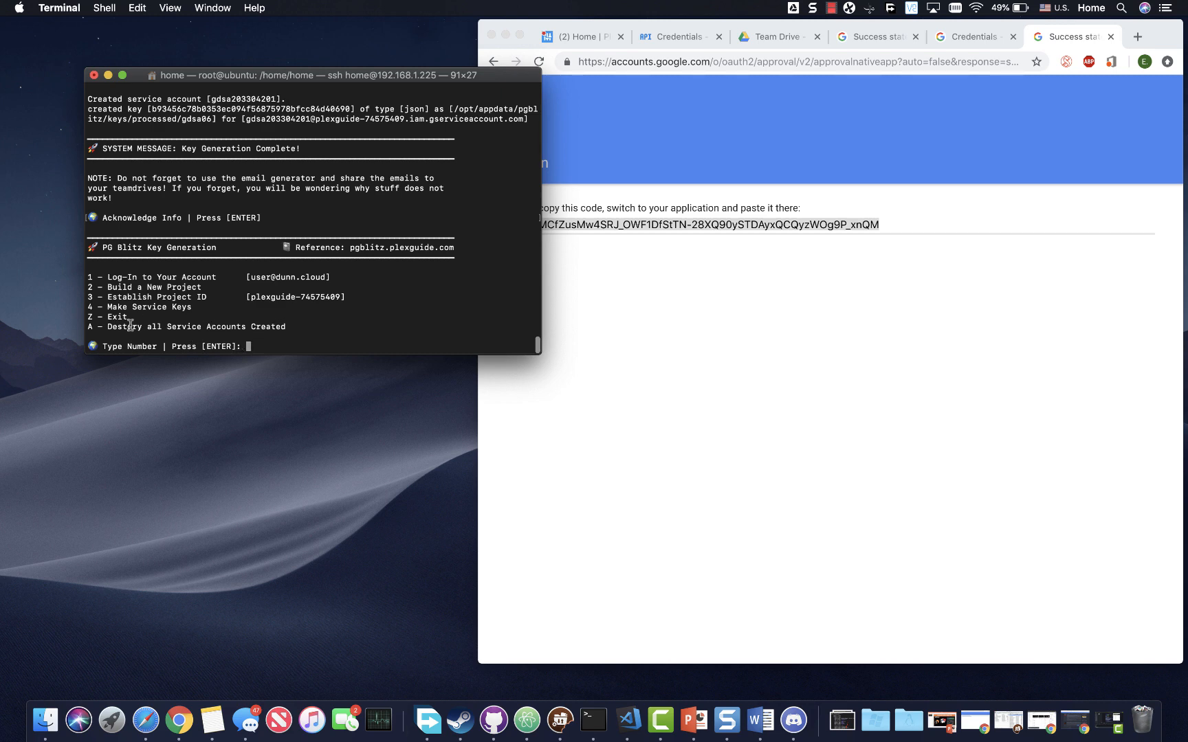
pyautogui.moveTo(206, 311)
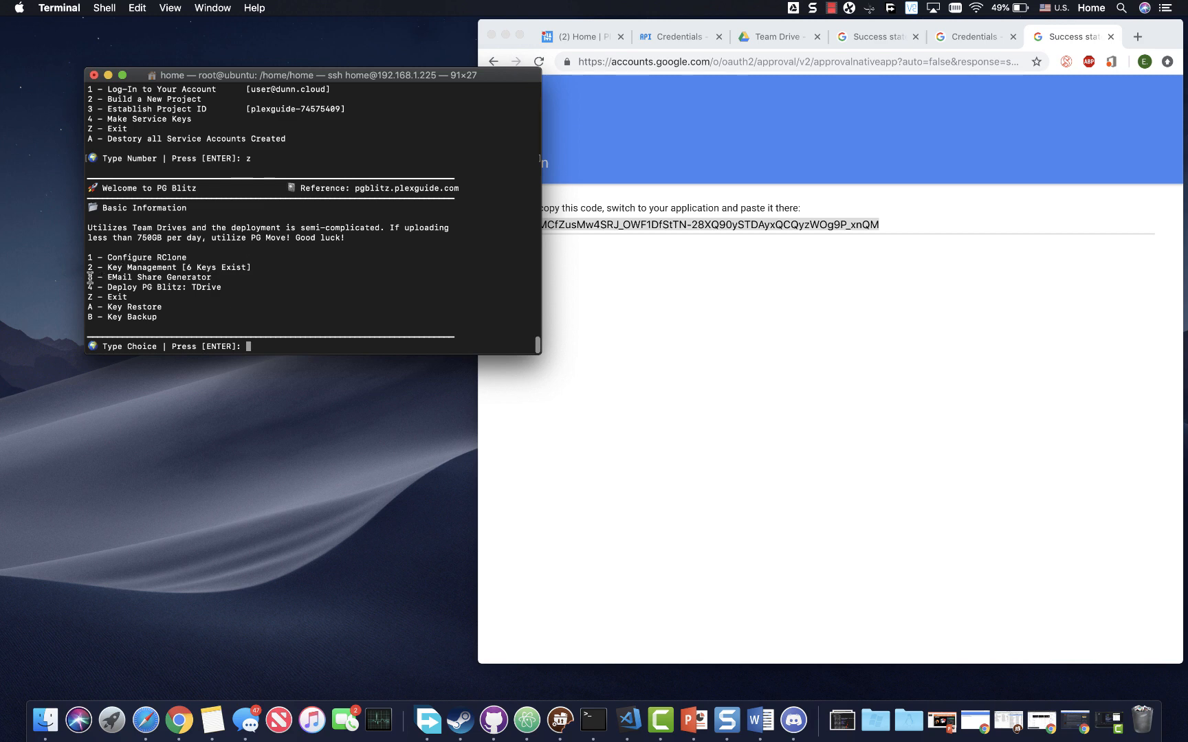
pyautogui.moveTo(259, 347)
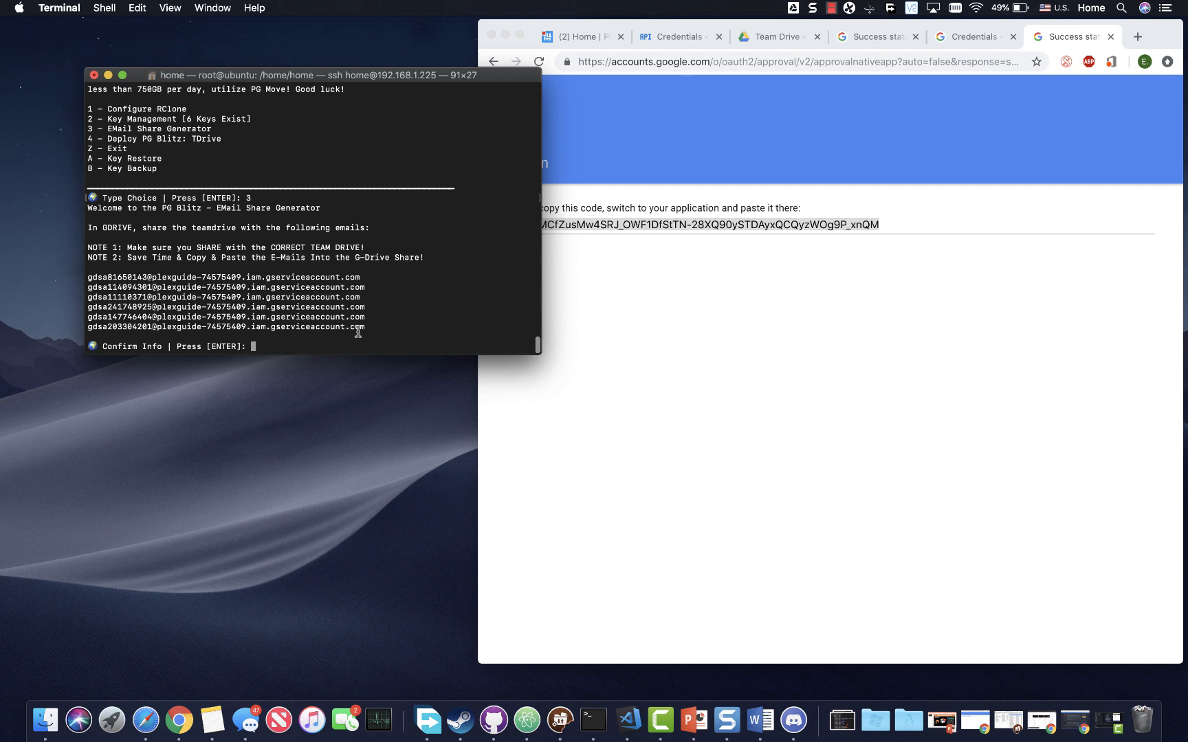
# Select and copy the six service account emails listed by the EMail Share Generator.
pyautogui.moveTo(88, 277); pyautogui.dragTo(363, 326)
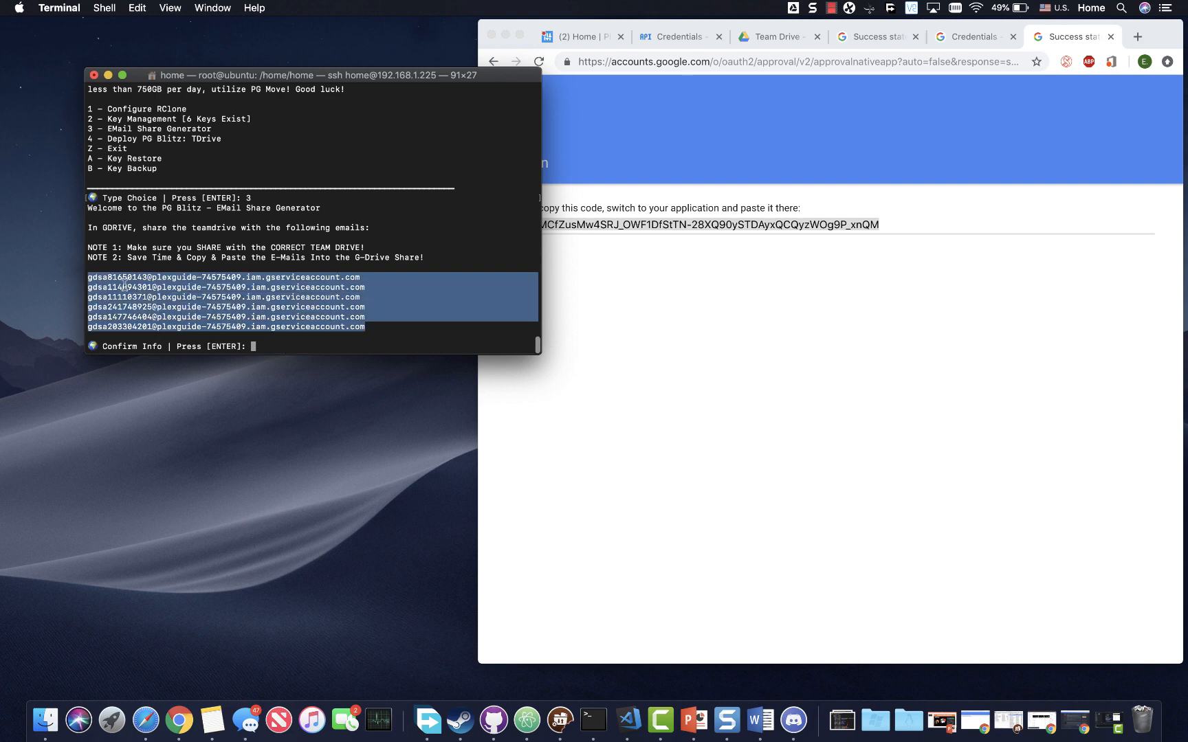
pyautogui.rightClick(228, 303)
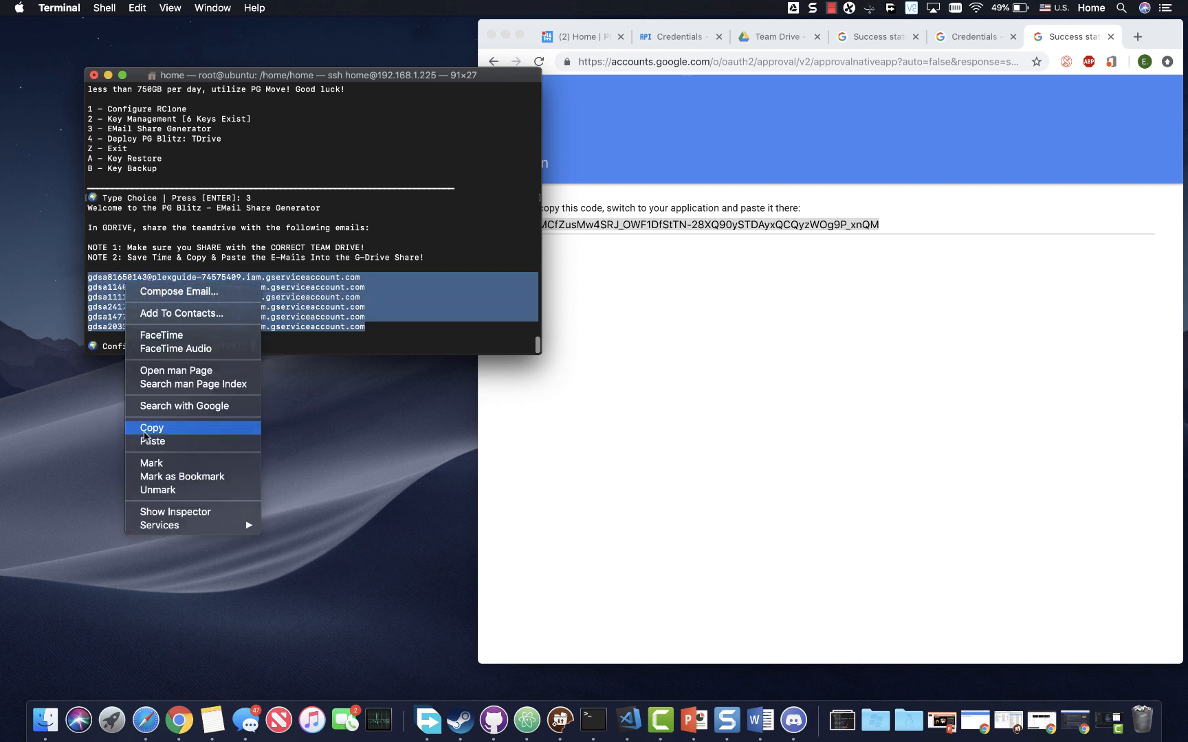
pyautogui.click(151, 428)
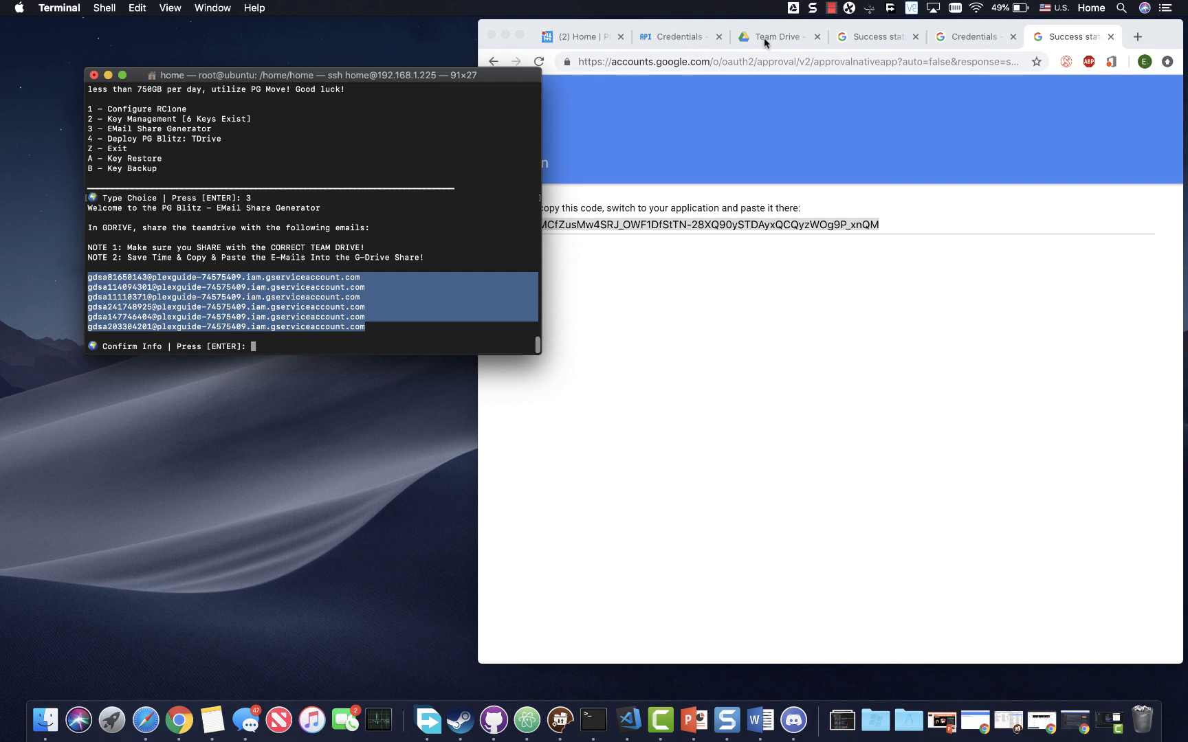
# Paste the six emails as media team drive members, skipping notifications and confirming outside sharing.
pyautogui.click(774, 36)
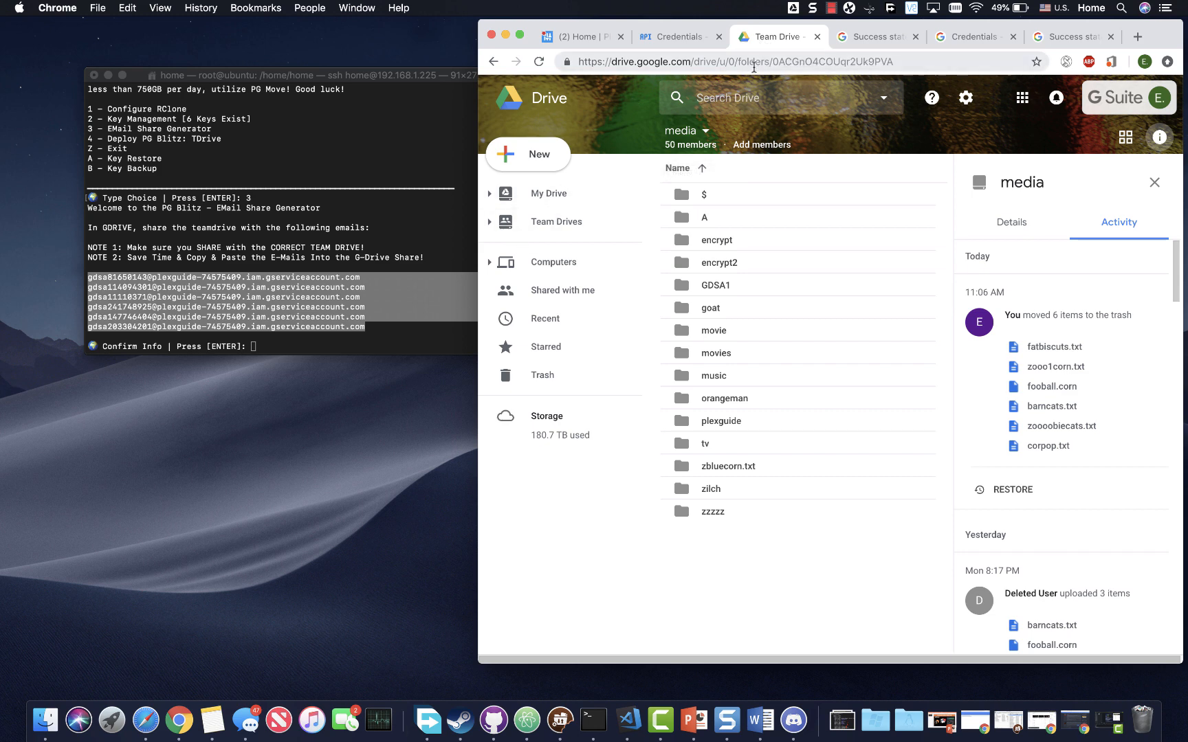
pyautogui.moveTo(607, 103)
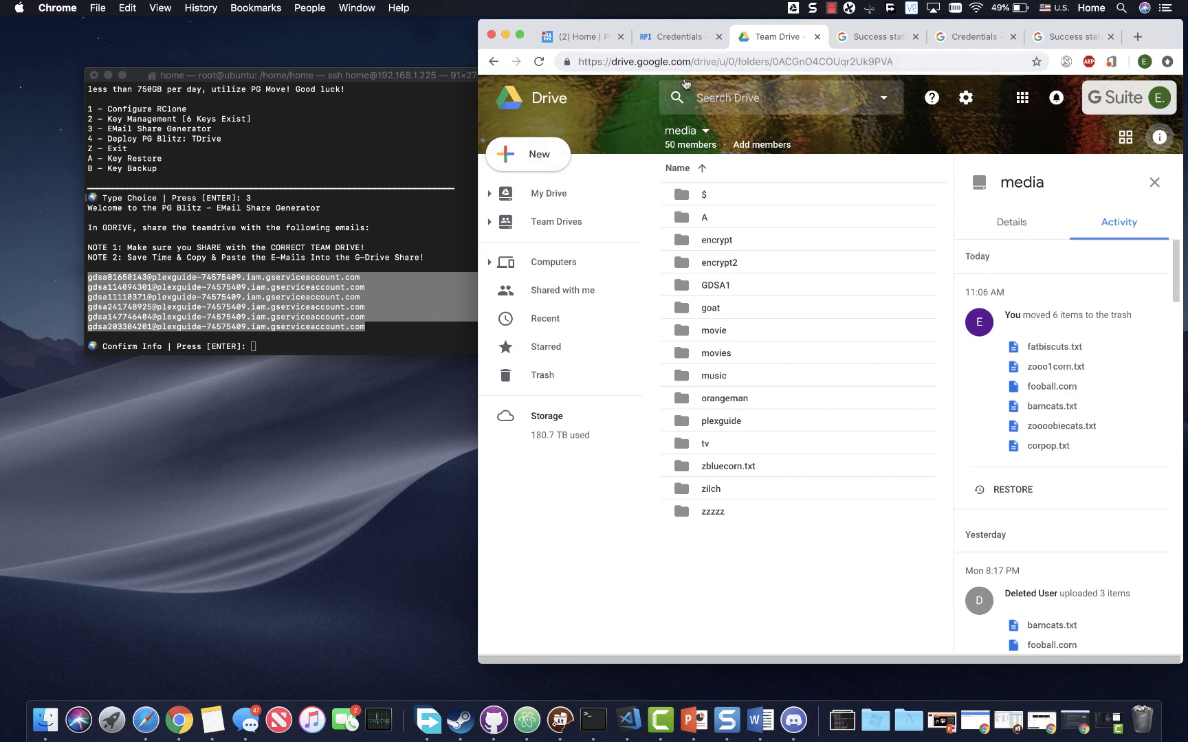
pyautogui.moveTo(749, 155)
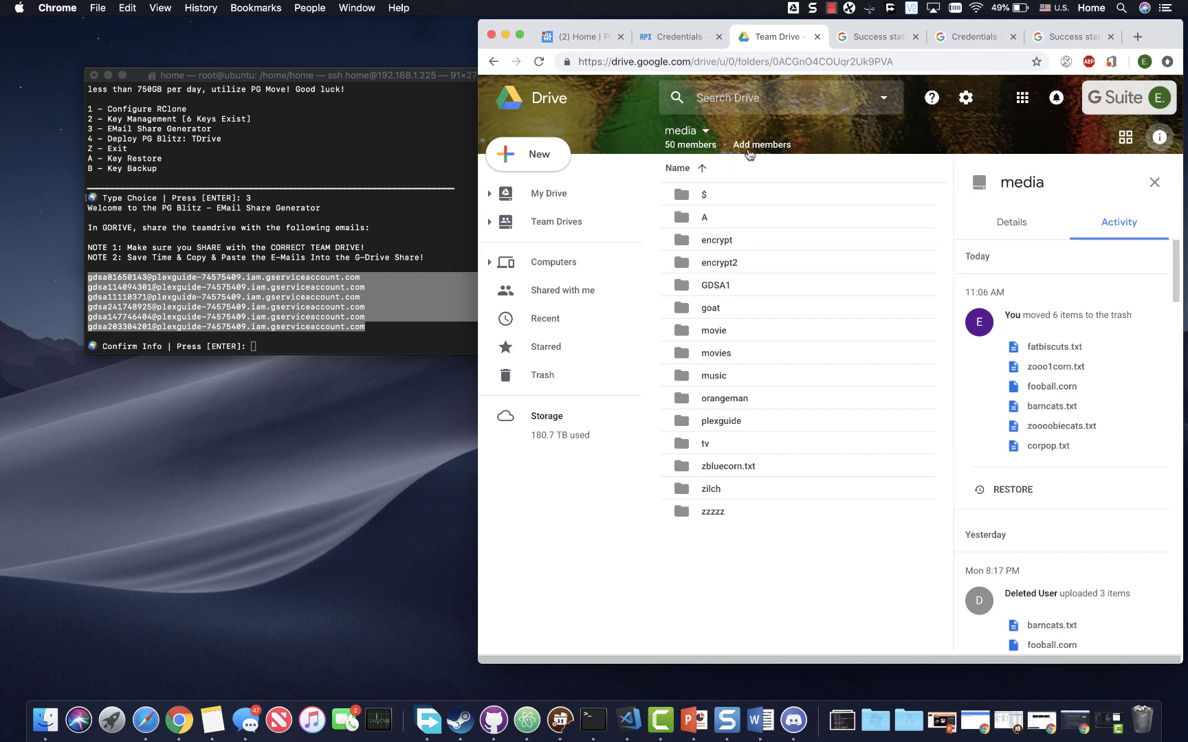
pyautogui.click(762, 144)
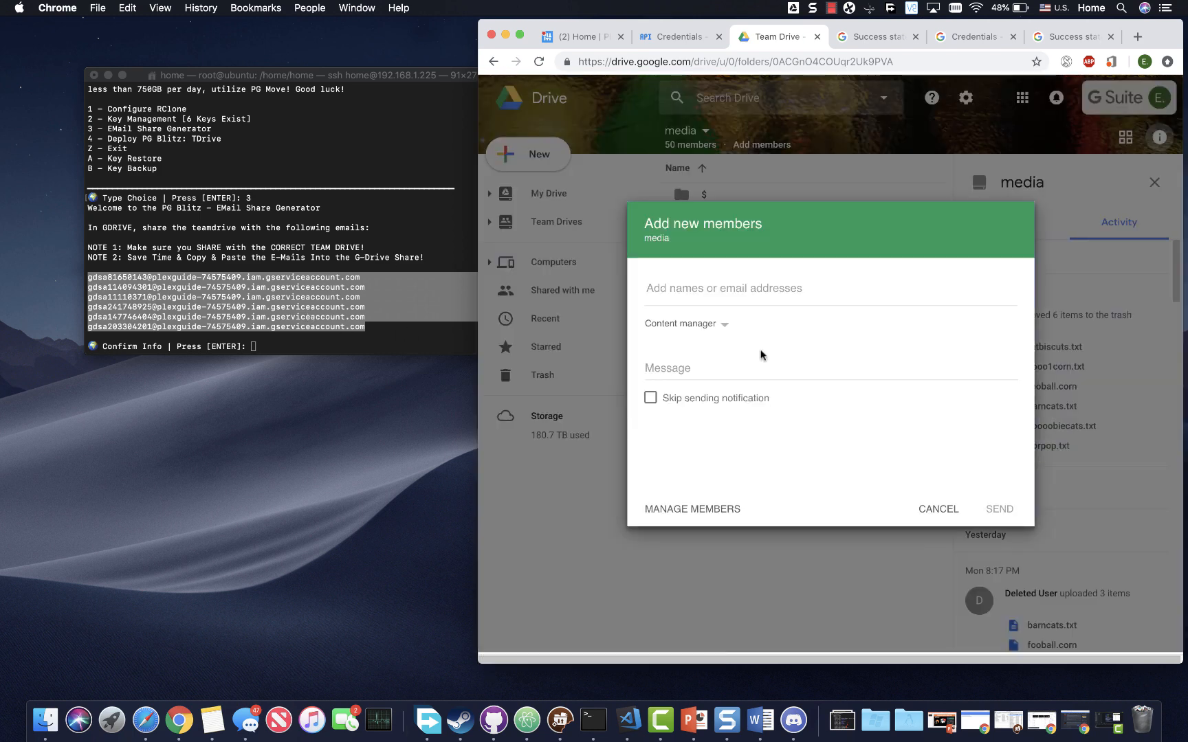
pyautogui.rightClick(723, 288)
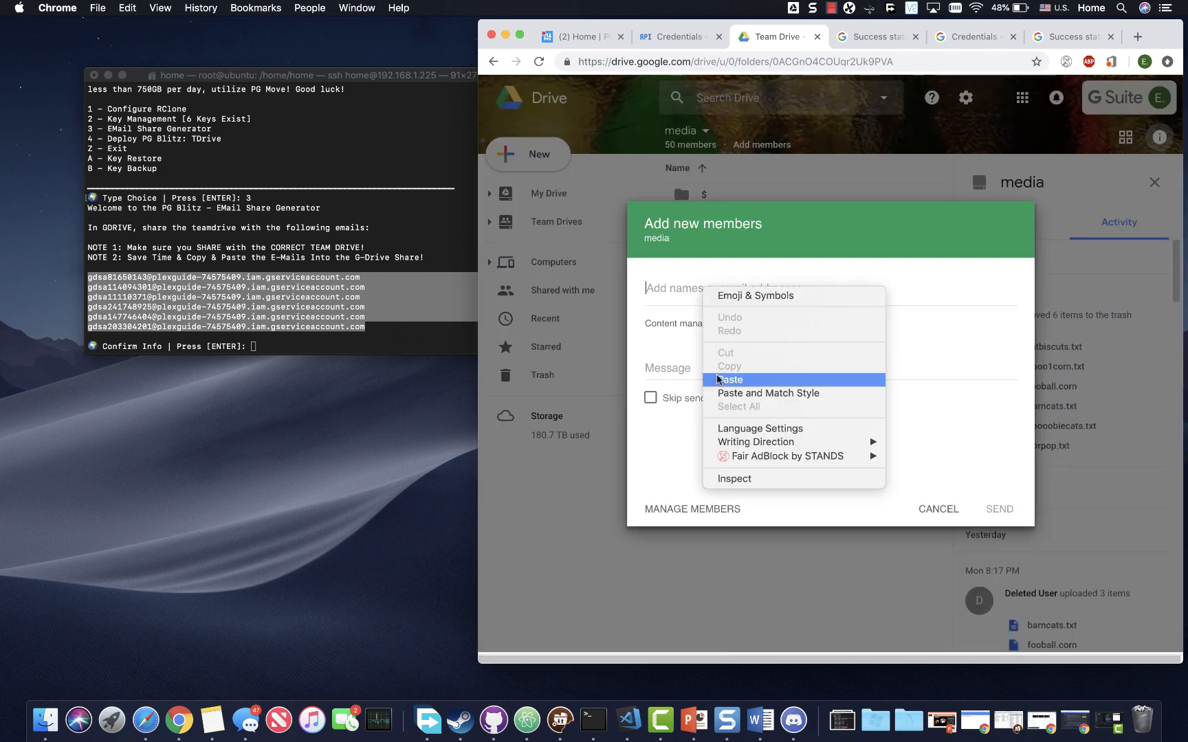
pyautogui.click(728, 379)
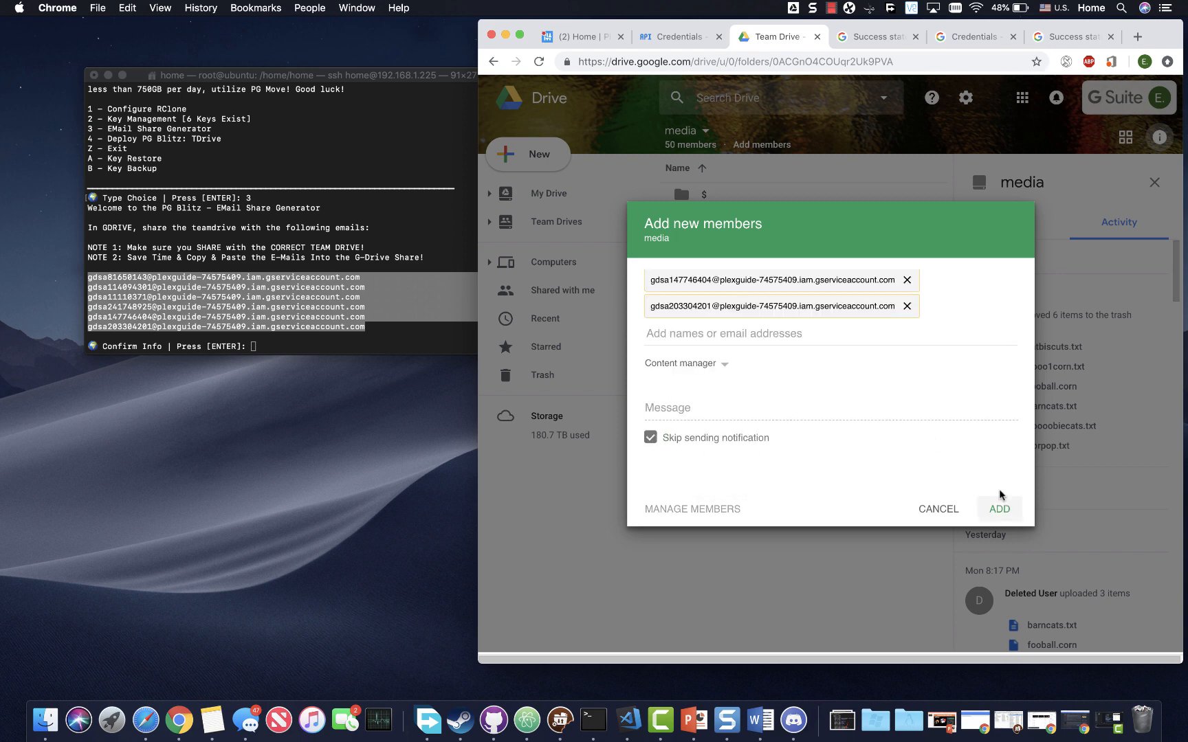
pyautogui.click(998, 508)
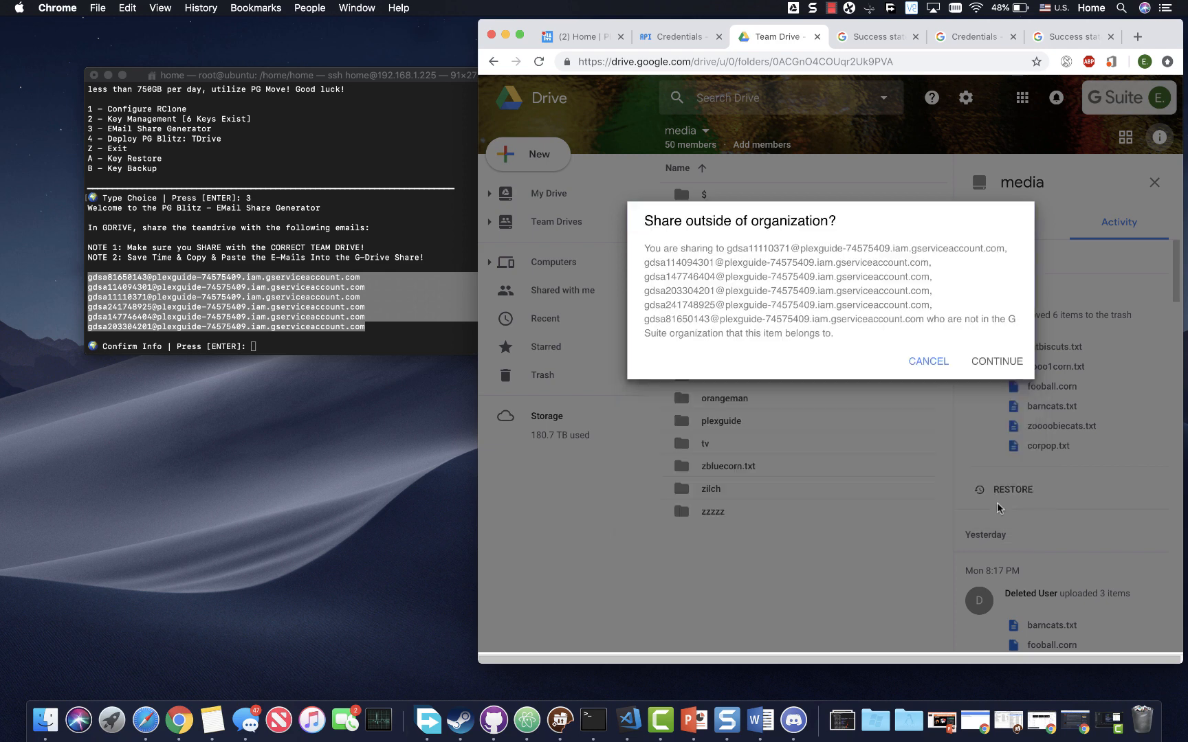
pyautogui.click(995, 362)
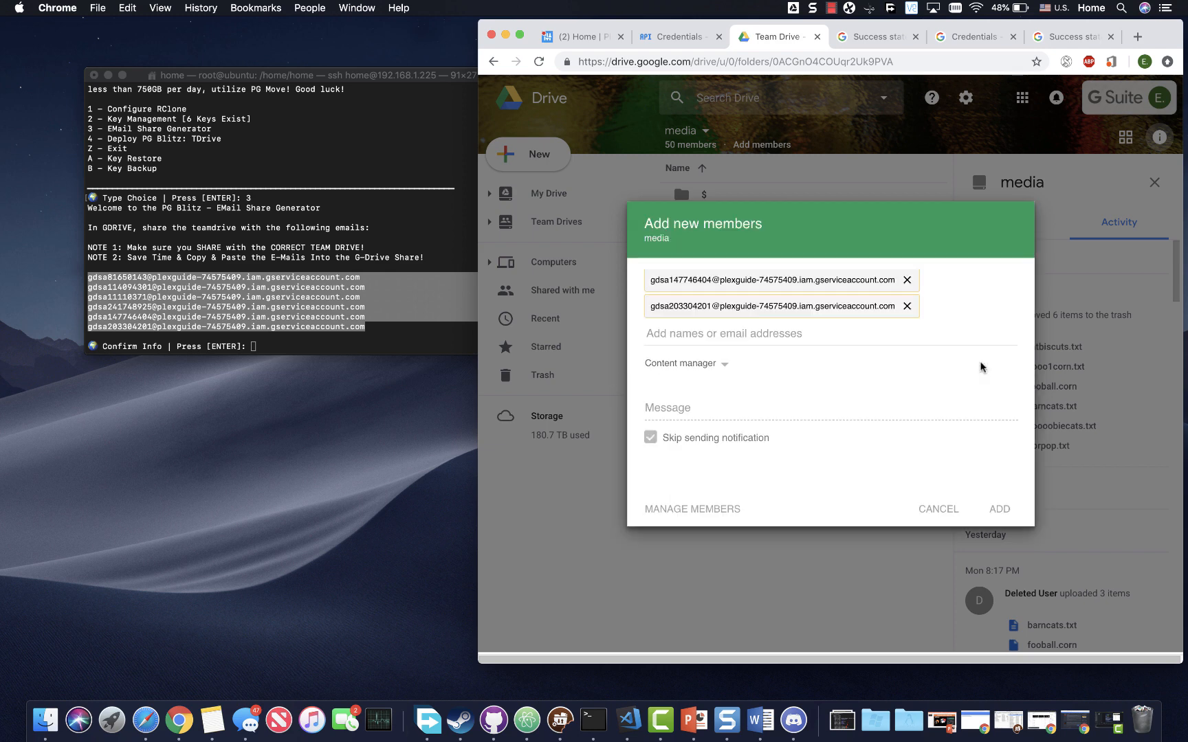
pyautogui.click(998, 508)
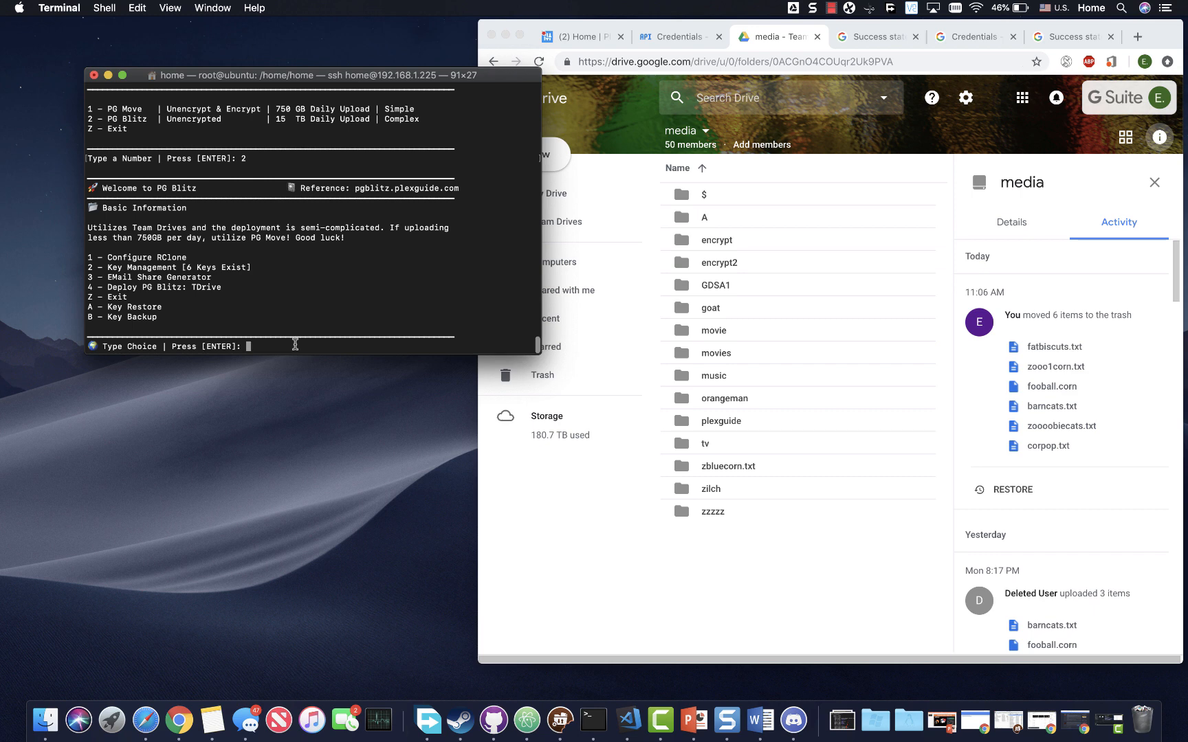
# Choose option 4 to deploy PG Blitz on TDrive and acknowledge the deployed message.
pyautogui.write('4')
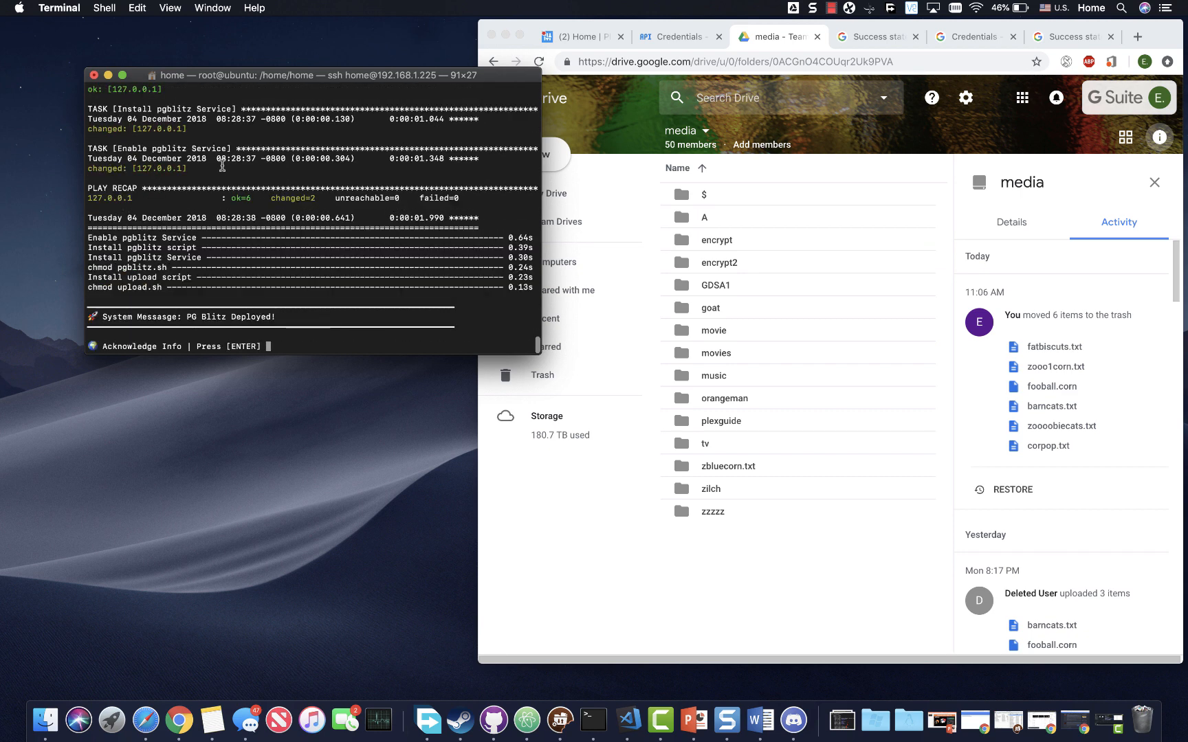
pyautogui.press('enter')
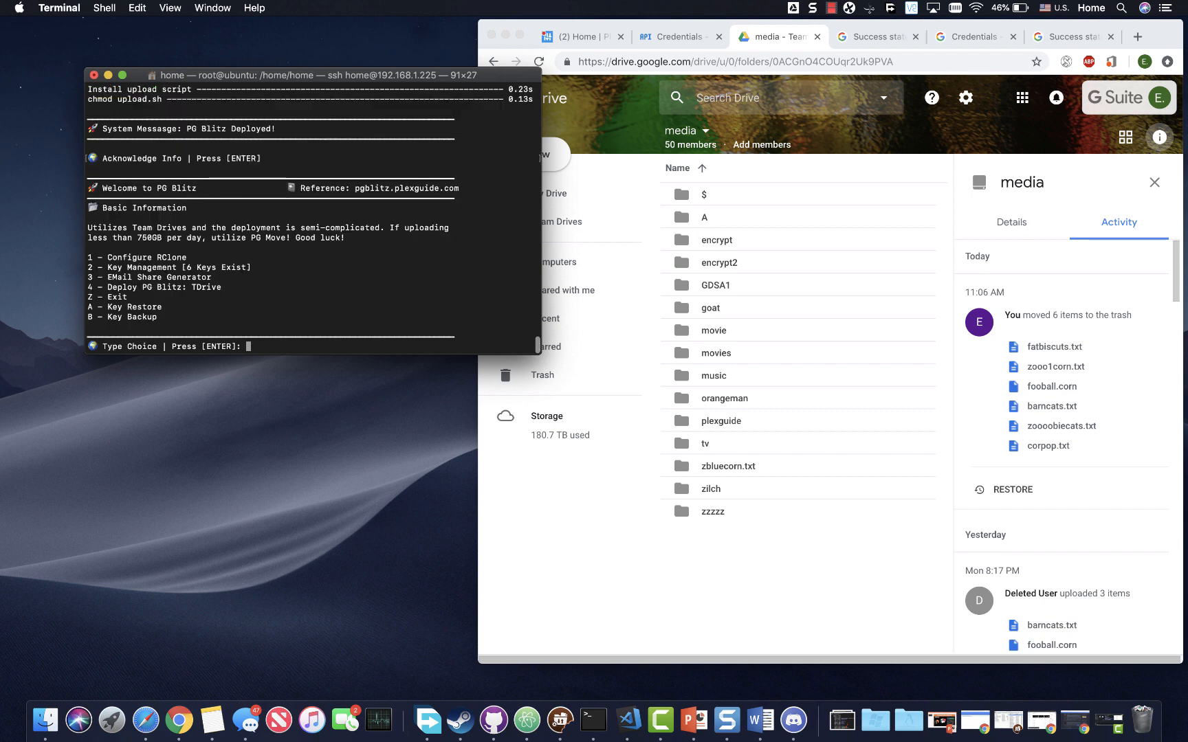
# Exit the PG Blitz menu and PlexGuide back to the shell prompt.
pyautogui.write('z')
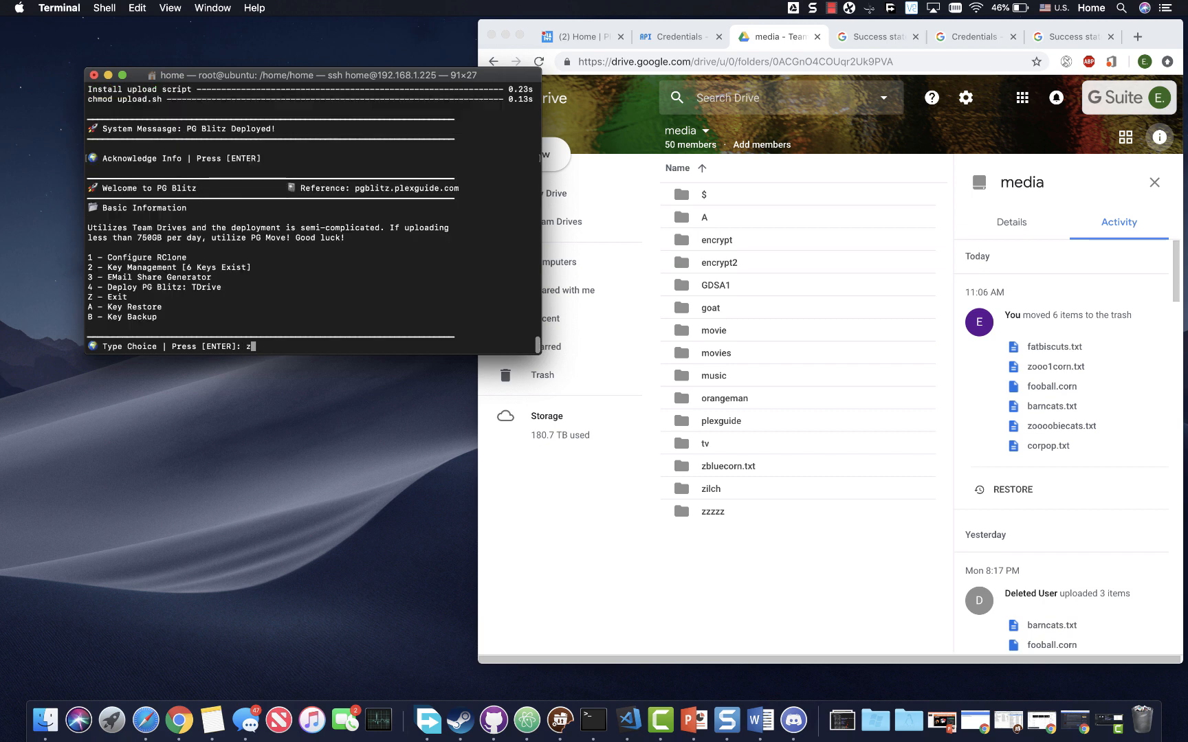
pyautogui.press('enter')
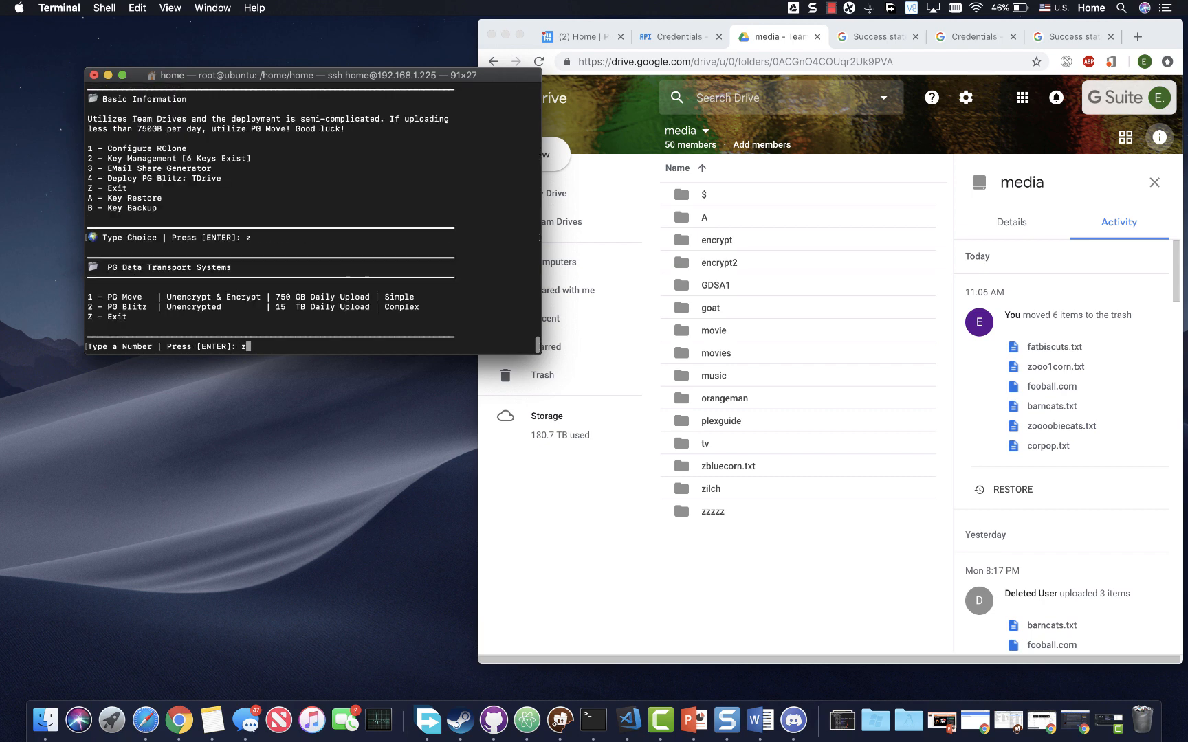
pyautogui.press('enter')
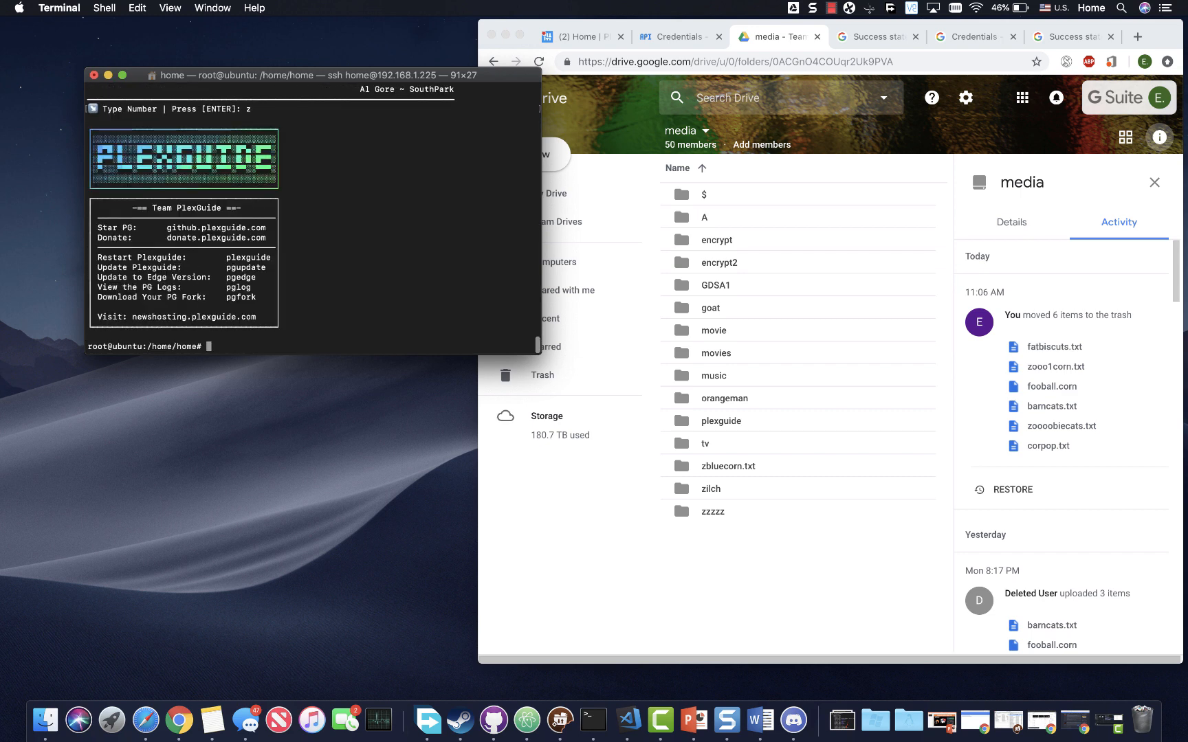
# In /mnt/move, write 'beware' into manbearpigisreal.txt and list the folder.
pyautogui.write('touch /mnt')
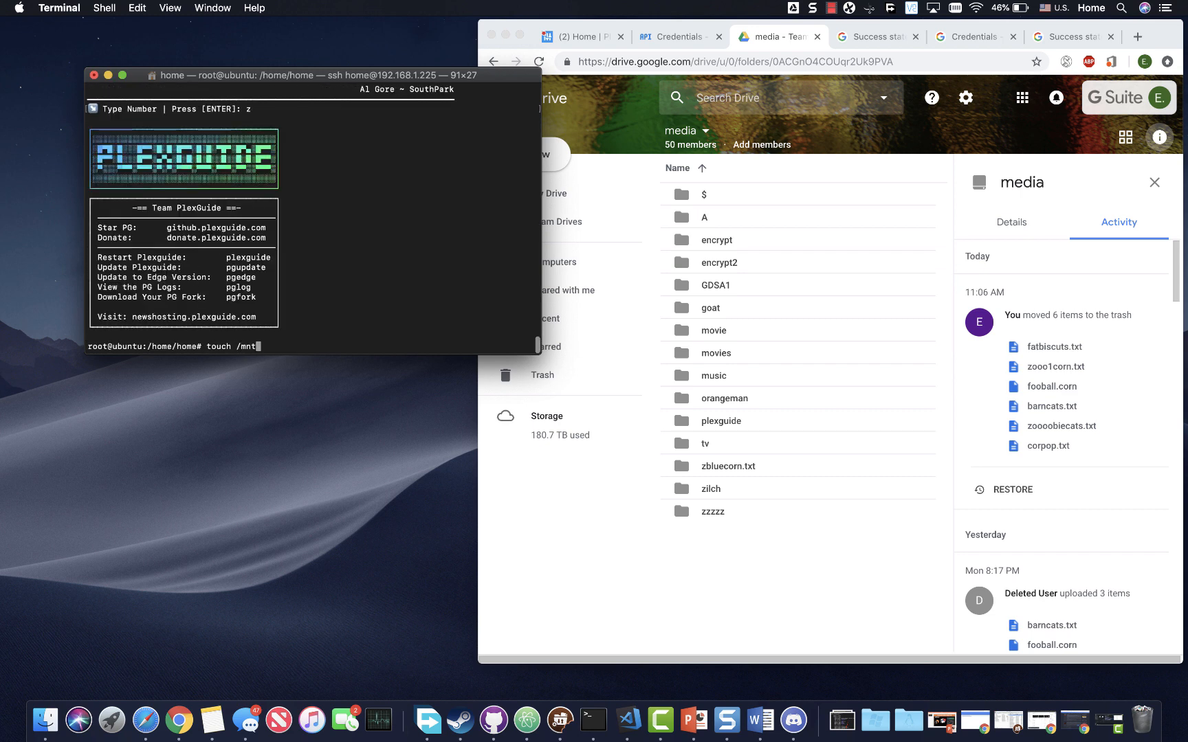
pyautogui.write('move/')
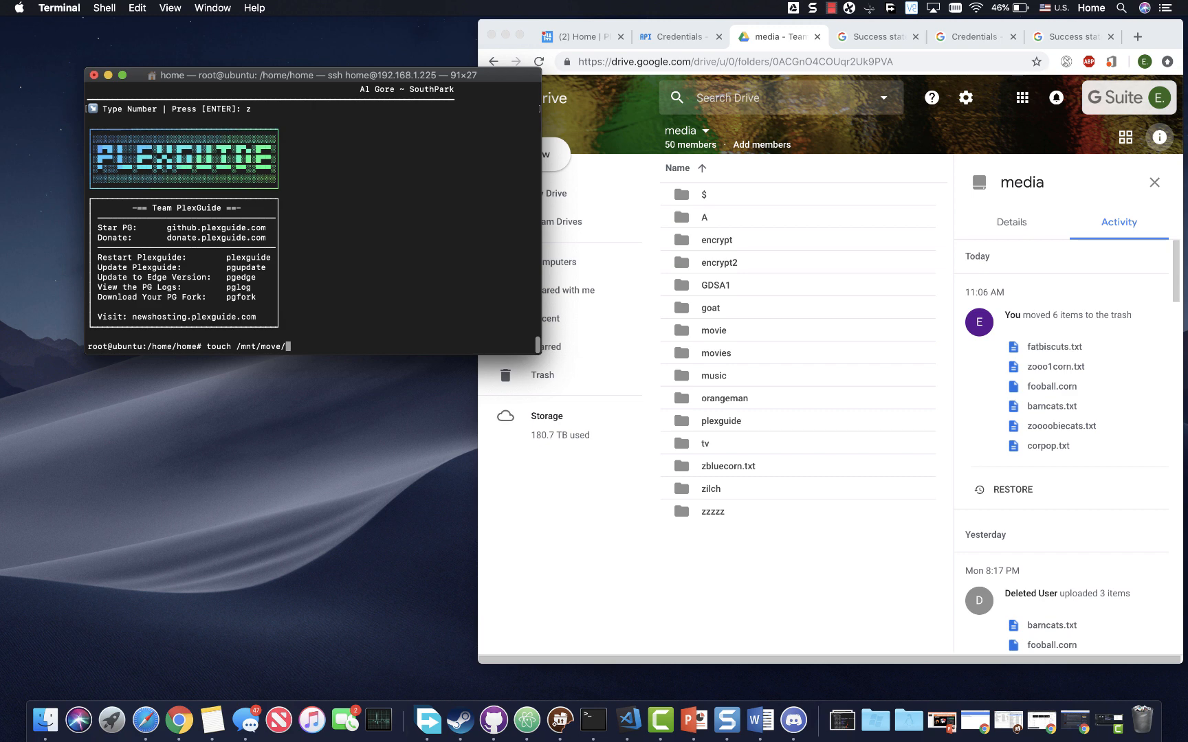
pyautogui.write('plexguide')
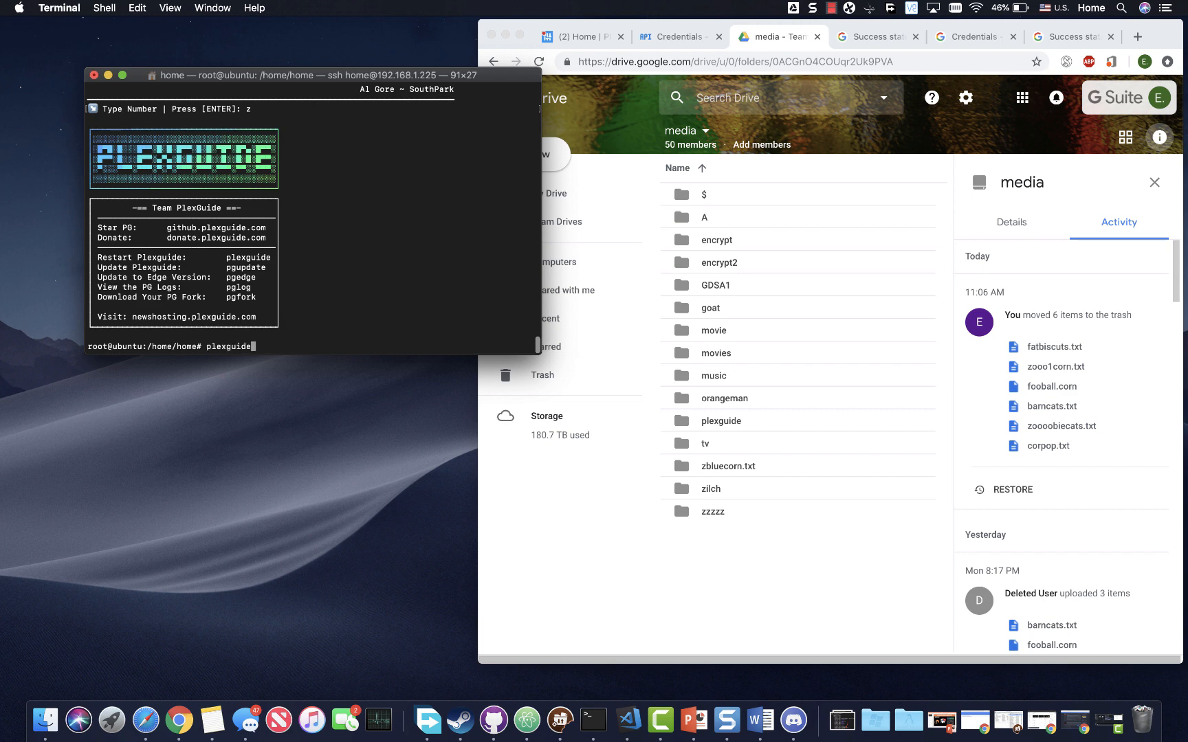
pyautogui.write('cd /mnt/mov')
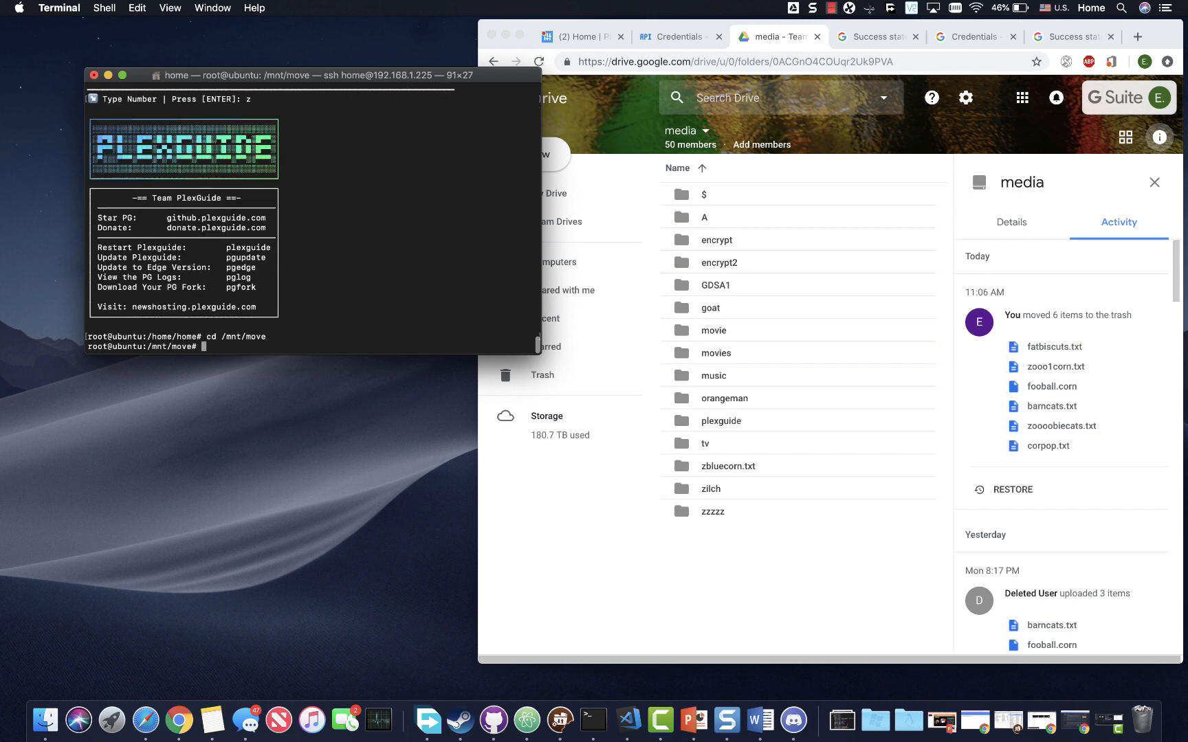
pyautogui.write('e')
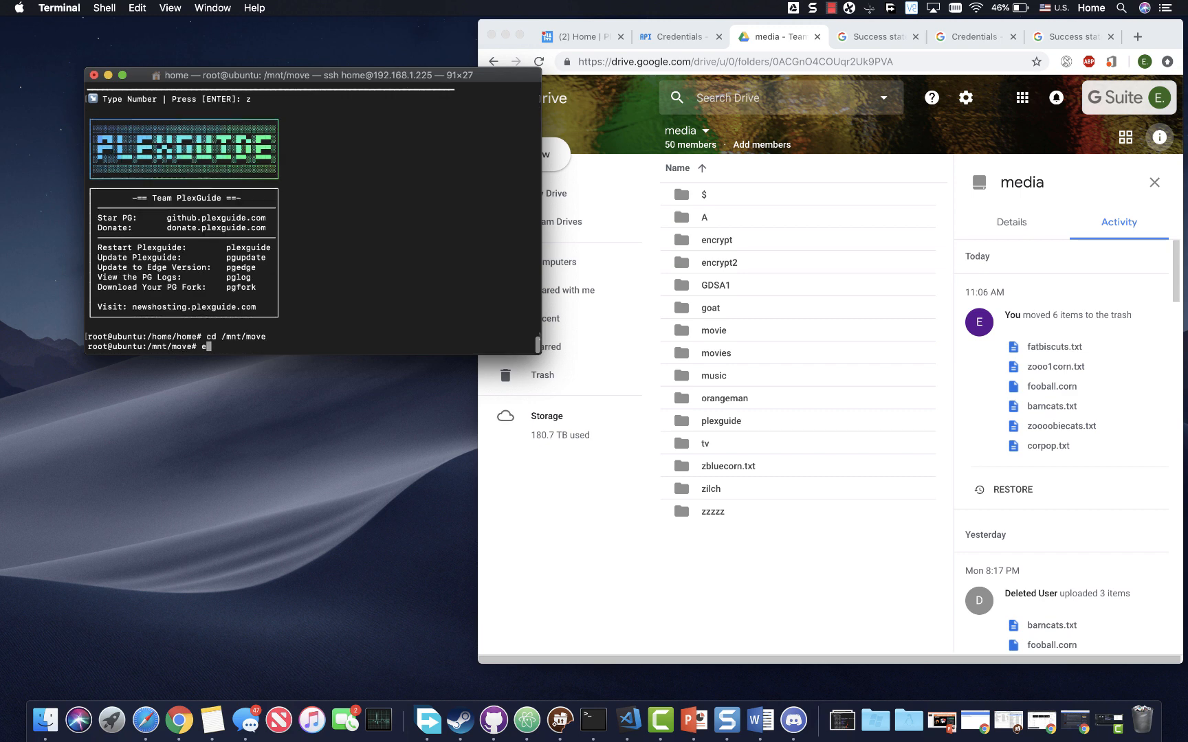
pyautogui.write('cho "b')
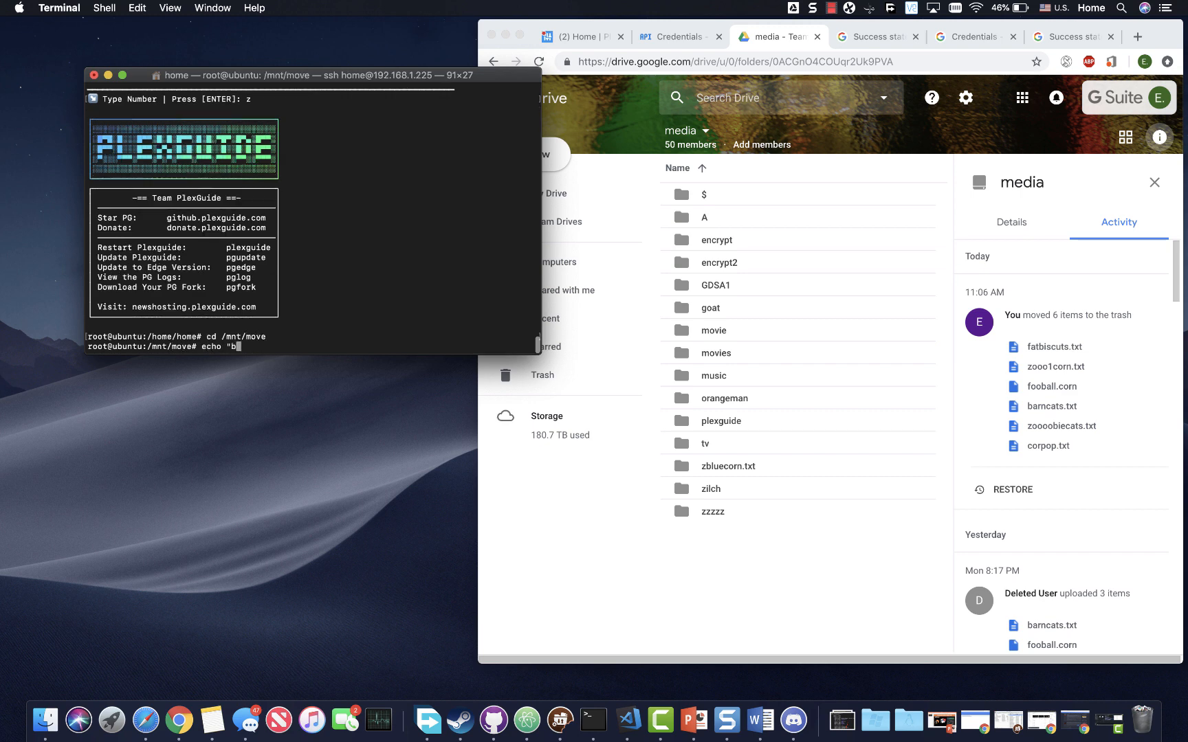
pyautogui.write('eware" >')
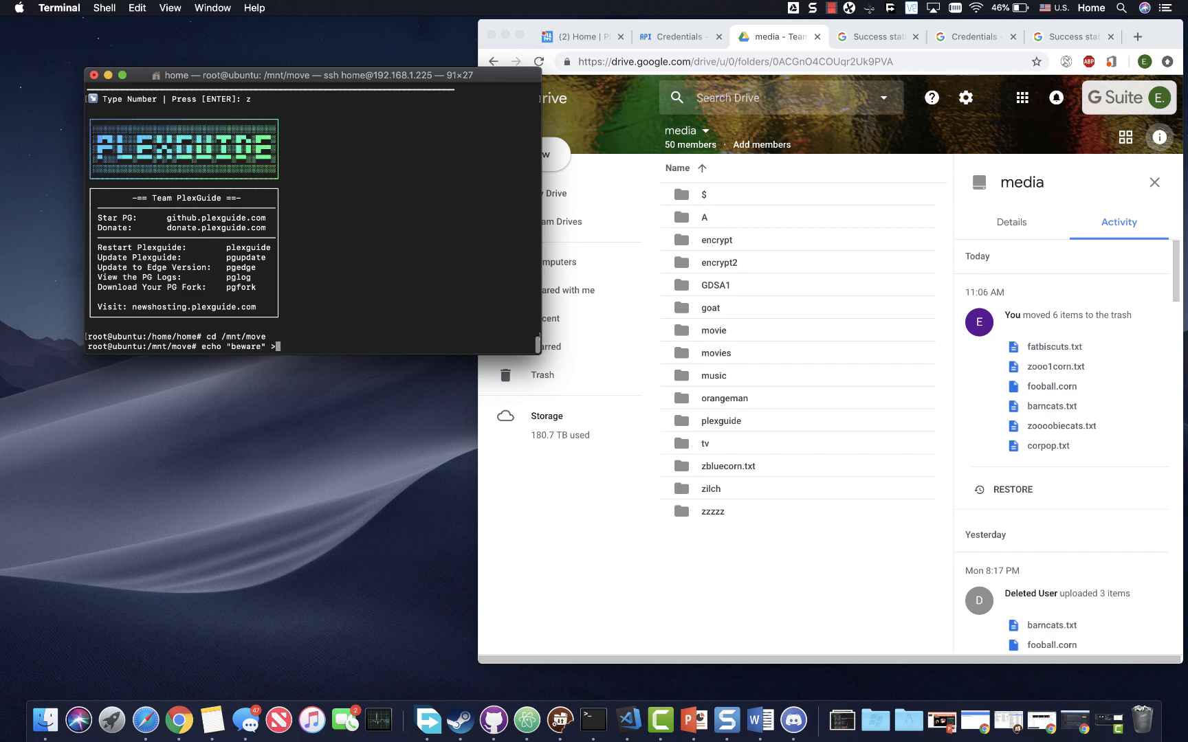
pyautogui.write('manbearpi')
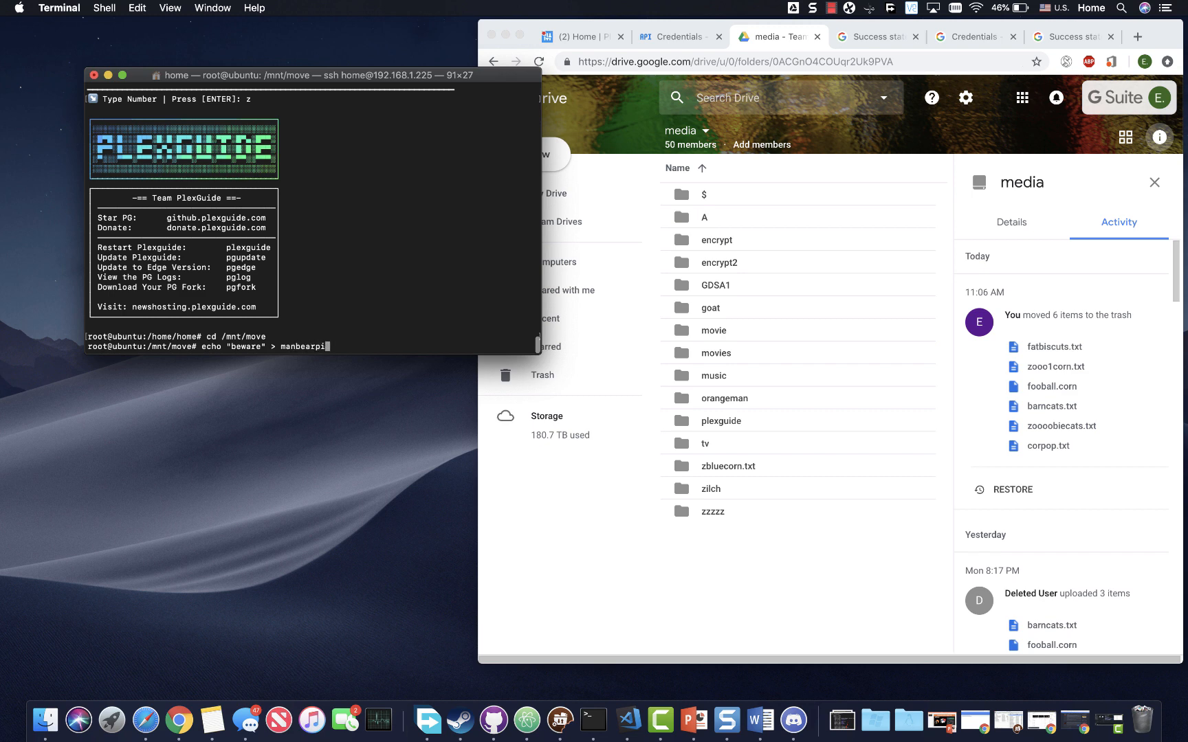
pyautogui.write('gisreal.txt')
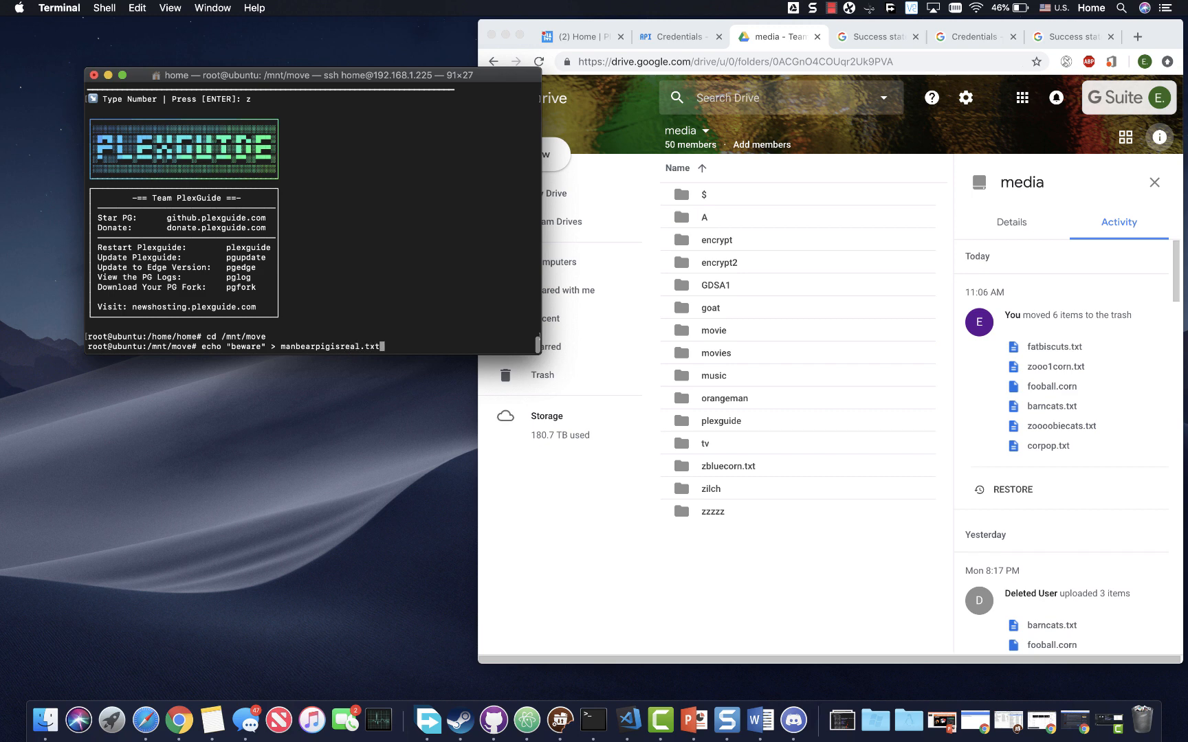
pyautogui.write('ls -l')
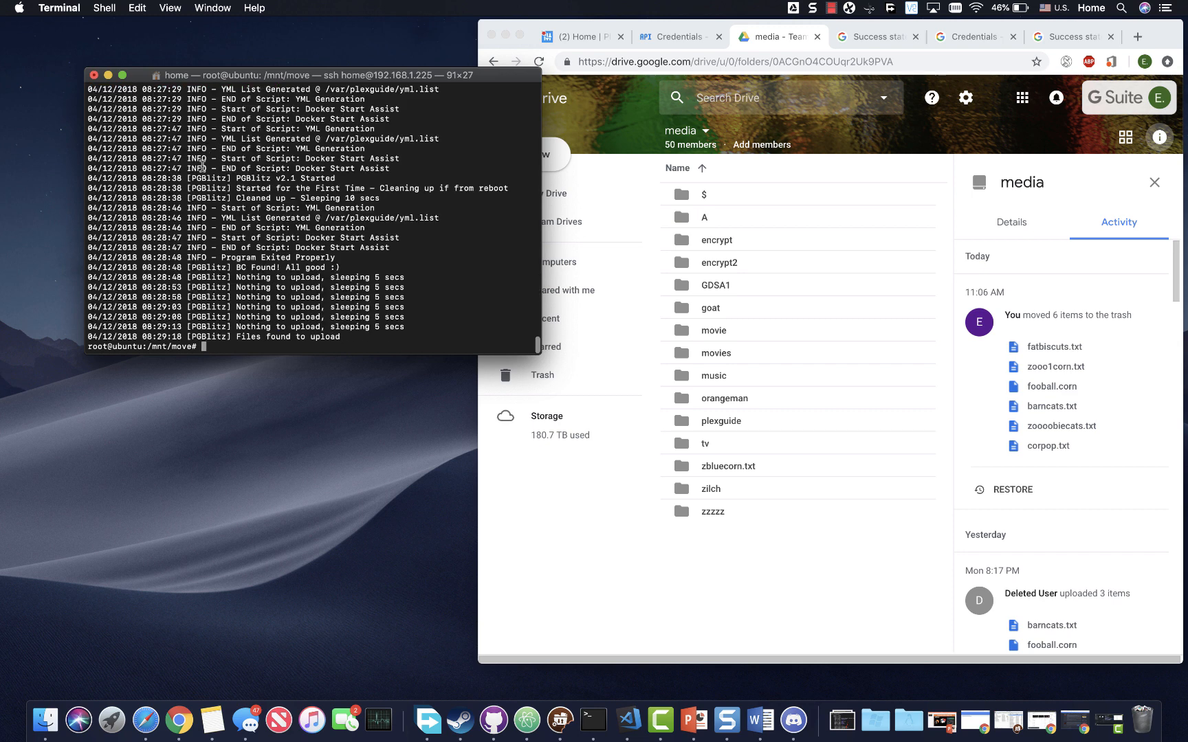
# Run pglog to watch manbearpigisreal.txt move to gdsa01 and finish uploading.
pyautogui.write('pglog')
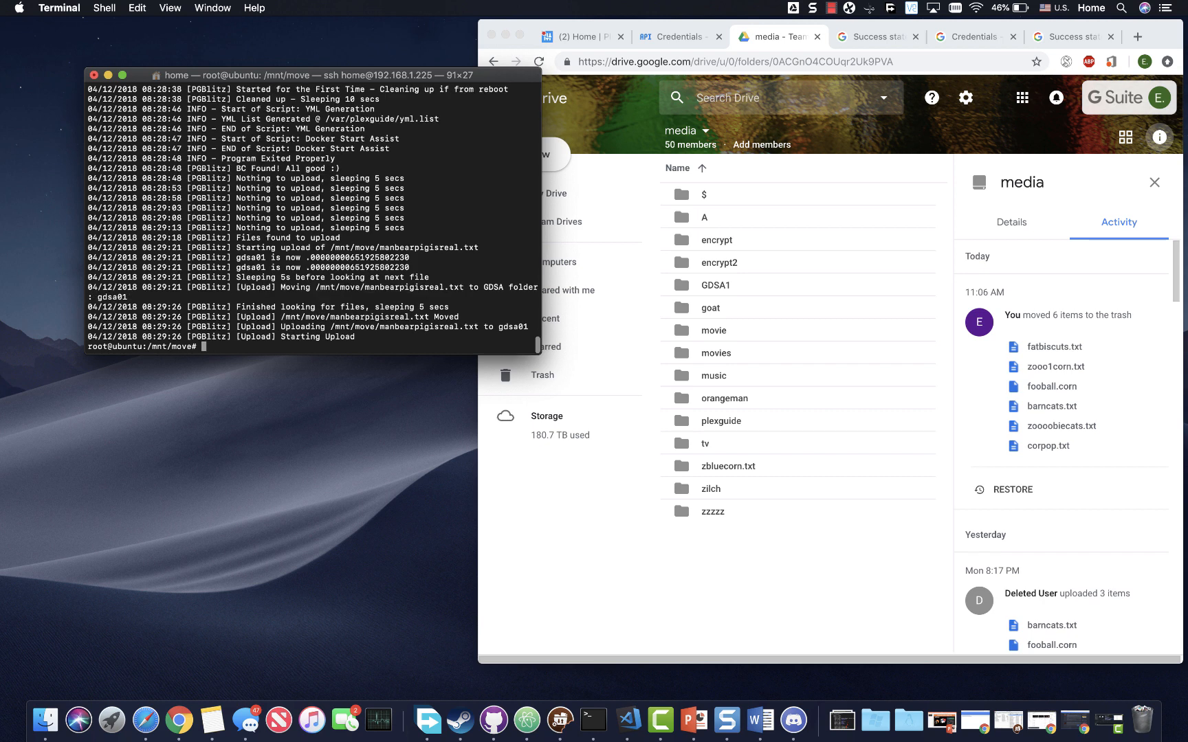
pyautogui.write('pgl')
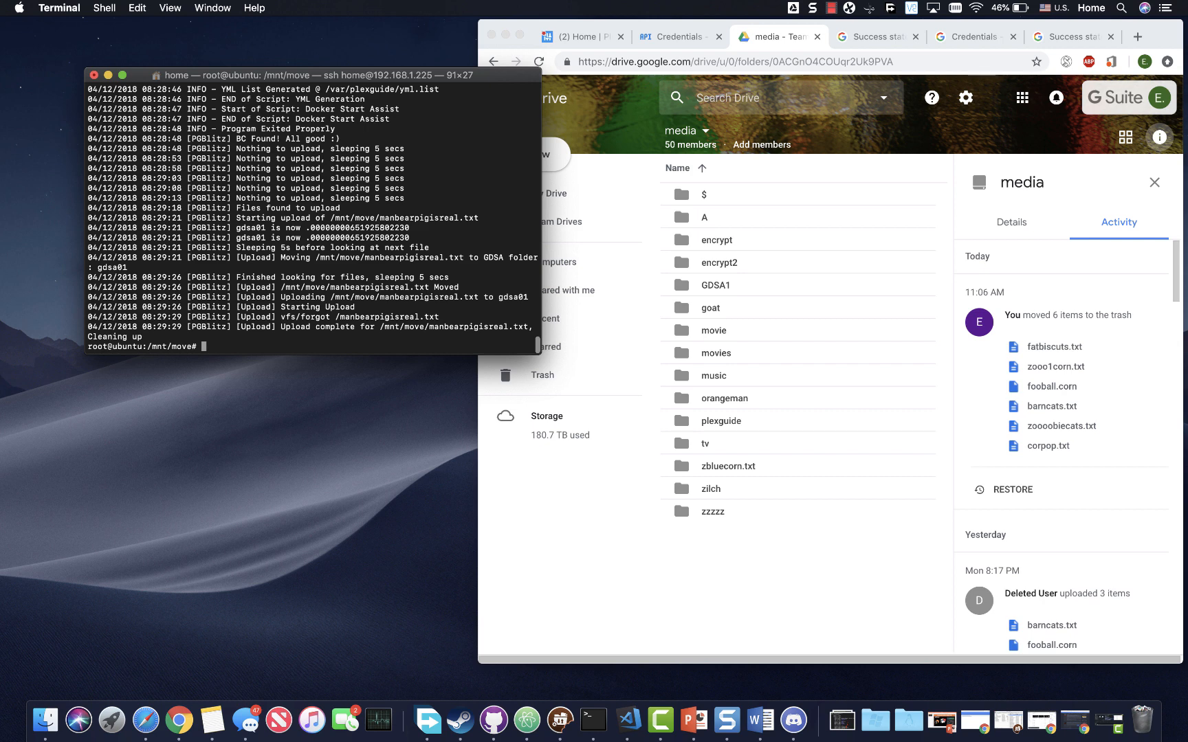
pyautogui.write('pg')
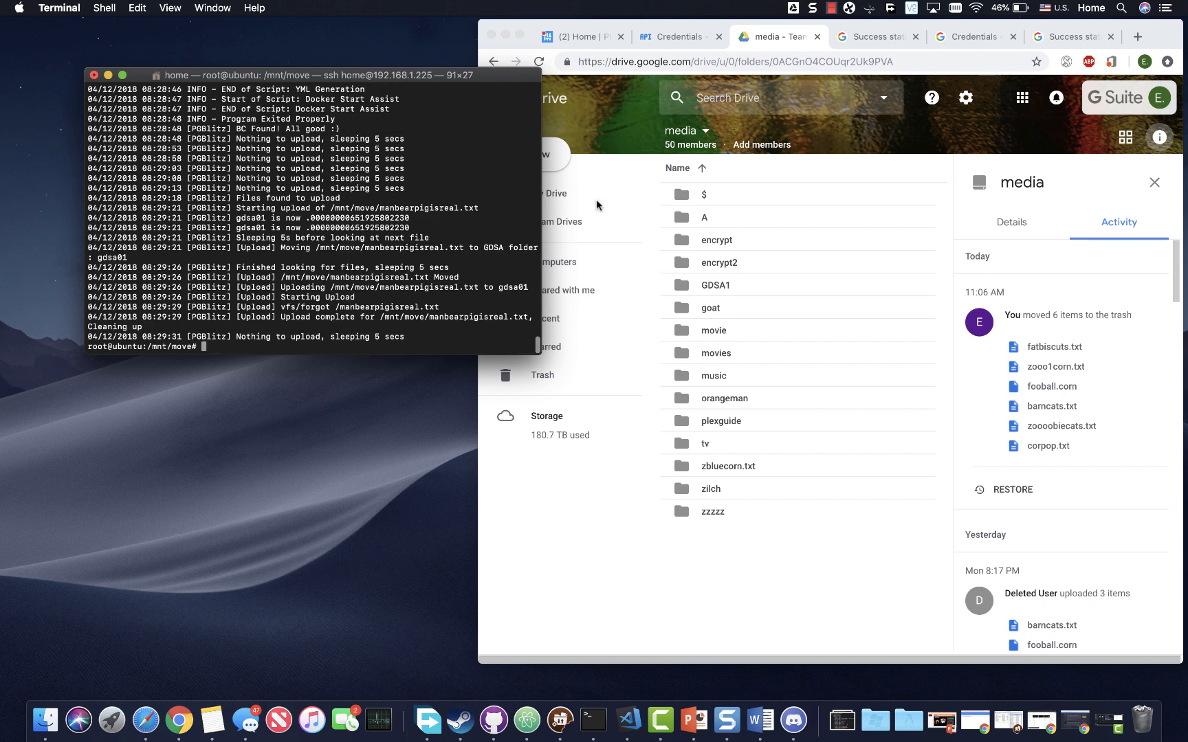
# View the media team drive activity showing manbearpigisreal.txt, then begin typing a sudo systemctl status command.
pyautogui.click(757, 61)
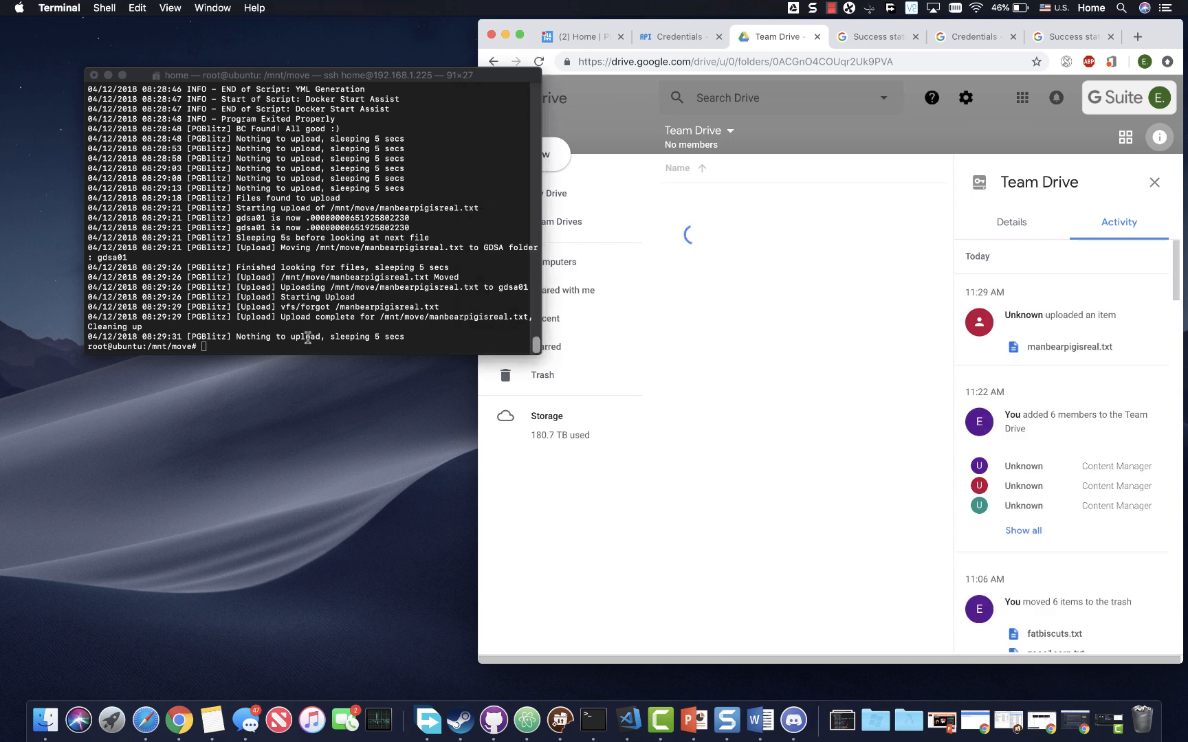
pyautogui.write('sudo s')
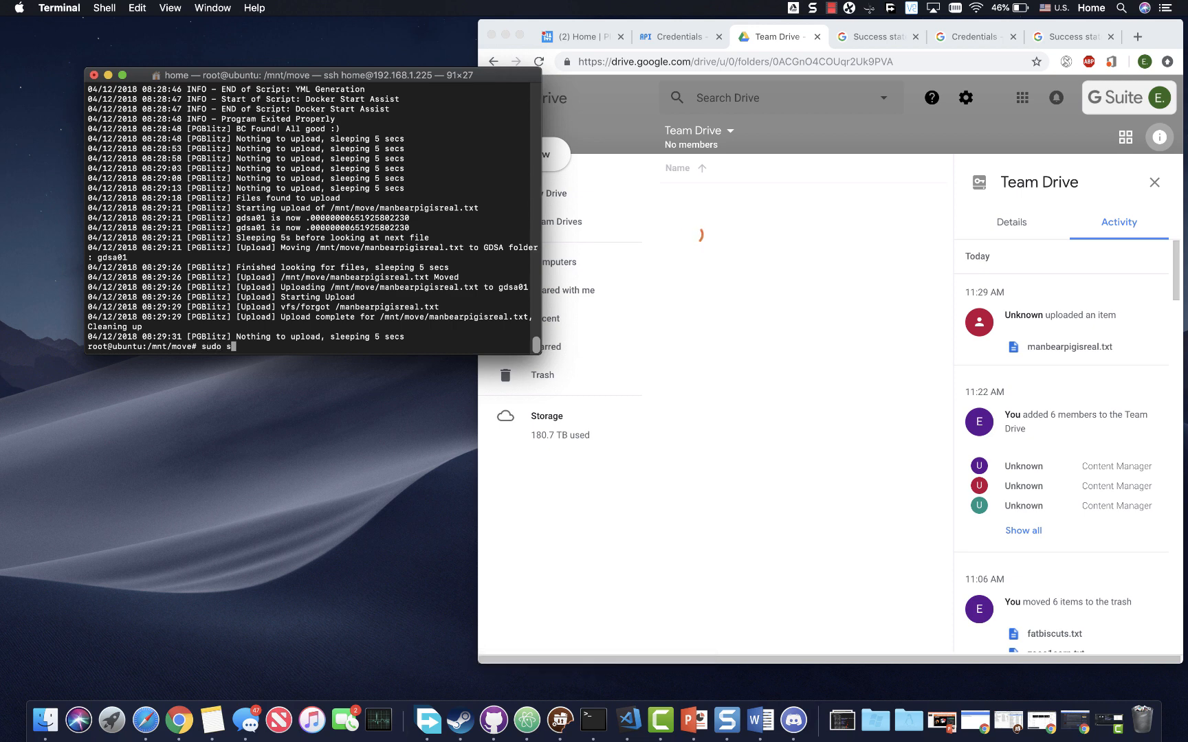
pyautogui.write('ystemctl')
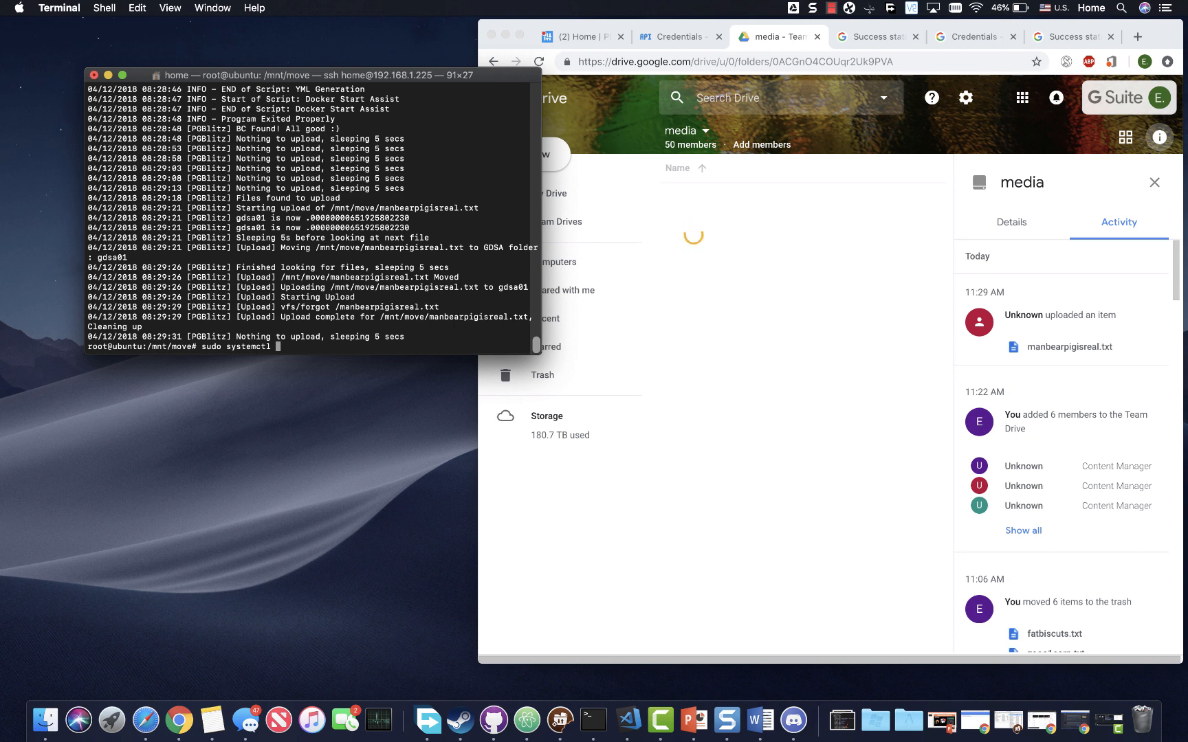
pyautogui.write('status')
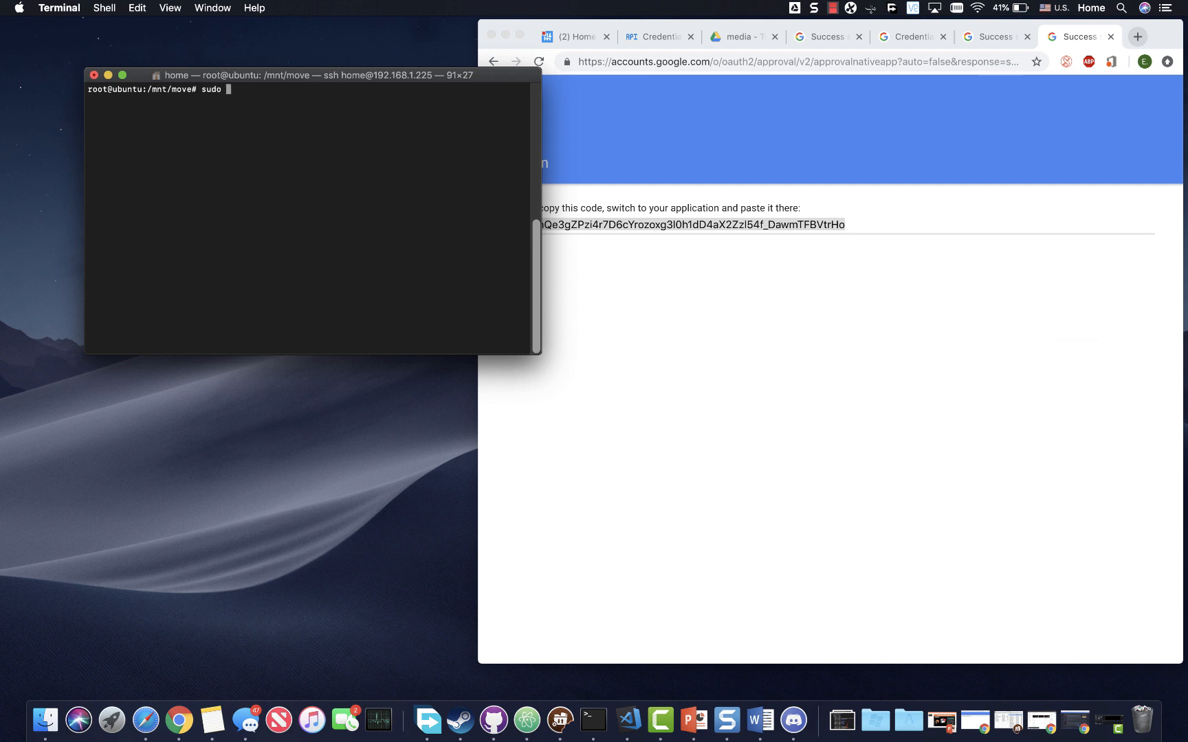
# Check gdrive, tdrive and unionfs with systemctl status, confirming each is active.
pyautogui.write('systemctl')
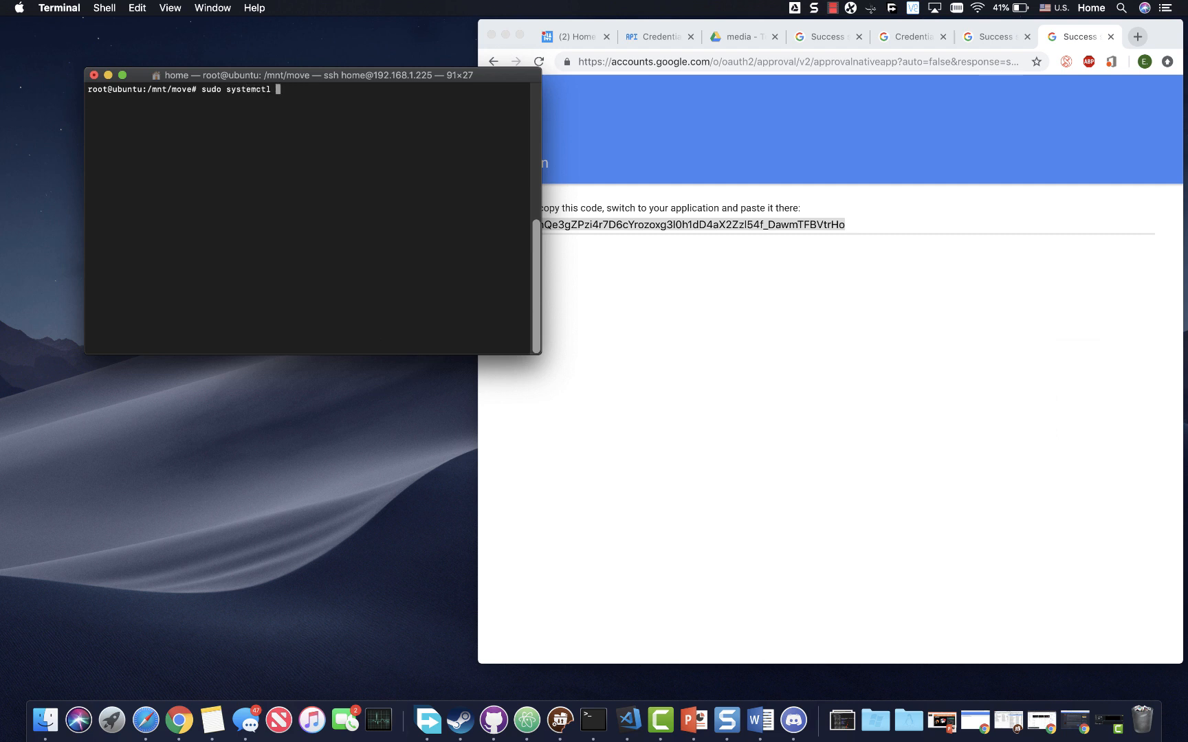
pyautogui.press('Backspace')
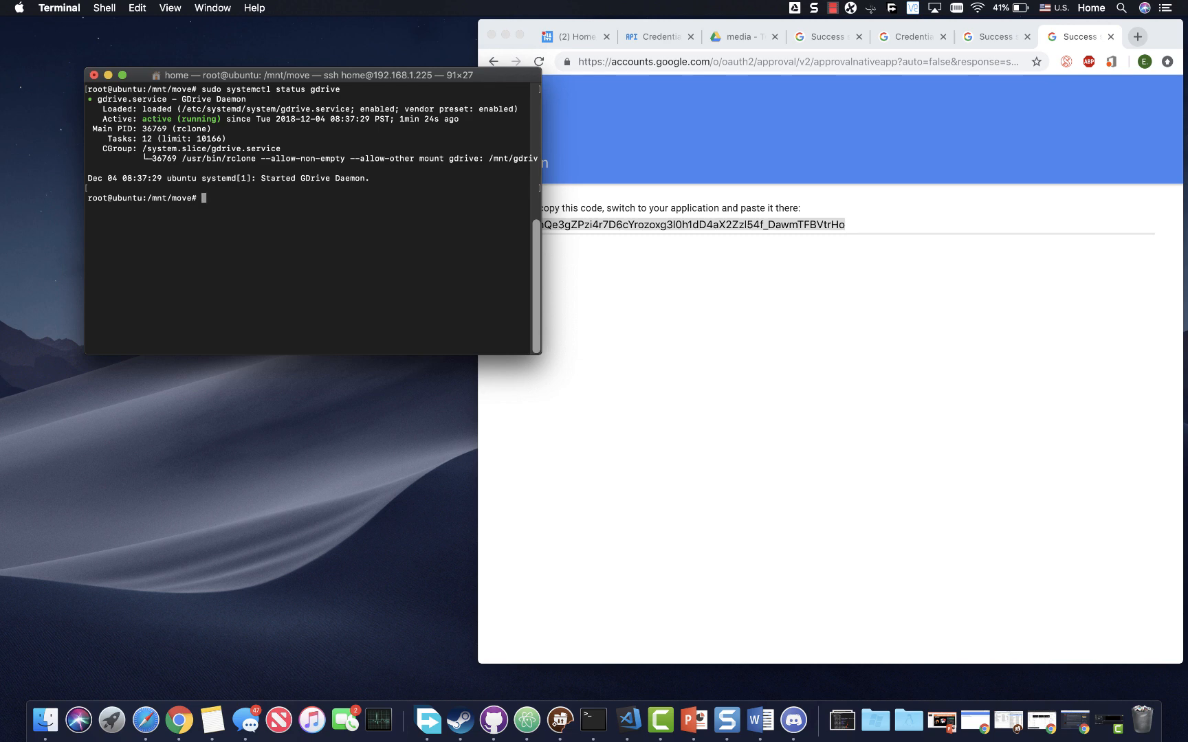
pyautogui.write('sudo systemctl status unionf')
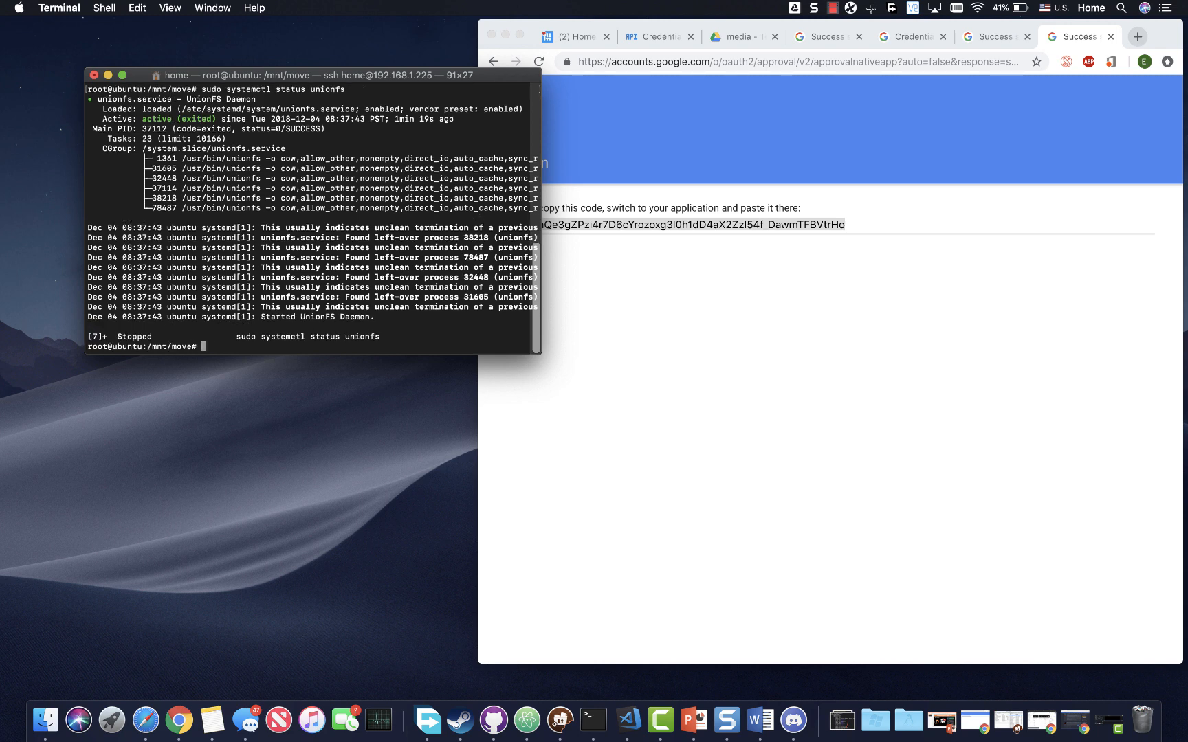
pyautogui.write('sgdrive')
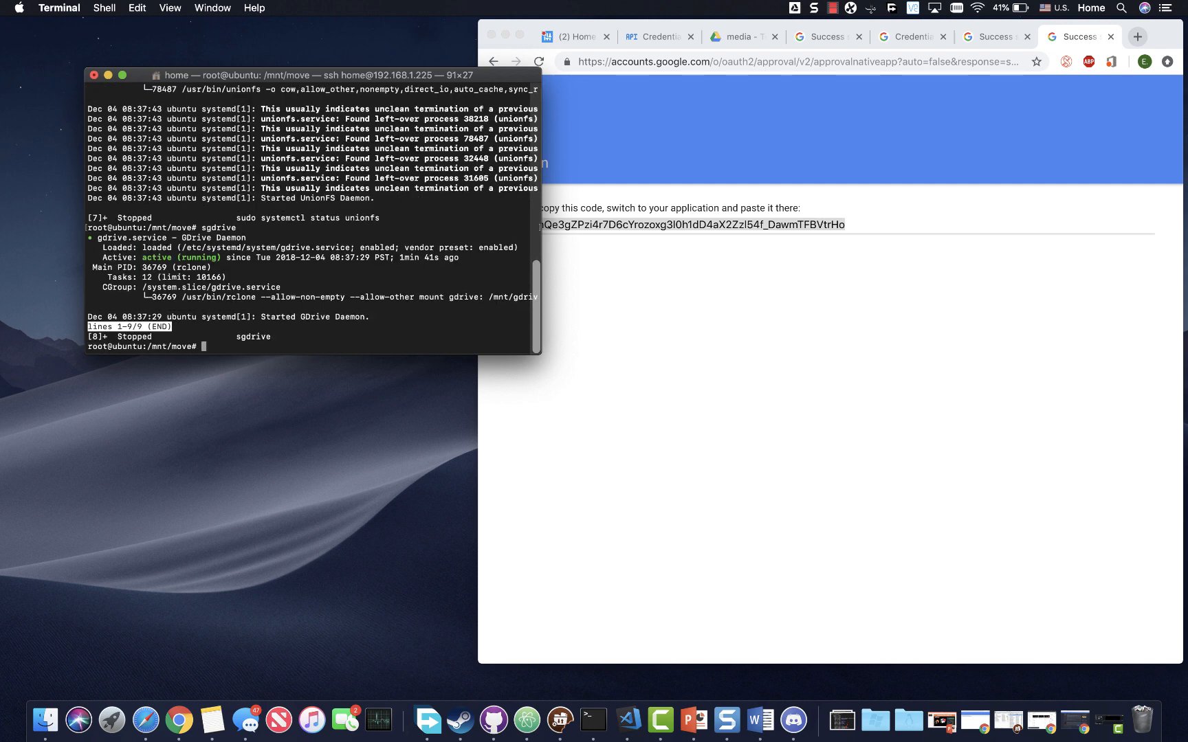
pyautogui.write('stdrive')
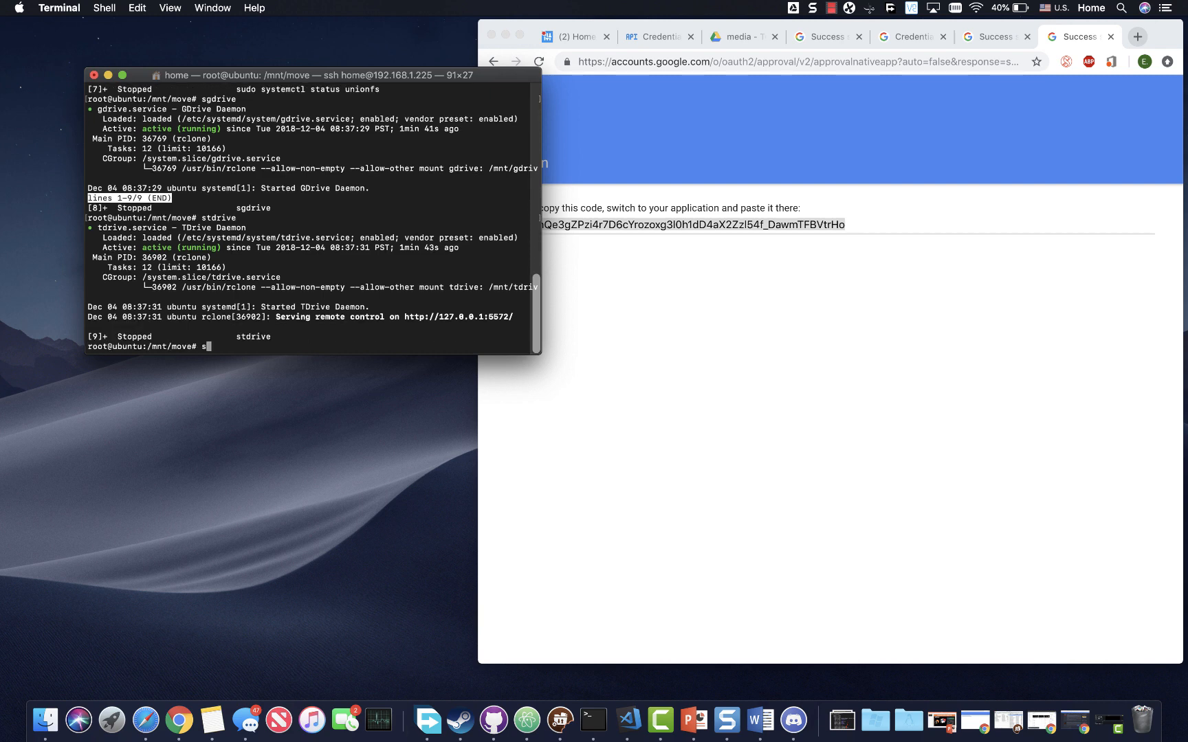
pyautogui.write('unio')
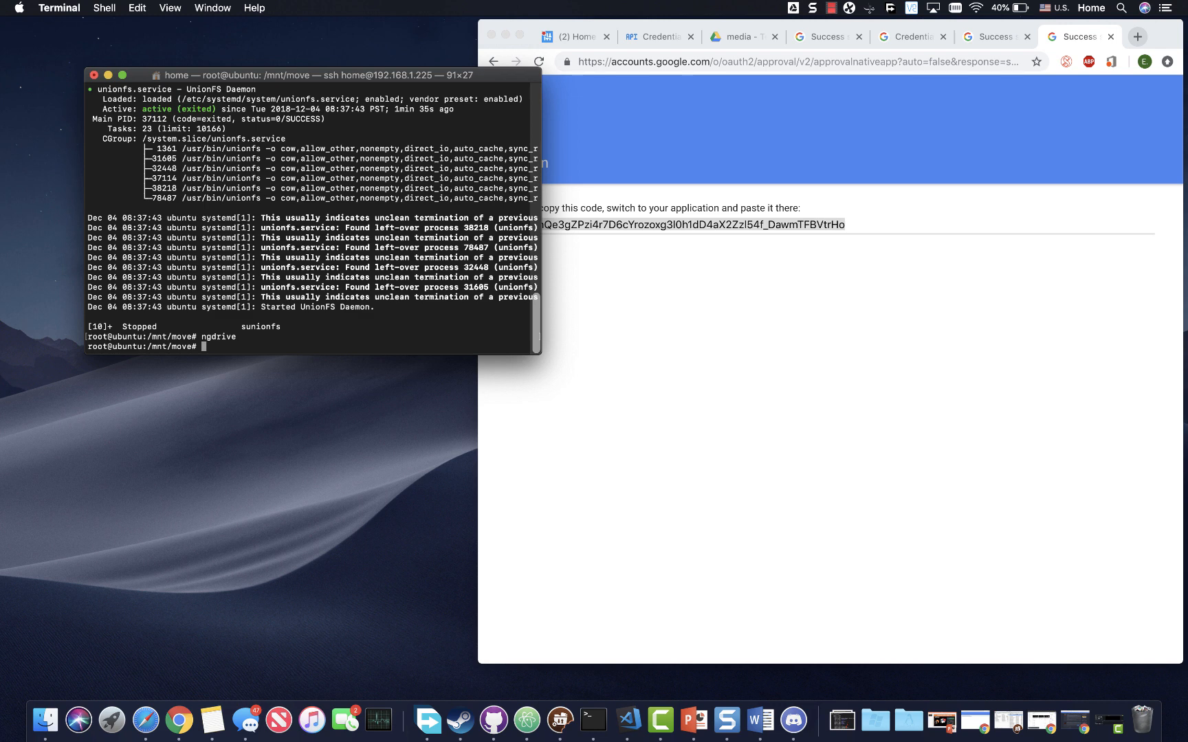
# Run ngdrive and nunionfs, then relaunch plexguide.
pyautogui.write('nunionfs')
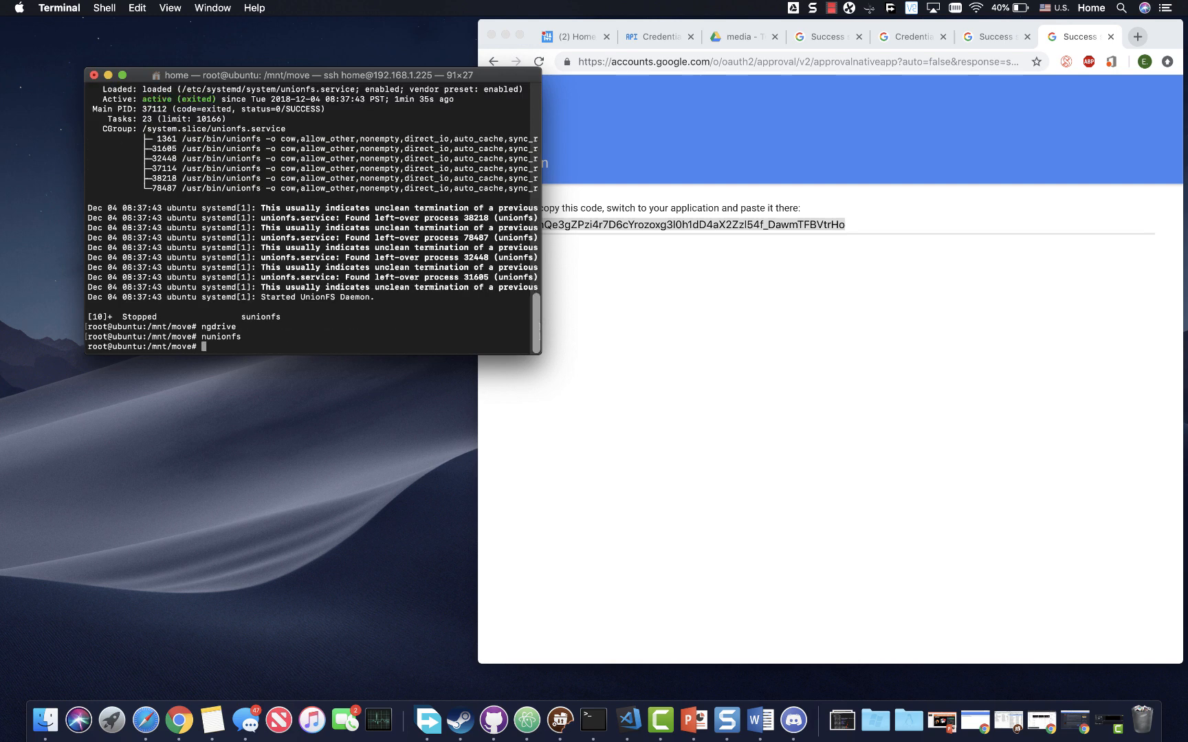
pyautogui.write('plexguide')
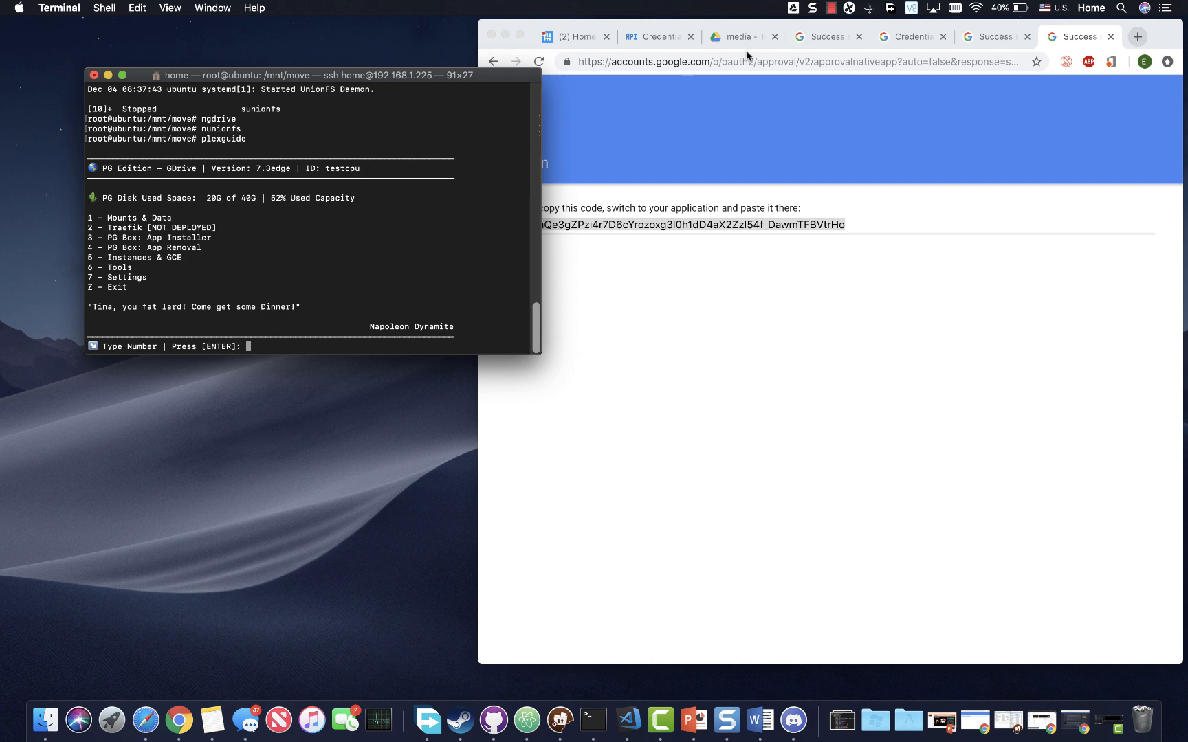
# Focus the Terminal window showing PlexGuide's GDrive edition main menu.
pyautogui.click(831, 8)
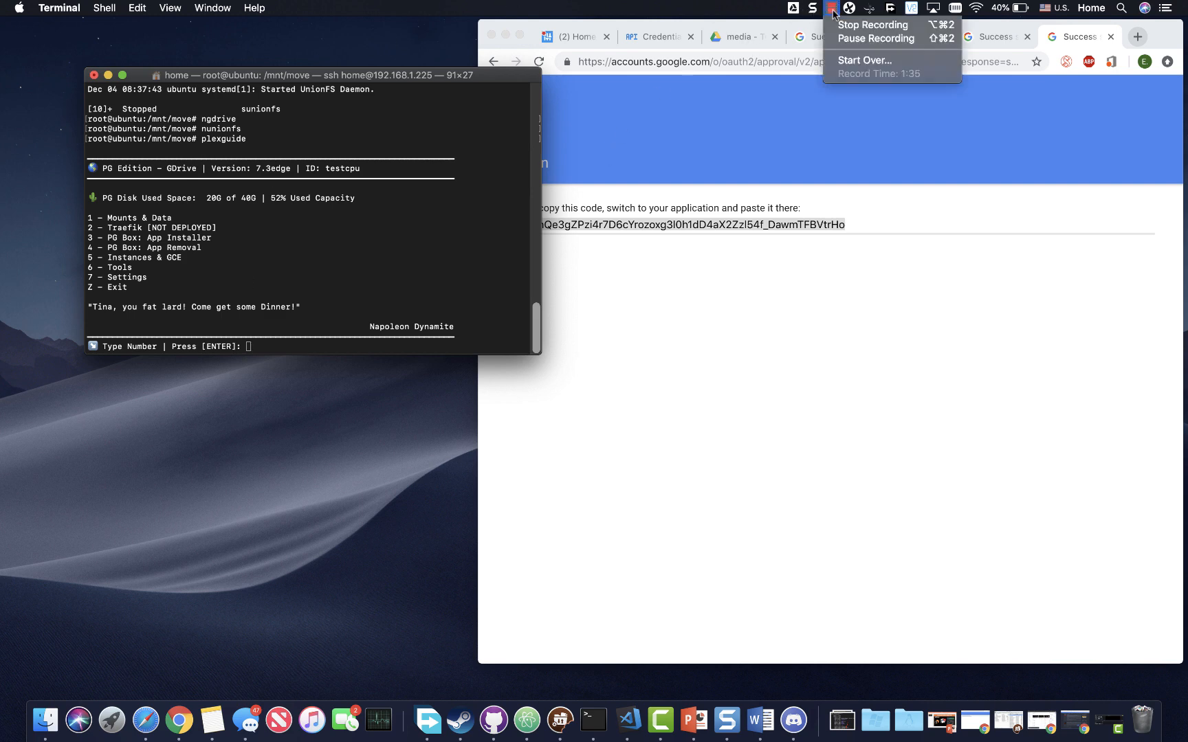